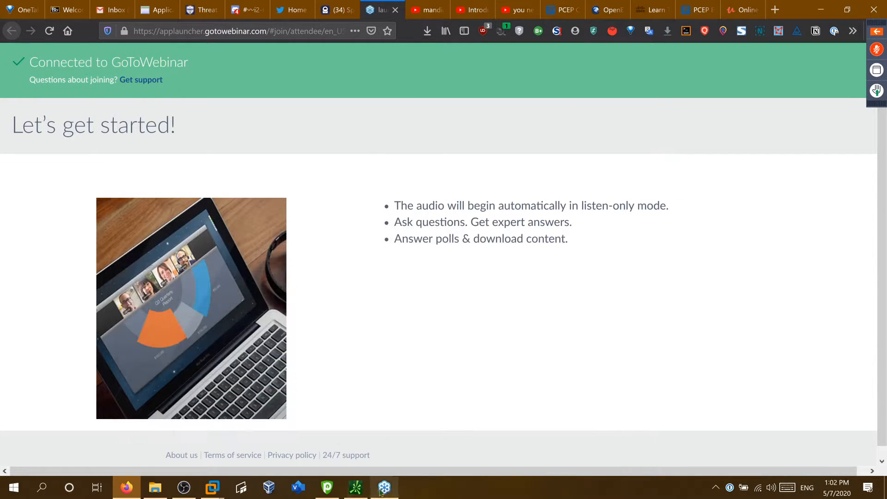
Show the slide with the film clip of two men around an orange computer.
{"action": "left_click", "coordinate": [383, 487]}
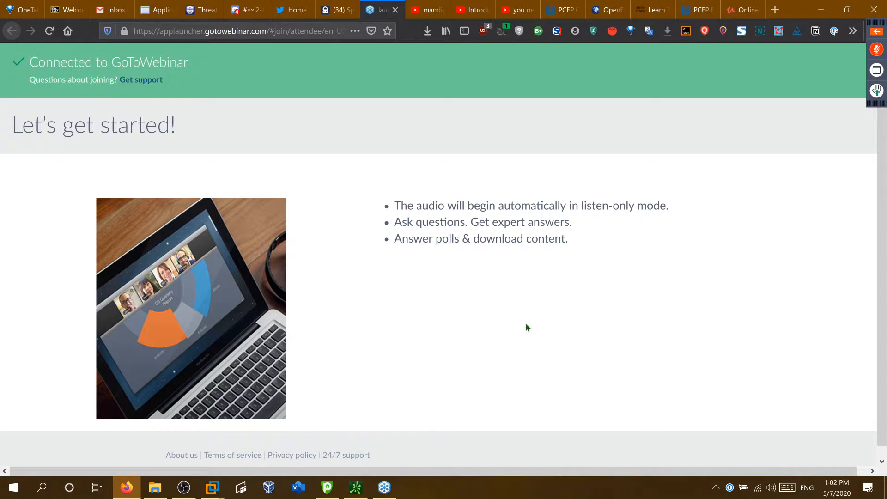
{"action": "mouse_move", "coordinate": [507, 333]}
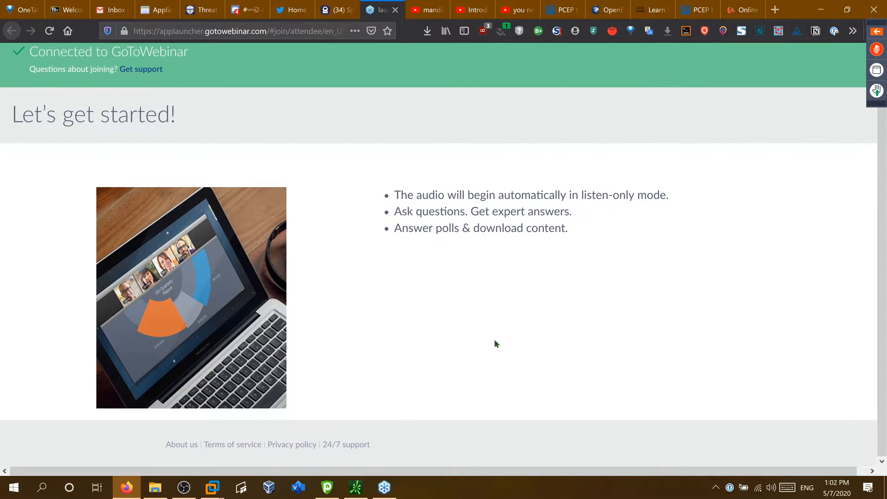
{"action": "mouse_move", "coordinate": [384, 486]}
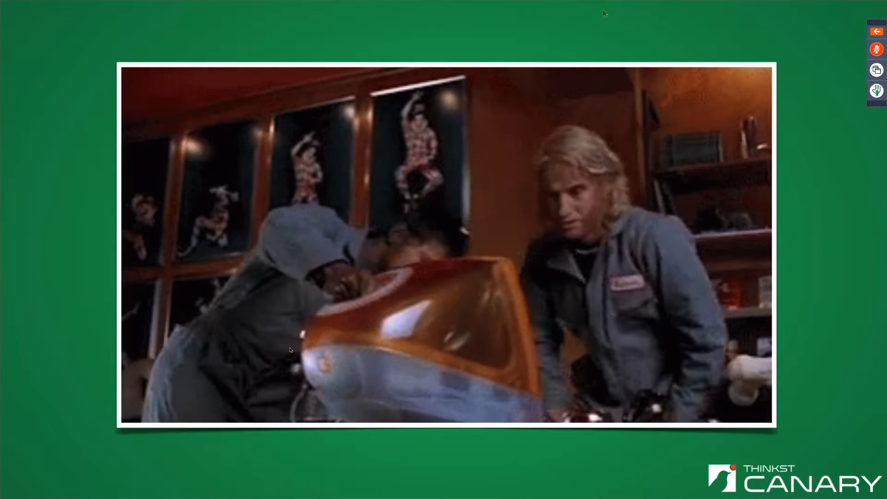
Advance to the slide citing 92% third-party notification and 205-day attacker dwell time.
{"action": "key", "text": "Right"}
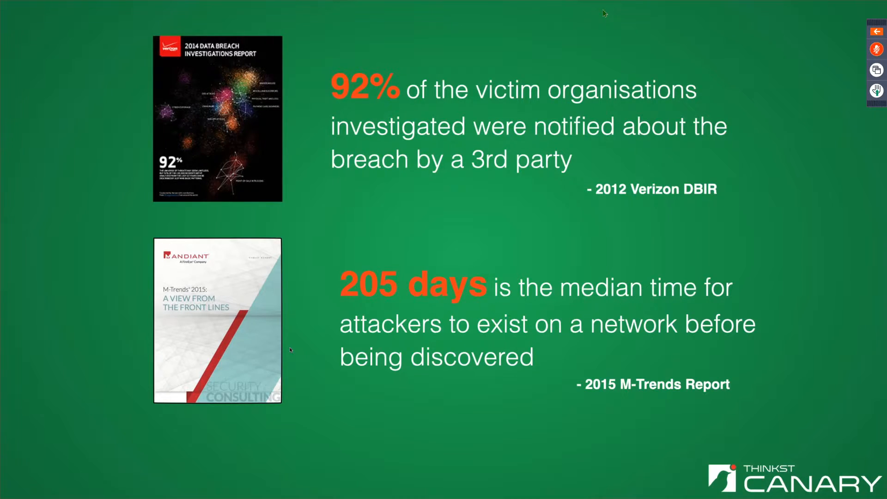
{"action": "key", "text": "Right"}
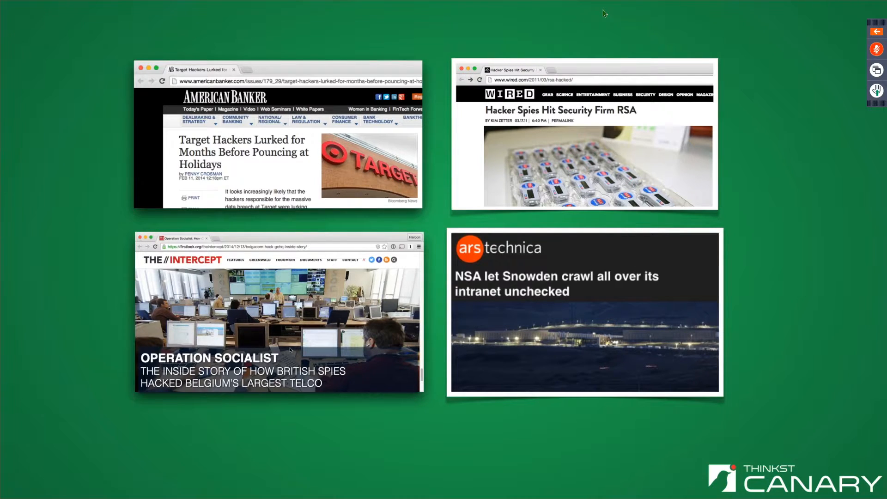
{"action": "mouse_move", "coordinate": [506, 268]}
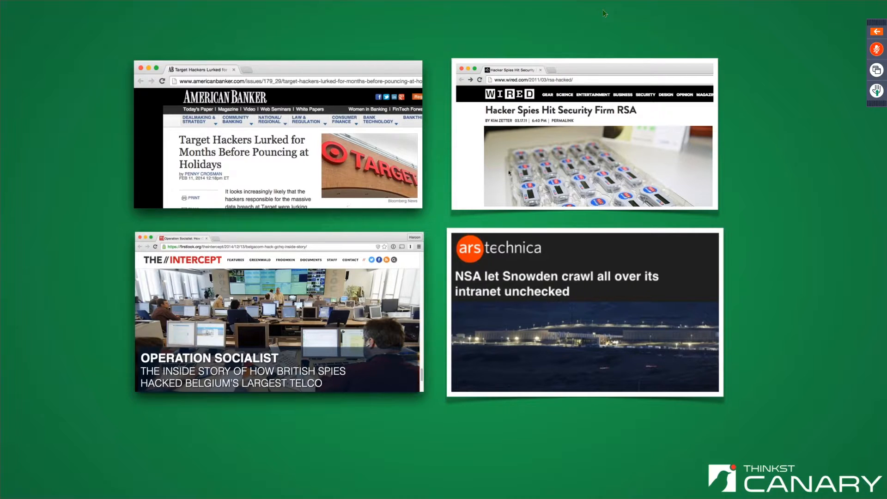
{"action": "mouse_move", "coordinate": [527, 166]}
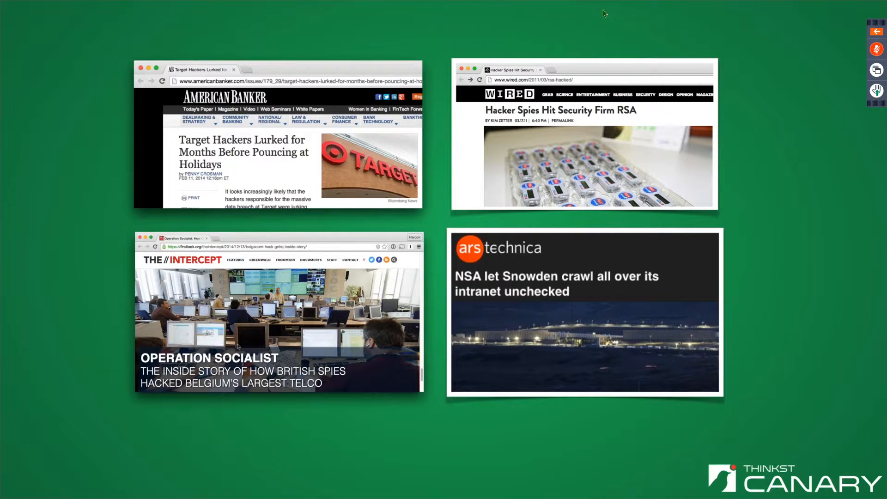
{"action": "mouse_move", "coordinate": [433, 365]}
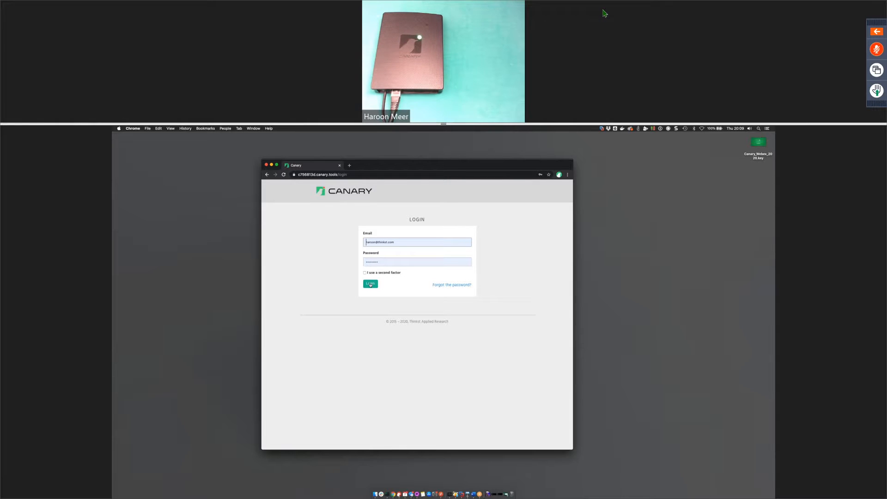
Log in to the Canary console and reach the dashboard with one Canary online.
{"action": "left_click", "coordinate": [370, 283]}
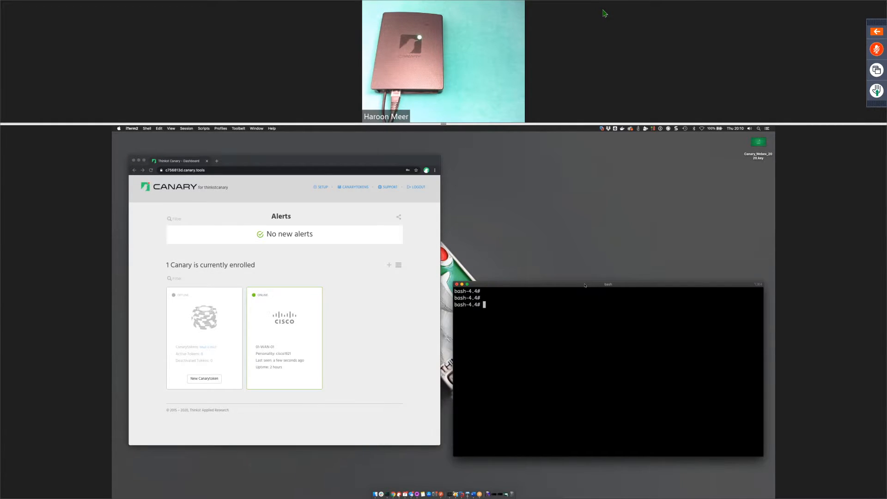
{"action": "mouse_move", "coordinate": [339, 344]}
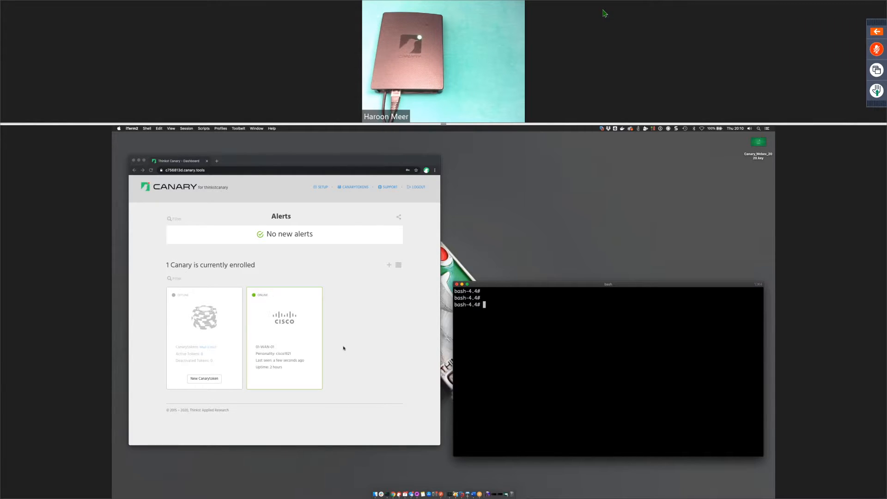
{"action": "mouse_move", "coordinate": [364, 342]}
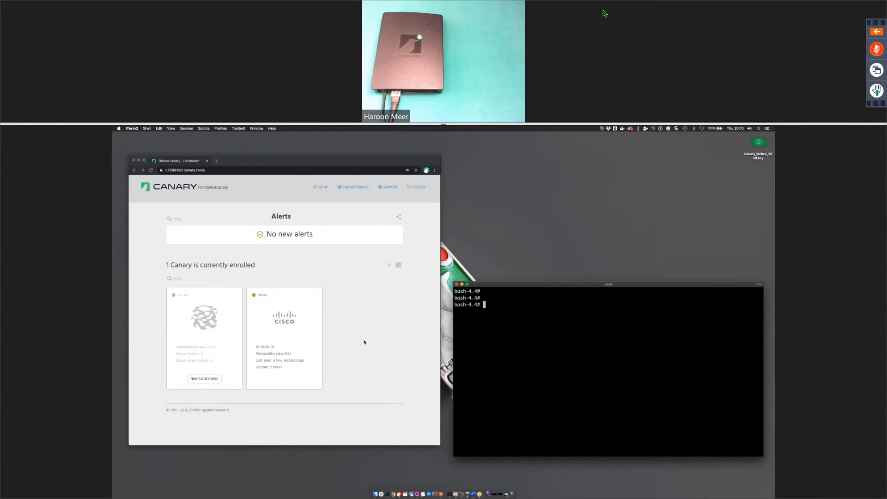
{"action": "mouse_move", "coordinate": [363, 364]}
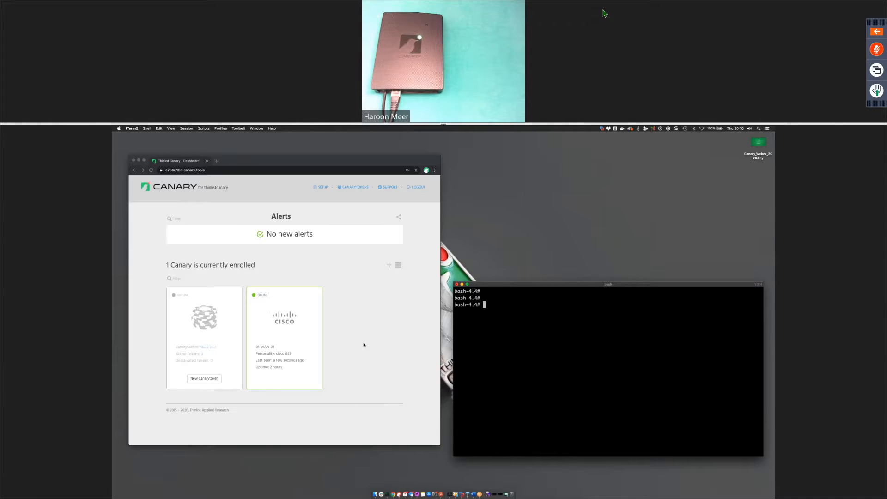
{"action": "mouse_move", "coordinate": [366, 395]}
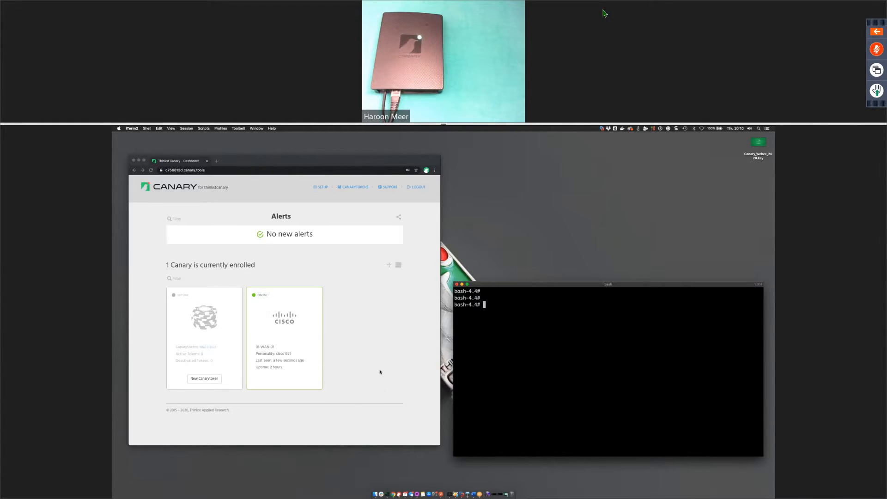
{"action": "mouse_move", "coordinate": [355, 355]}
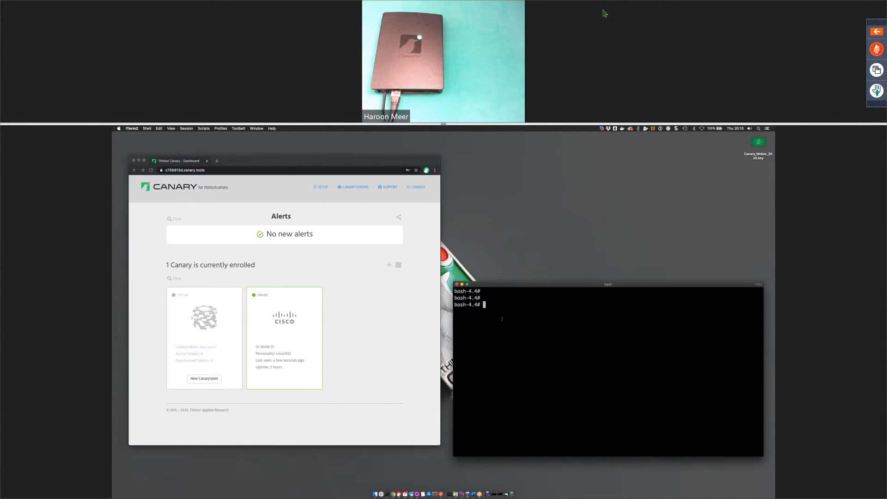
Run the OS-detection scan nmap -O against the Canary at 192.168.2.146.
{"action": "type", "text": "nmap -O 192.168.2.146"}
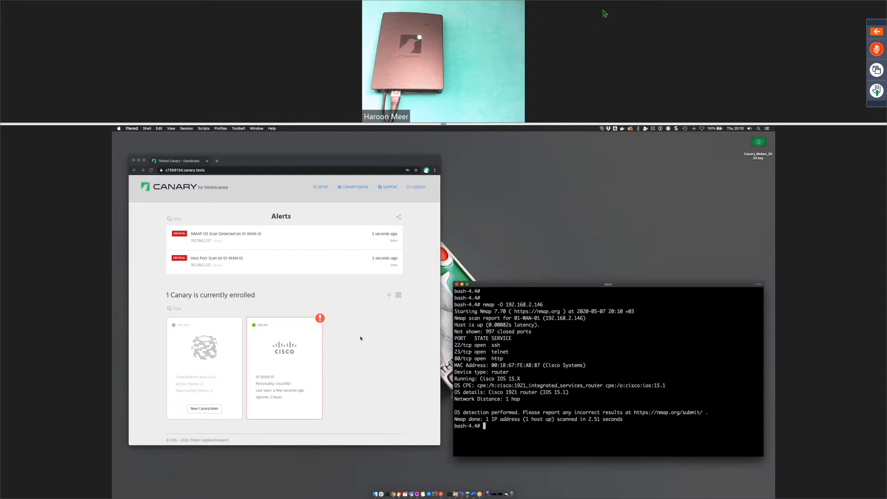
{"action": "mouse_move", "coordinate": [348, 284]}
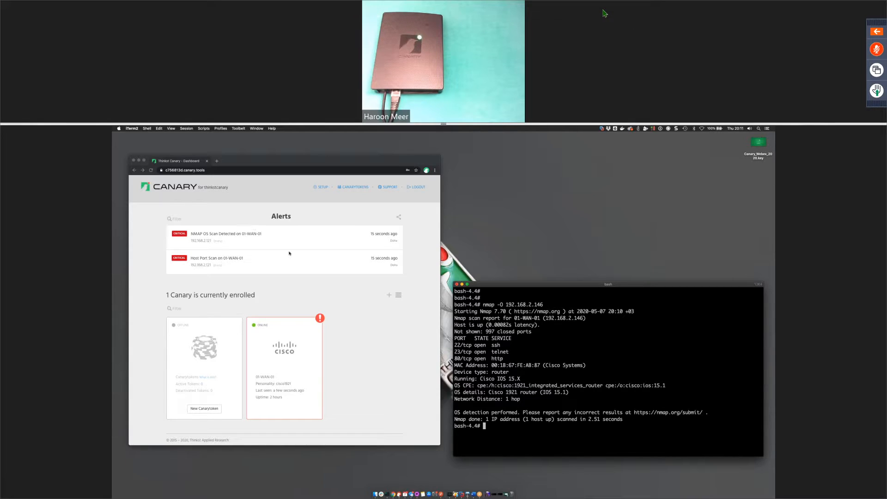
{"action": "mouse_move", "coordinate": [407, 290]}
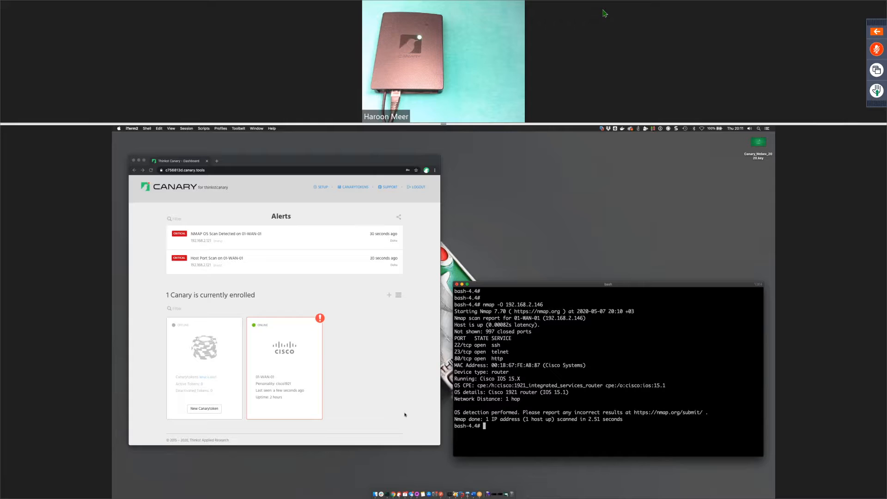
{"action": "mouse_move", "coordinate": [413, 408]}
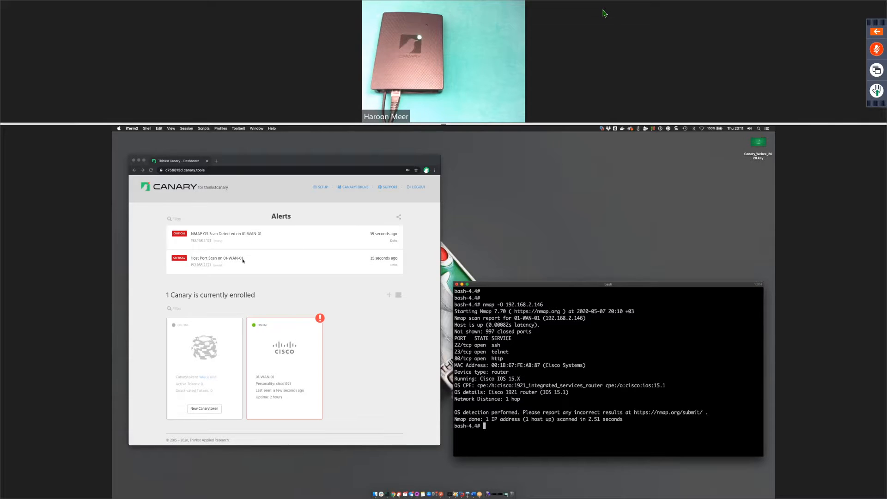
{"action": "mouse_move", "coordinate": [248, 273]}
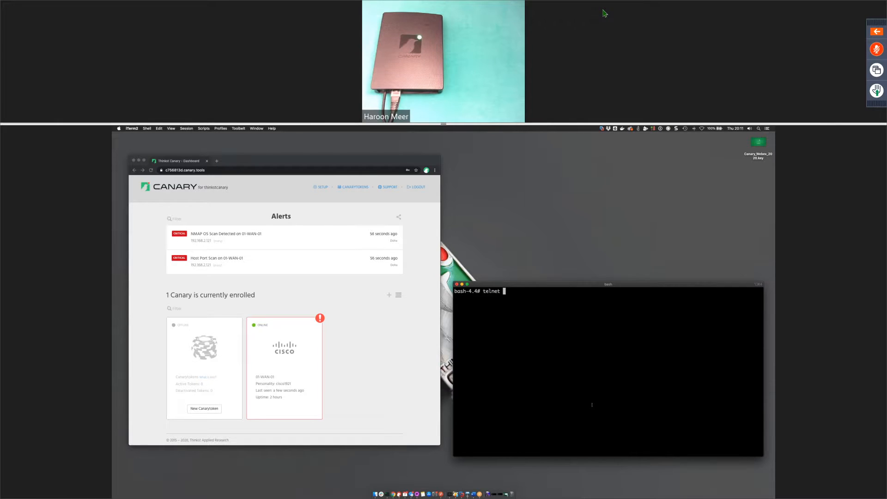
Telnet to 192.168.2.146 and fail logins as cisco, bob and wer until disconnected.
{"action": "type", "text": "192.168.2.146"}
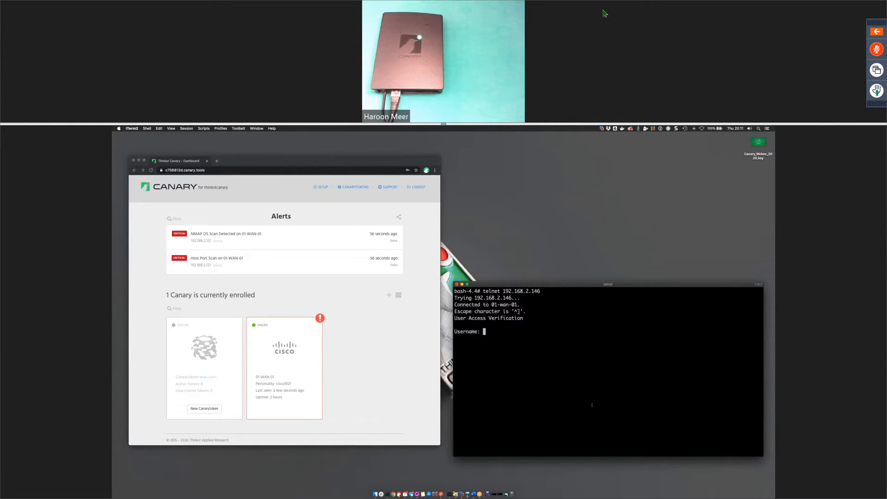
{"action": "type", "text": "cisco"}
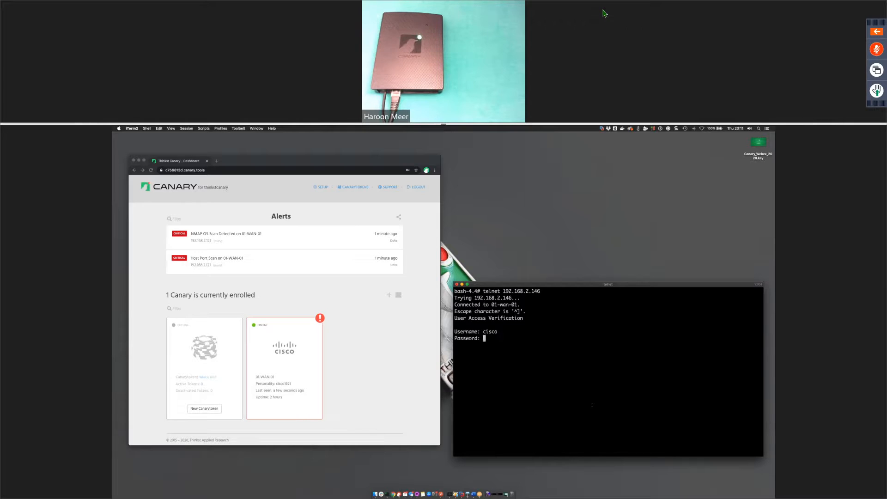
{"action": "type", "text": "bob"}
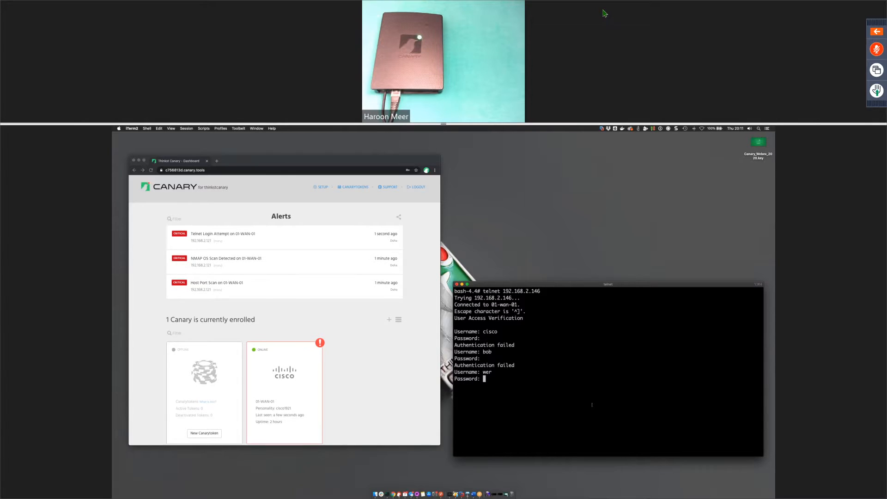
{"action": "key", "text": "Return"}
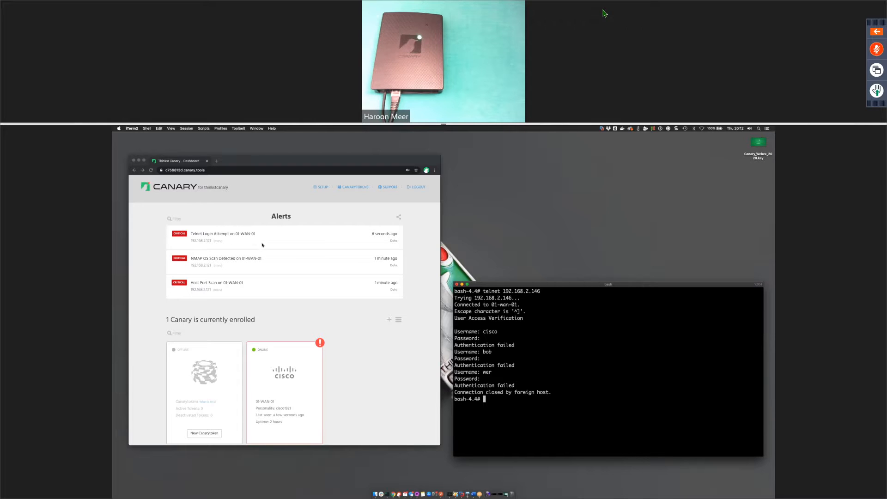
{"action": "mouse_move", "coordinate": [256, 253]}
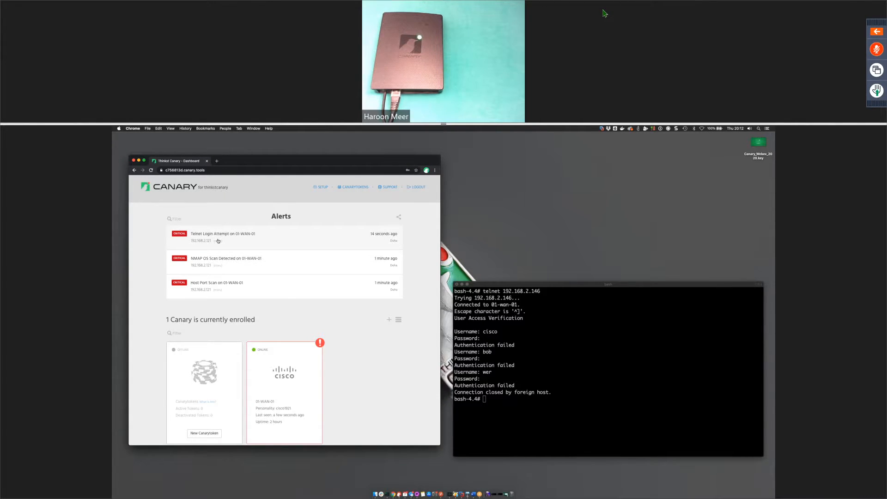
Inspect the Telnet Login Attempt alert's three captured credential pairs, then close the popup.
{"action": "left_click", "coordinate": [222, 234]}
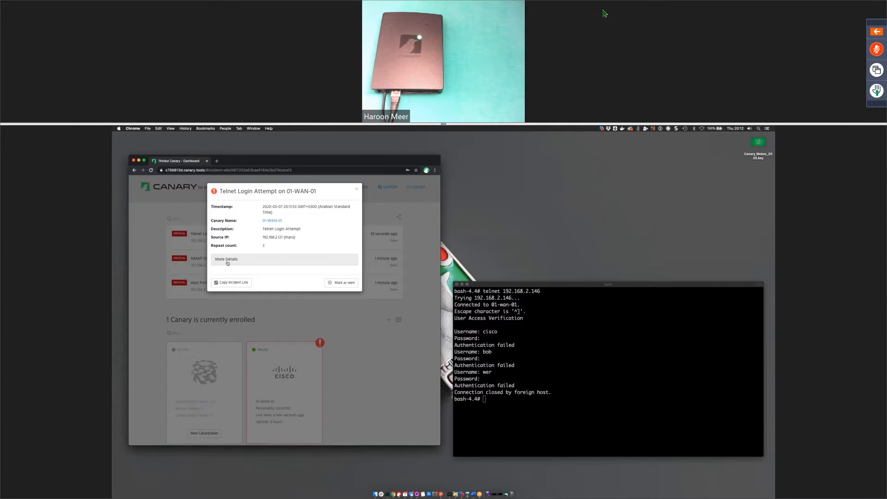
{"action": "left_click", "coordinate": [227, 259]}
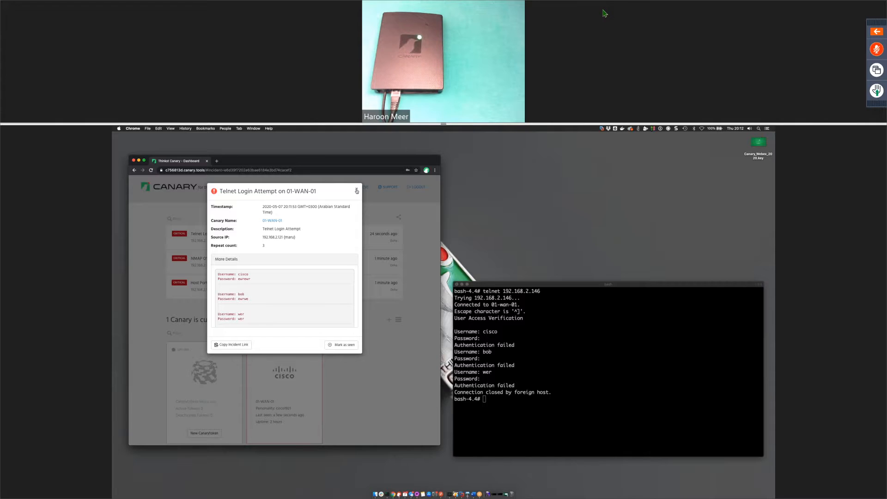
{"action": "left_click", "coordinate": [356, 191]}
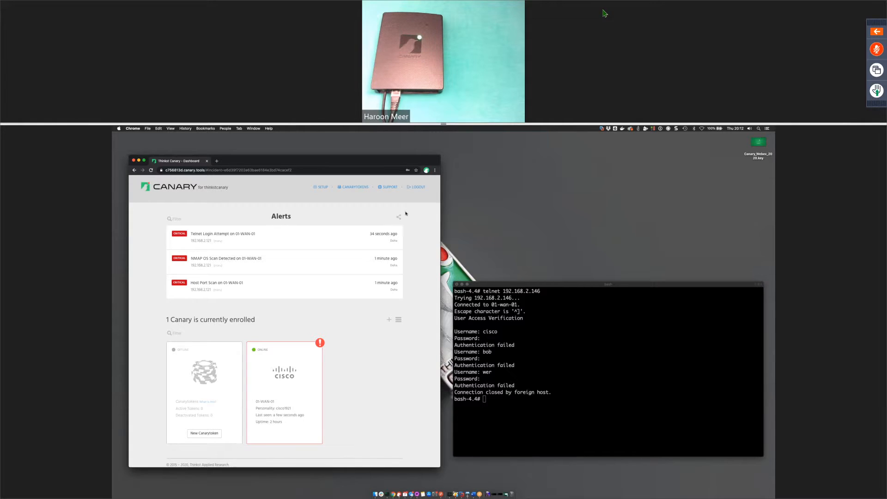
{"action": "mouse_move", "coordinate": [398, 217]}
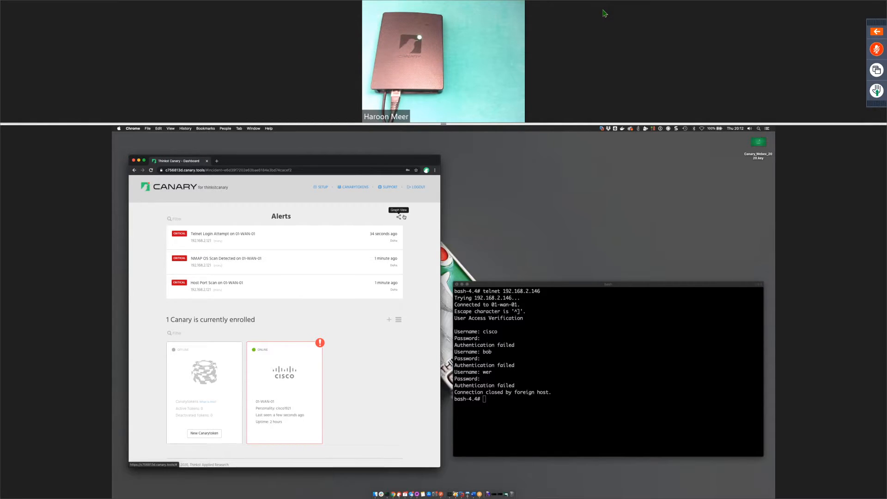
Acknowledge the three incidents from attacker 192.168.2.121 through the Graph View node.
{"action": "left_click", "coordinate": [399, 217]}
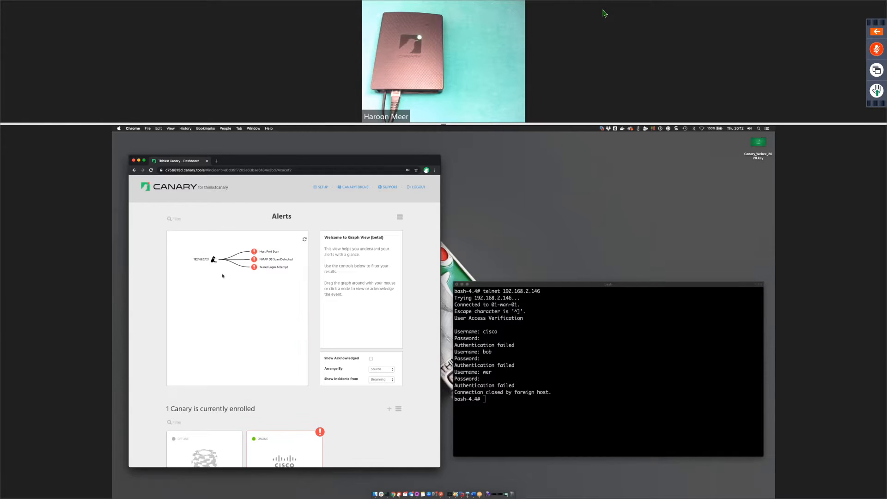
{"action": "left_click", "coordinate": [213, 259]}
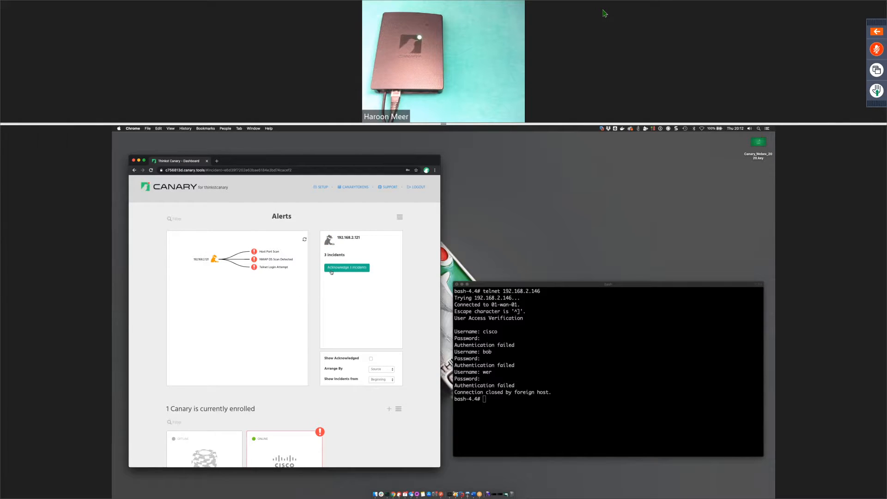
{"action": "left_click", "coordinate": [346, 267]}
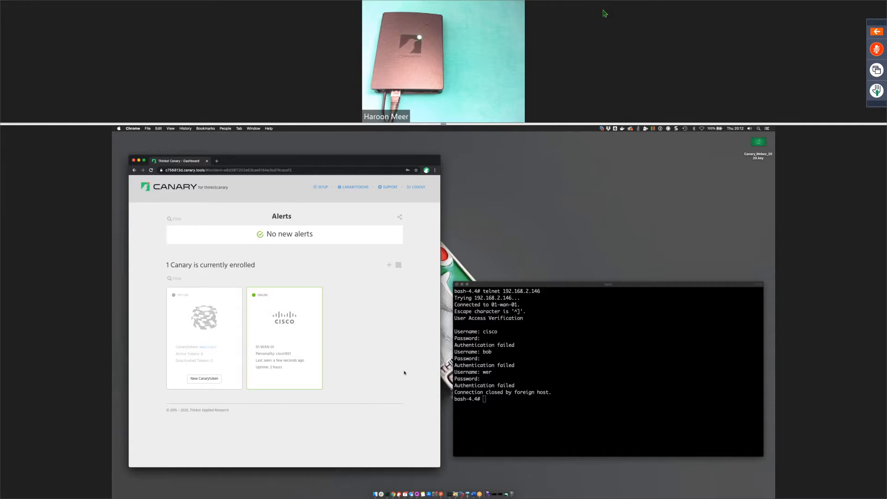
{"action": "mouse_move", "coordinate": [352, 357]}
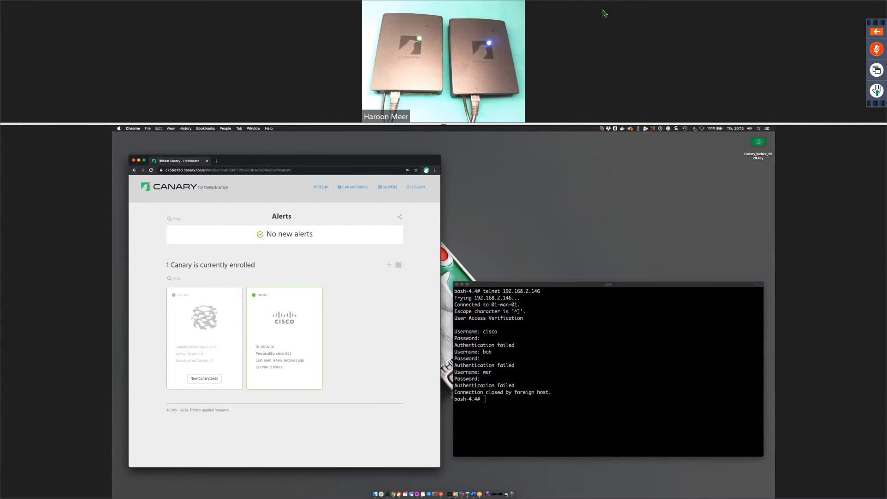
{"action": "left_click", "coordinate": [694, 128]}
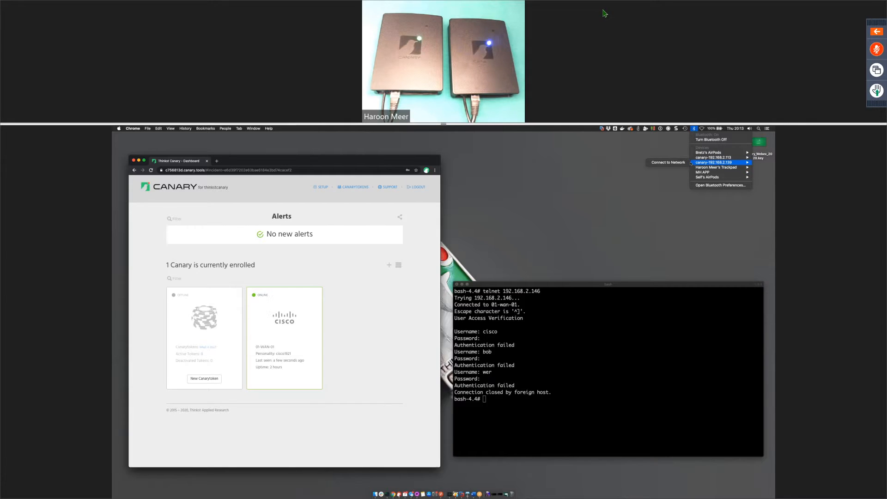
{"action": "left_click", "coordinate": [693, 128]}
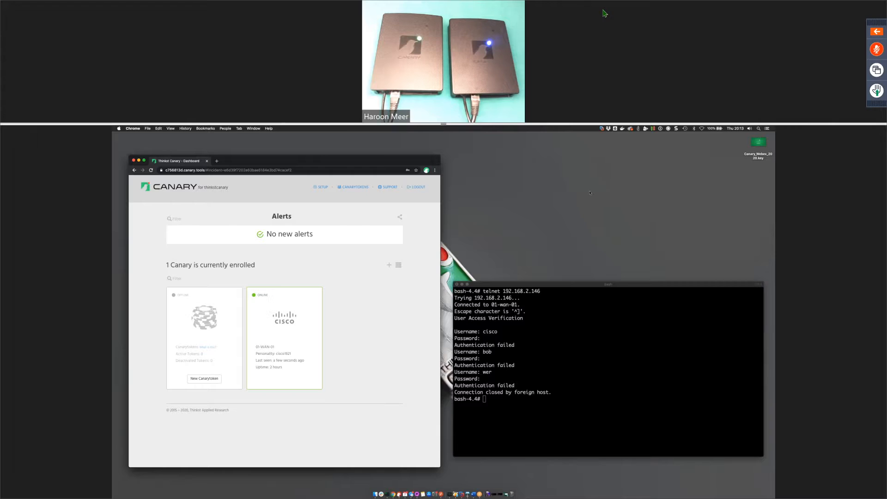
{"action": "left_click", "coordinate": [695, 129]}
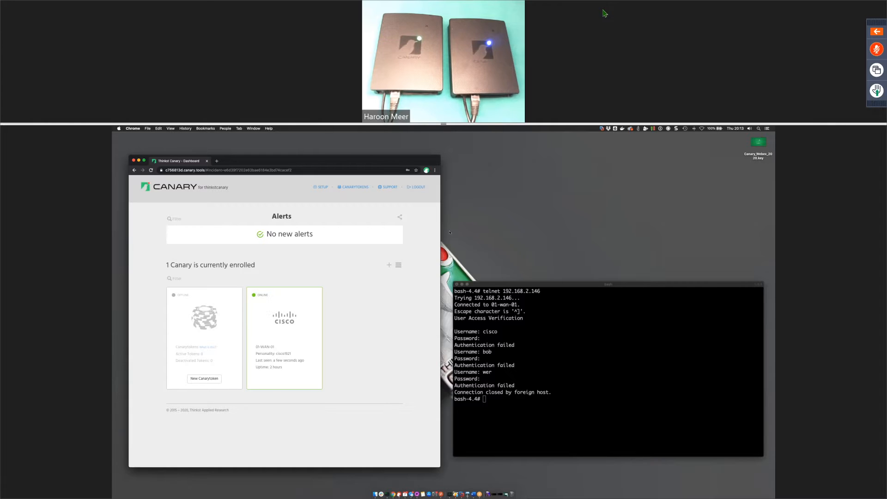
Load setup.canary.tools in a new Chrome tab.
{"action": "left_click", "coordinate": [216, 161]}
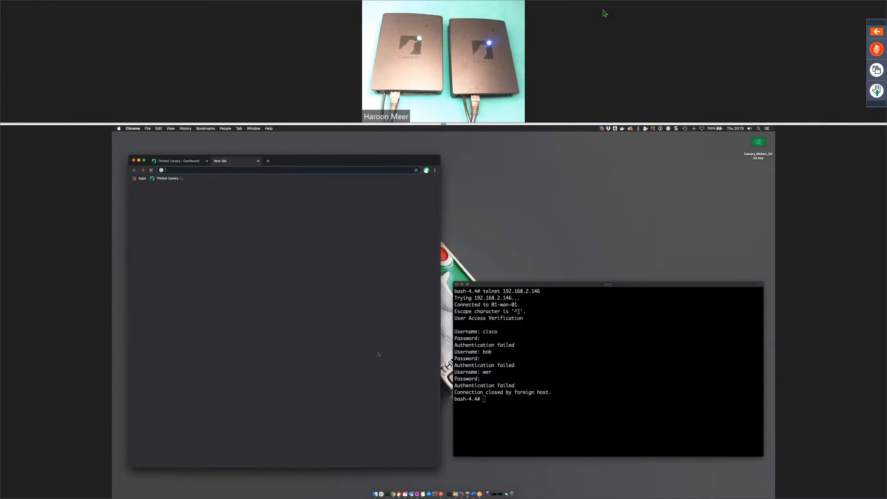
{"action": "type", "text": "setup.canary.tools"}
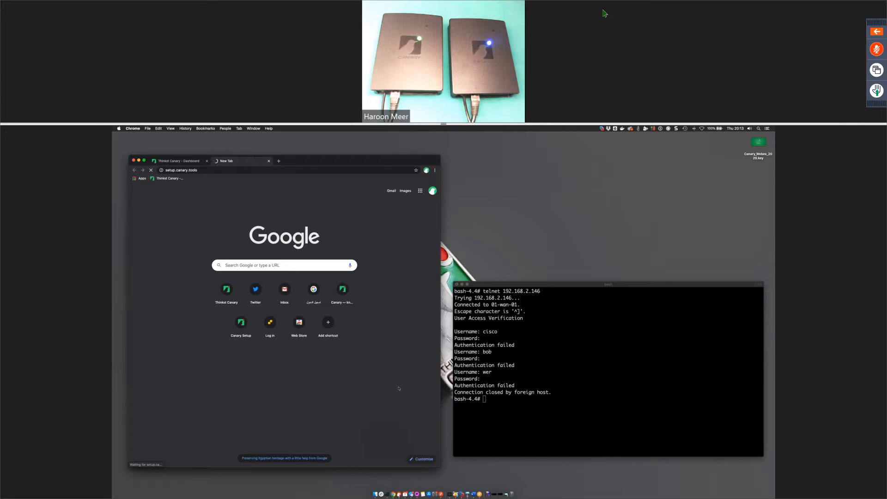
{"action": "left_click", "coordinate": [240, 322]}
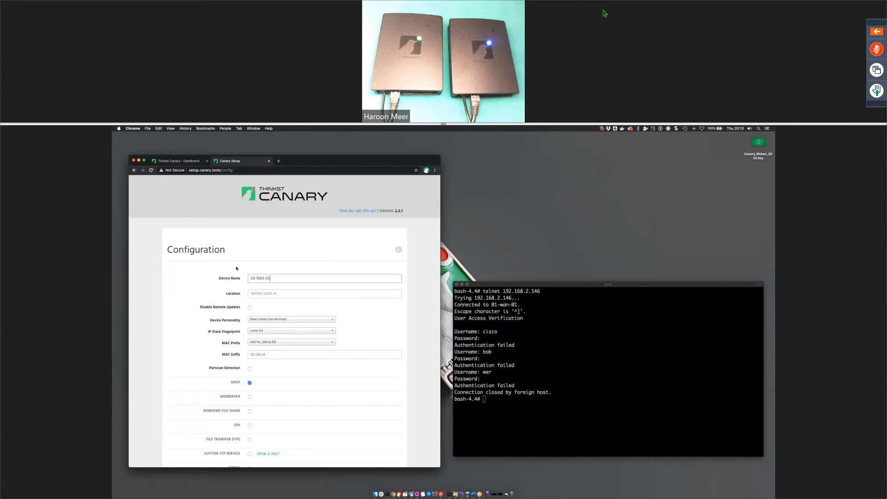
Set the Canary location to desktop and pick the Synology DiskStation NAS personality.
{"action": "left_click", "coordinate": [324, 292]}
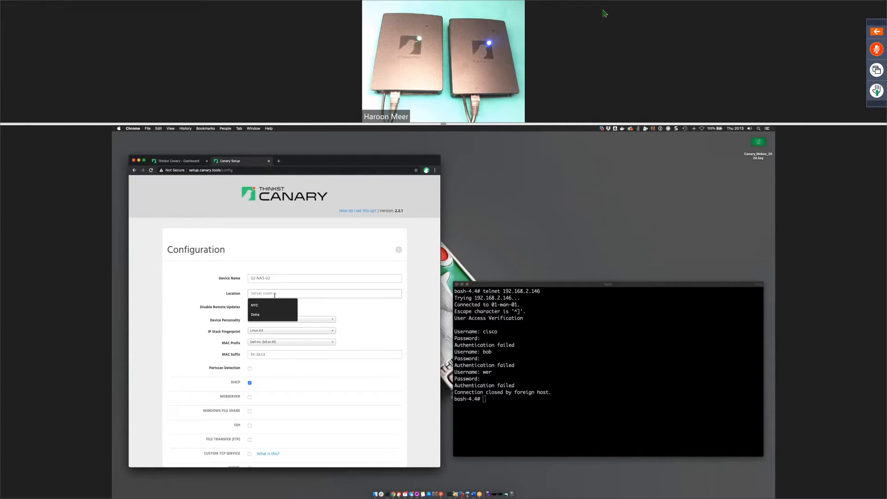
{"action": "type", "text": "desktop"}
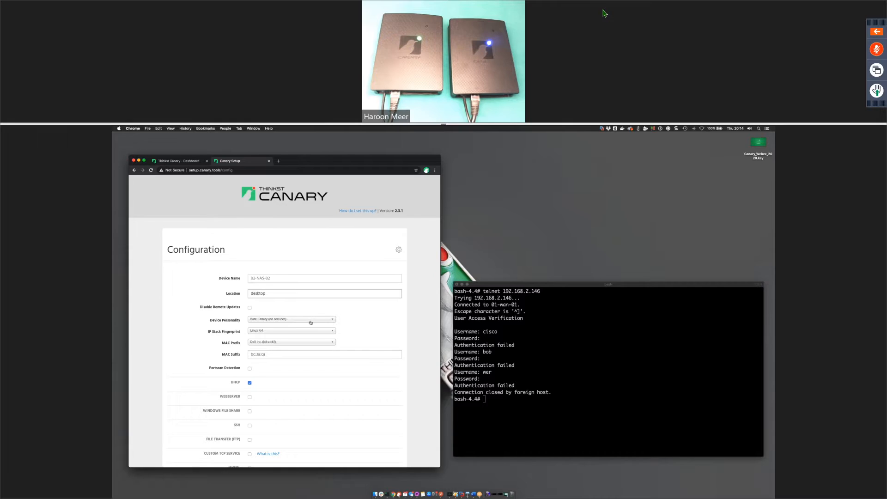
{"action": "left_click", "coordinate": [291, 319]}
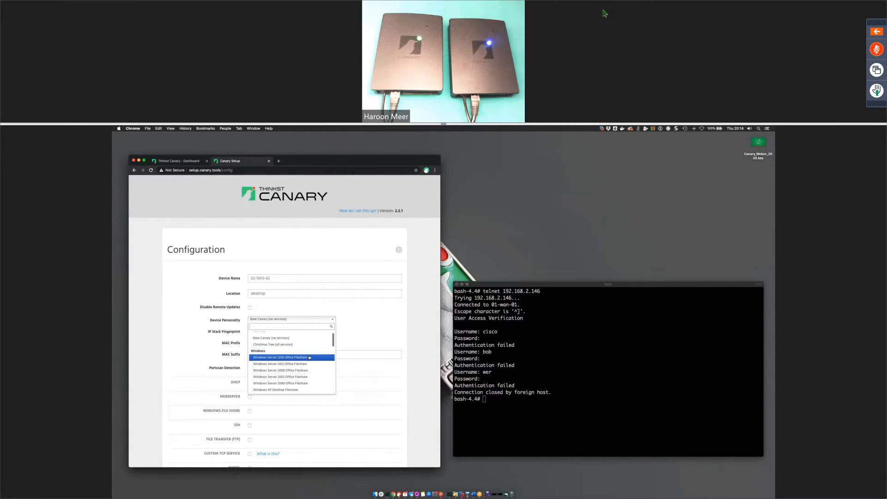
{"action": "scroll", "scroll_direction": "down", "scroll_amount": 3}
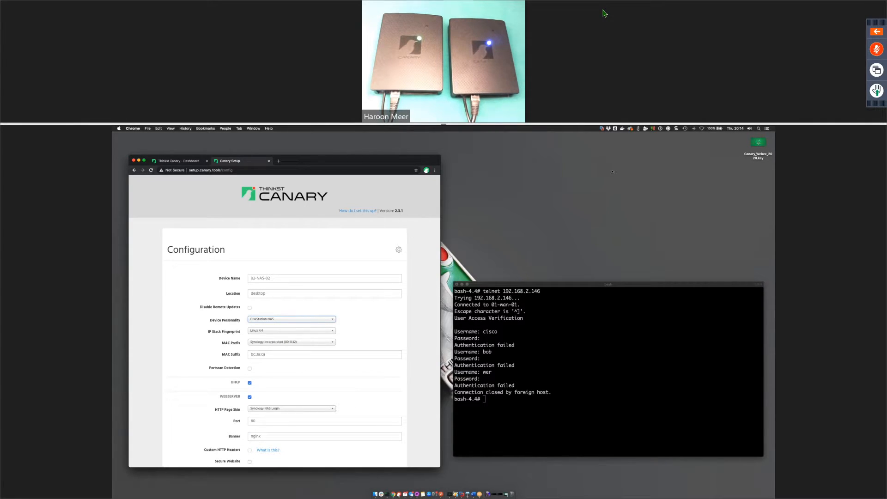
{"action": "scroll", "scroll_direction": "down", "scroll_amount": 3}
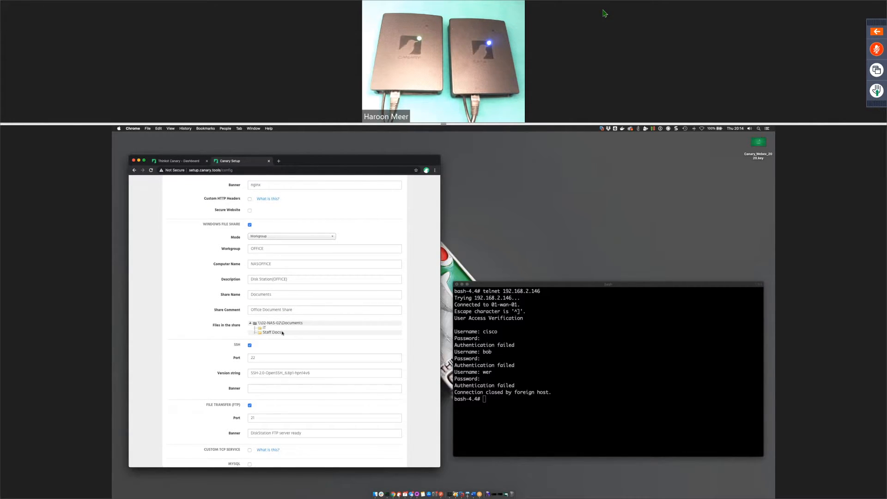
Rename the share to SECRET and add a webinar folder containing secretfile.docx.
{"action": "type", "text": "SECRET"}
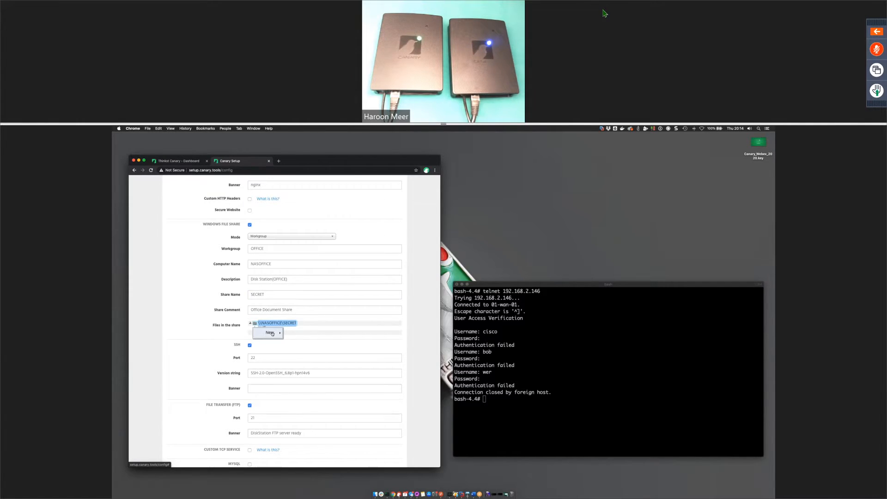
{"action": "left_click", "coordinate": [269, 332]}
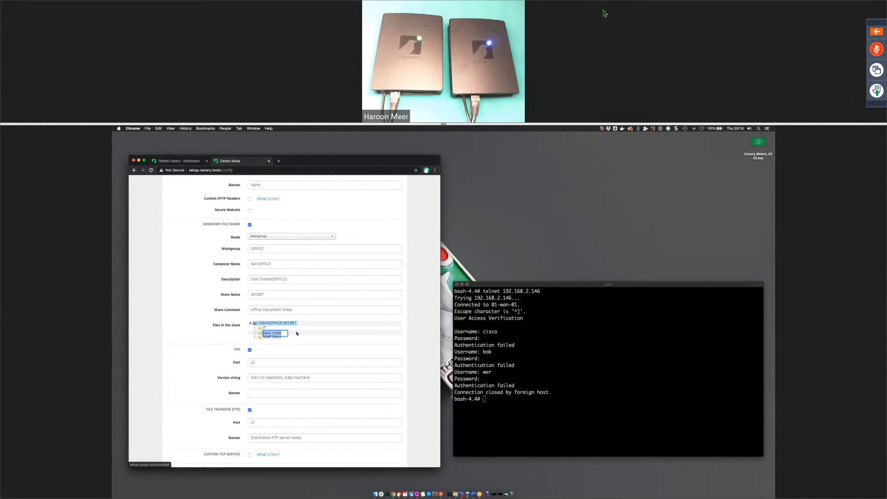
{"action": "type", "text": "webinar"}
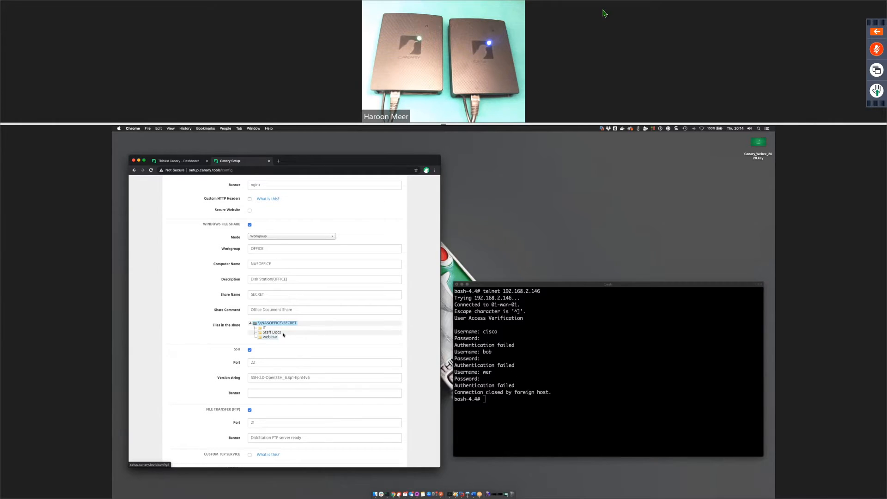
{"action": "left_click", "coordinate": [269, 337]}
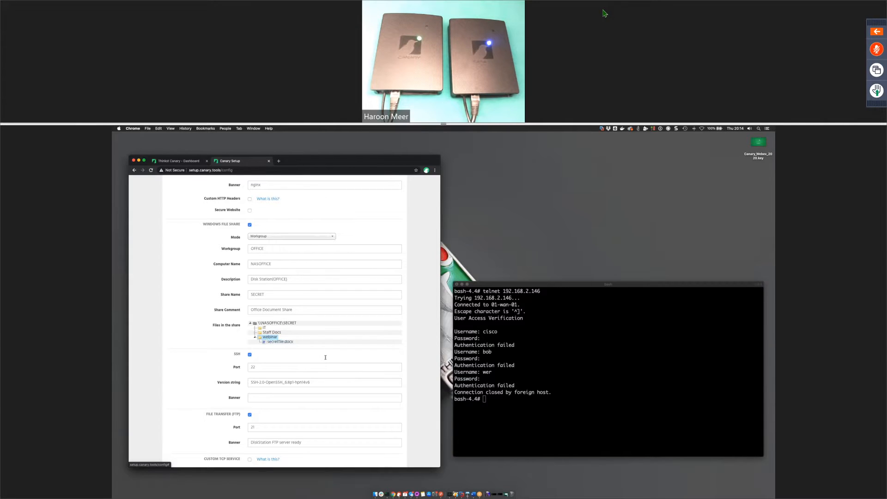
{"action": "left_click", "coordinate": [285, 413]}
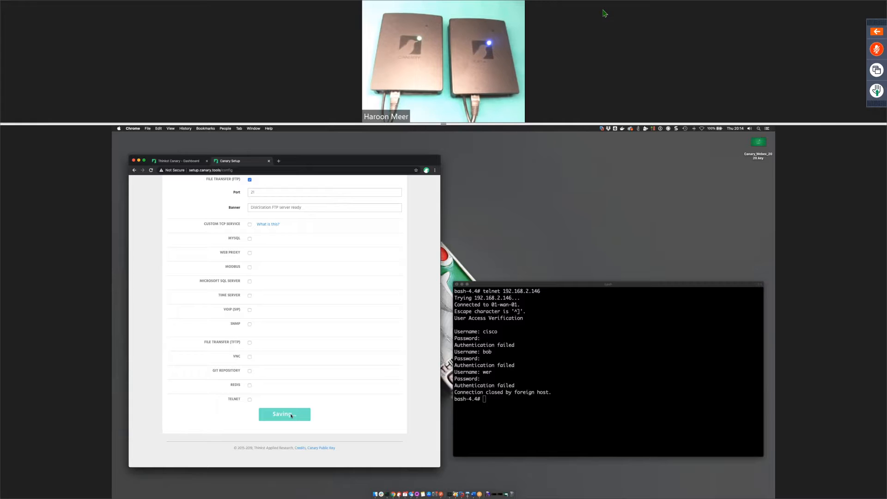
Save the 02-NAS-02 Canary configuration from the bottom of the setup form.
{"action": "left_click", "coordinate": [284, 413]}
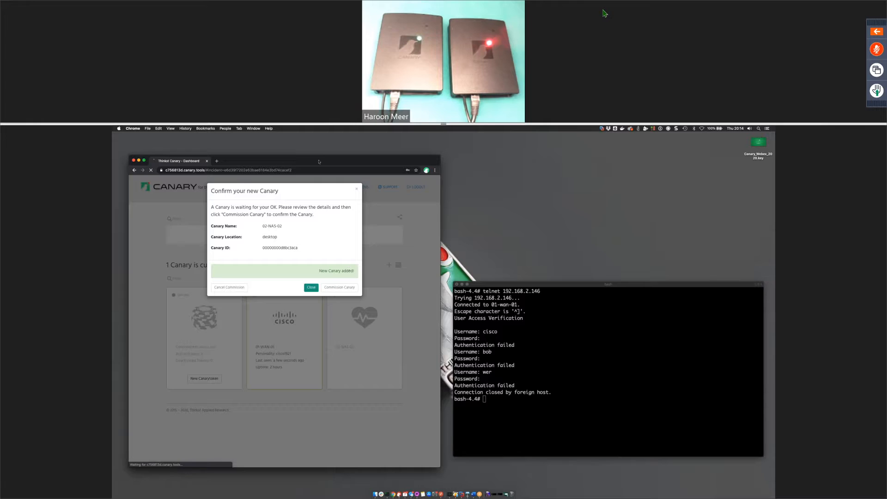
Close the 'New Canary added!' confirmation for 02-NAS-02.
{"action": "left_click", "coordinate": [338, 287]}
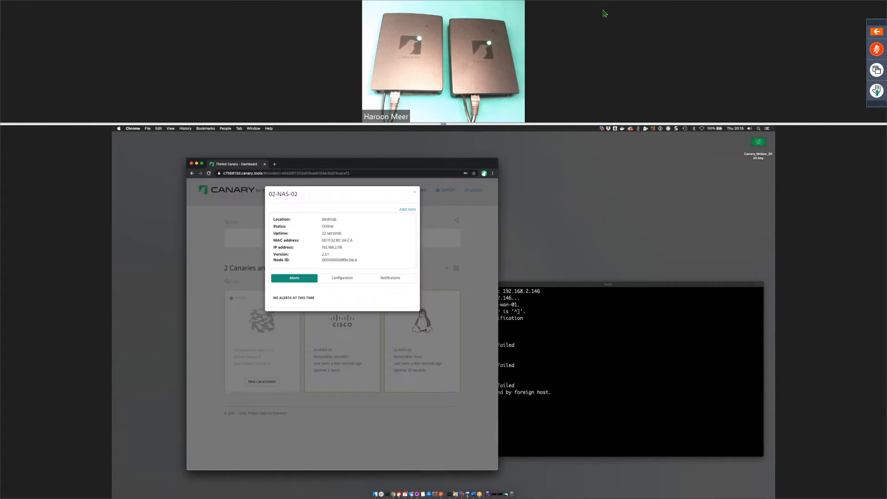
Select and copy the 02-NAS-02 IP address from its device tile.
{"action": "double_click", "coordinate": [332, 247]}
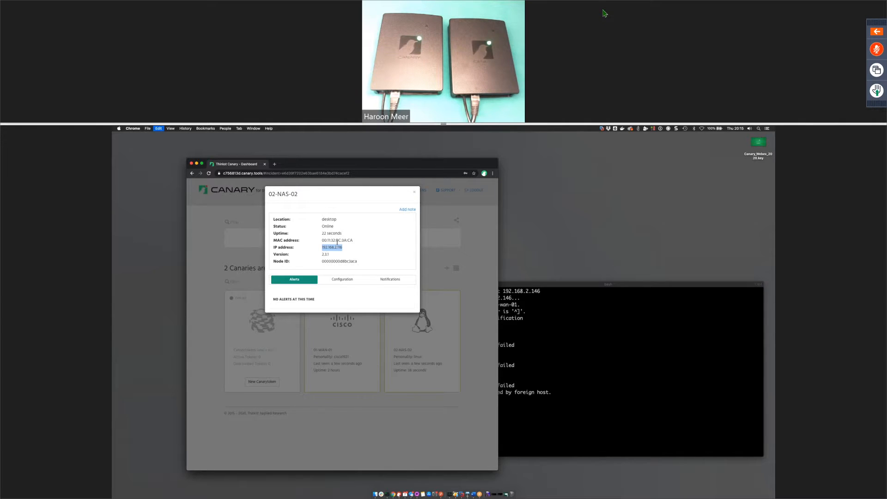
{"action": "left_click", "coordinate": [414, 192]}
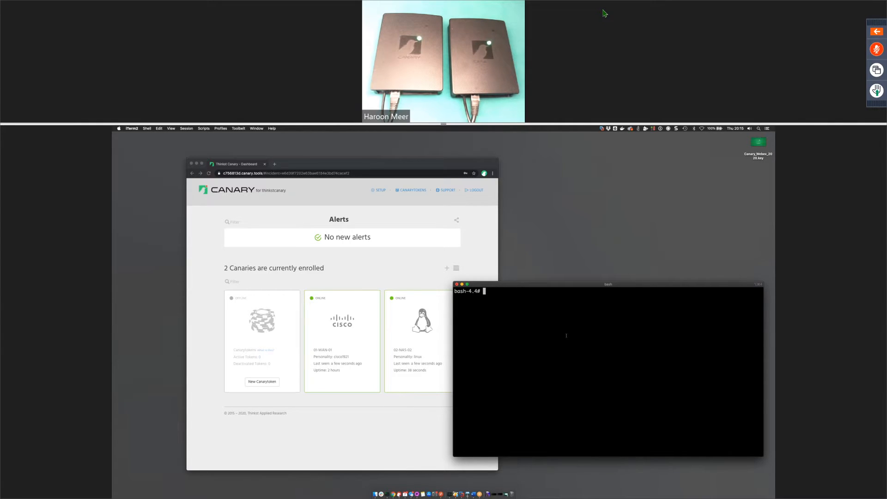
Run 'nmap -O 192.168.2.116' to detect the NAS host's operating system.
{"action": "type", "text": "nmap -O 192.168.2.116"}
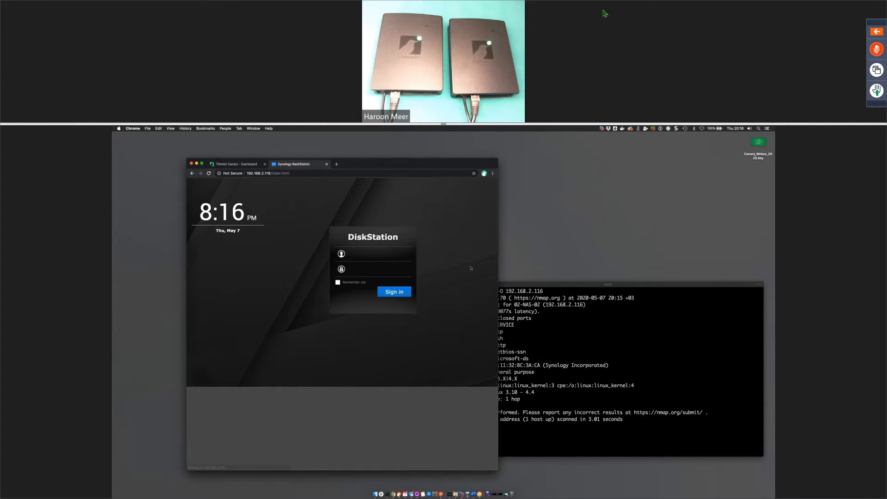
{"action": "type", "text": "werwerwe"}
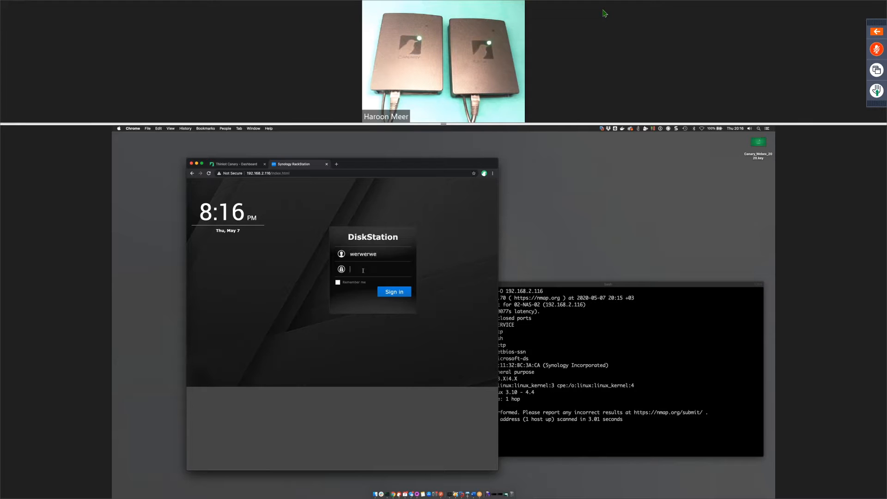
{"action": "type", "text": "password"}
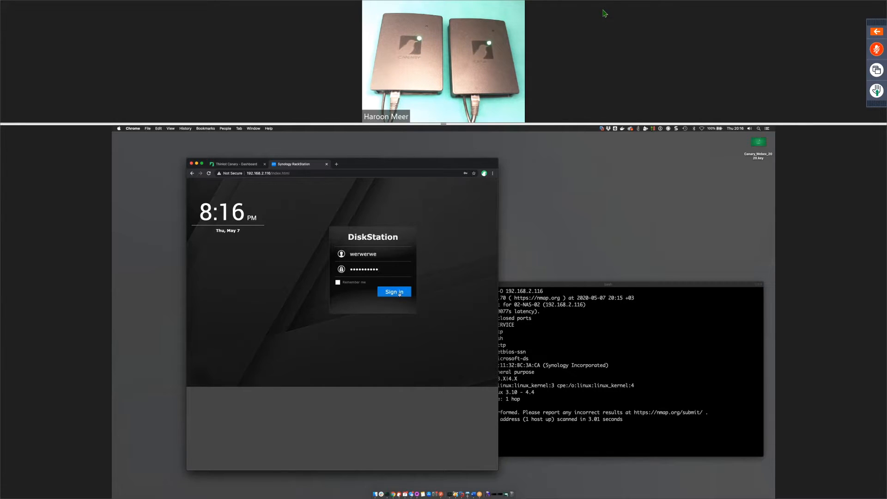
{"action": "left_click", "coordinate": [394, 291]}
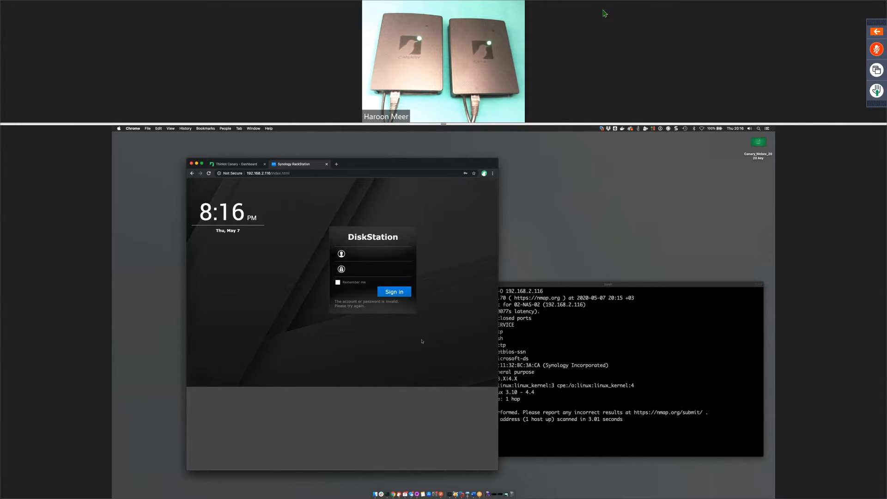
{"action": "mouse_move", "coordinate": [350, 295]}
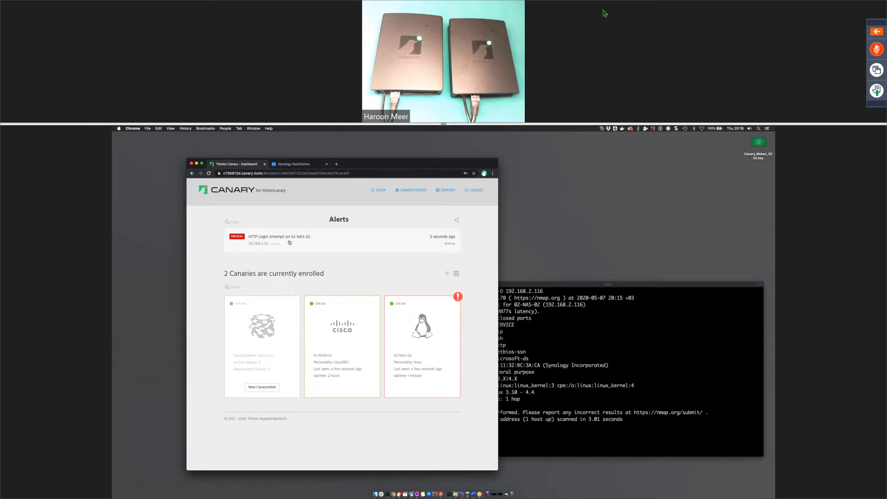
Inspect the 02-NAS-02 HTTP Login Attempt incident details, then close them.
{"action": "left_click", "coordinate": [278, 239]}
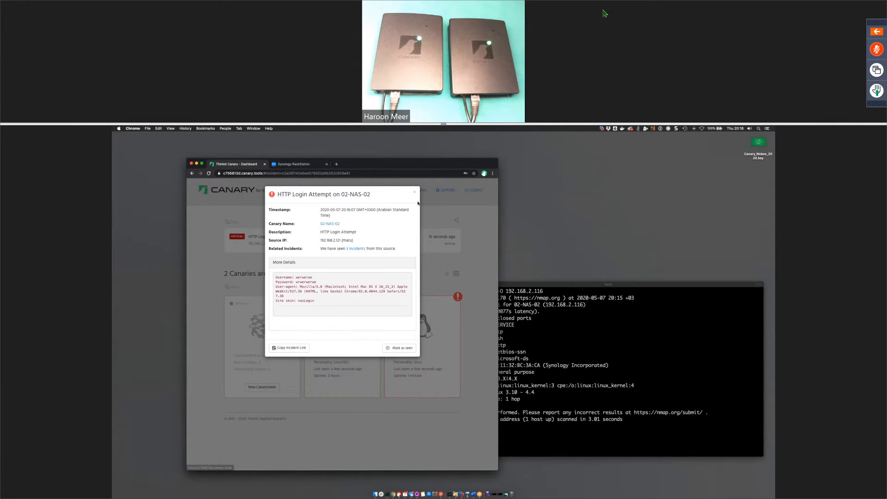
{"action": "left_click", "coordinate": [415, 192]}
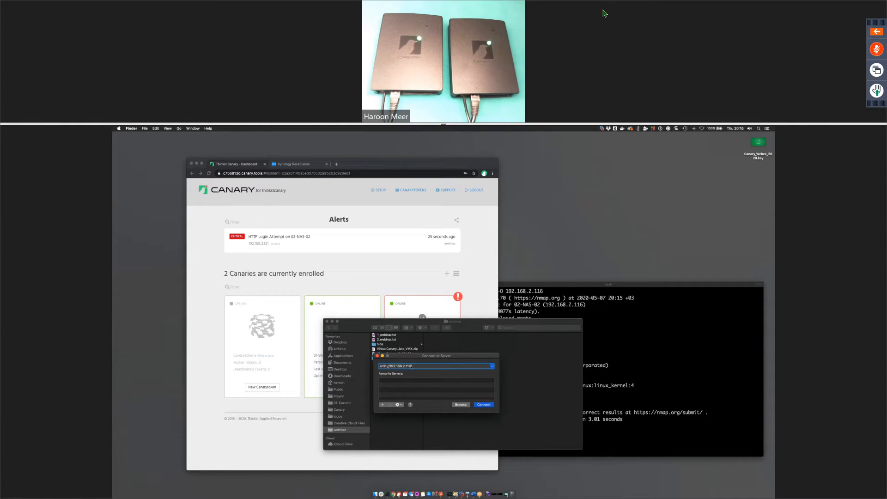
Connect to the NAS share as Guest and open SECRET > webinar > secretfile.docx.
{"action": "left_click", "coordinate": [483, 404]}
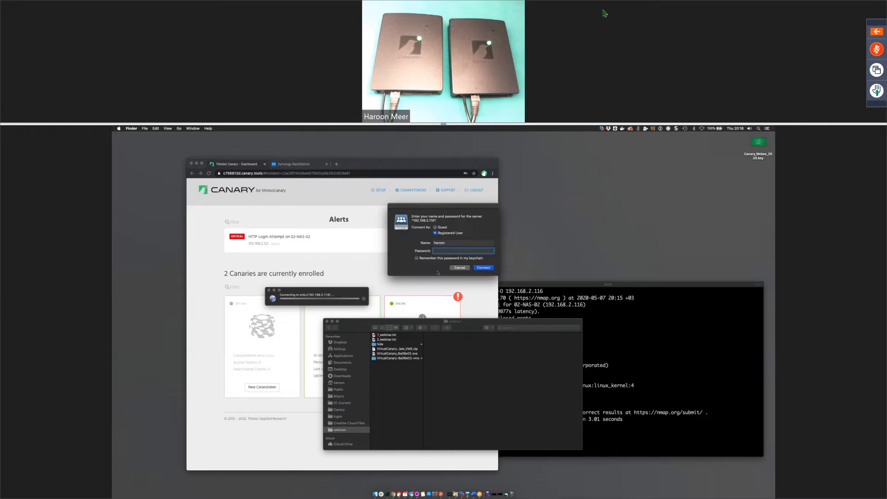
{"action": "left_click", "coordinate": [435, 227]}
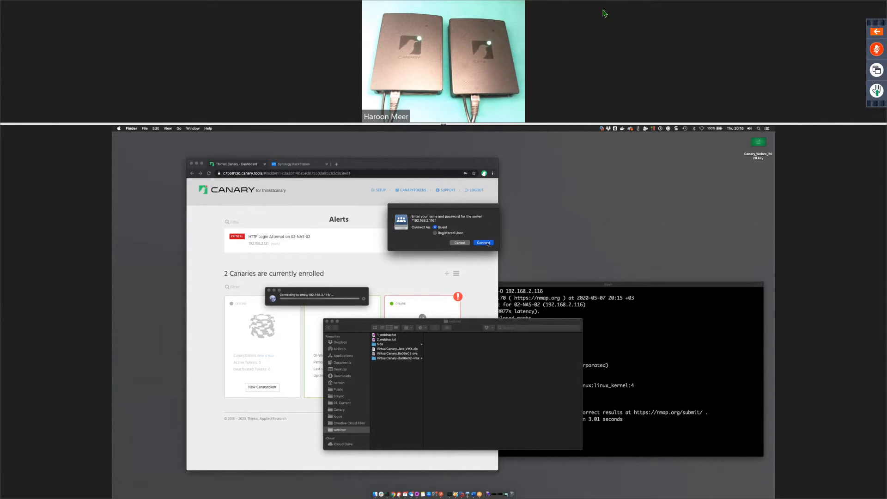
{"action": "left_click", "coordinate": [482, 242]}
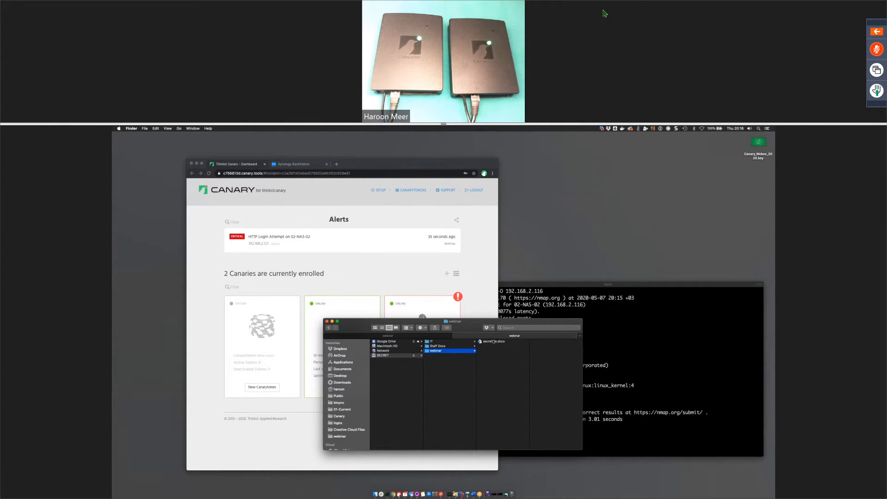
{"action": "double_click", "coordinate": [491, 341]}
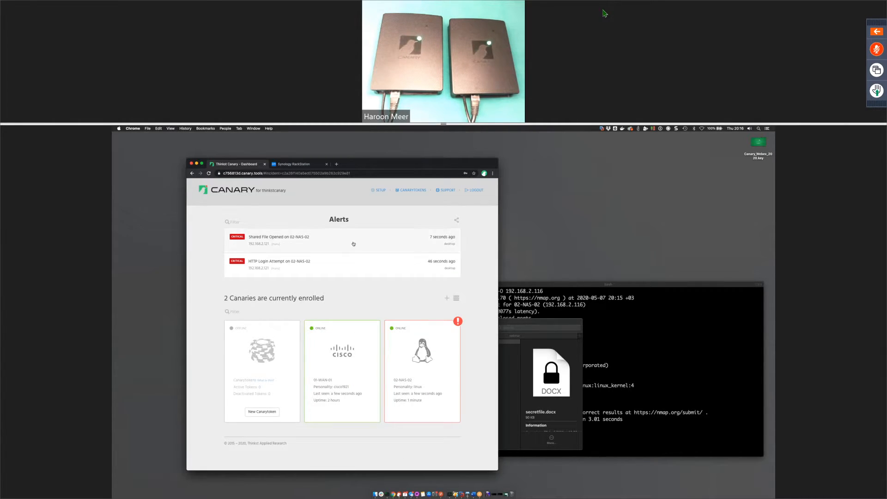
View the secretfile.docx Shared File Opened details, then open the 02-NAS-02 device panel.
{"action": "left_click", "coordinate": [278, 237]}
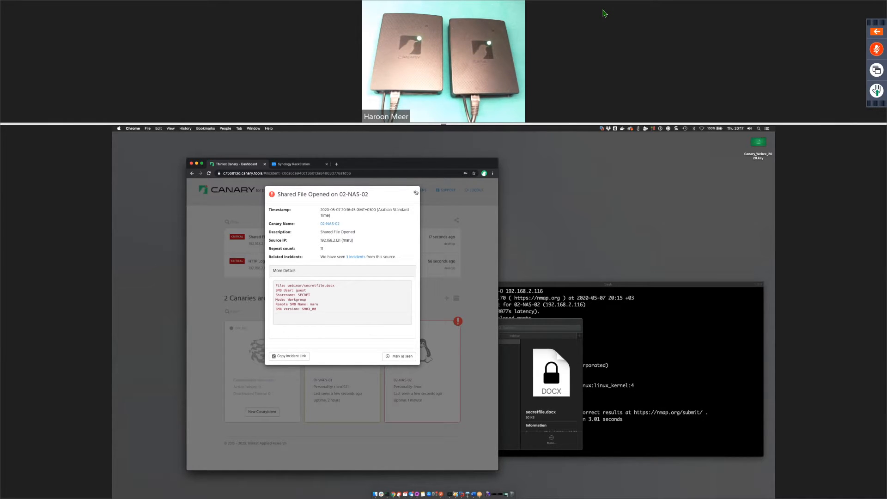
{"action": "left_click", "coordinate": [416, 194]}
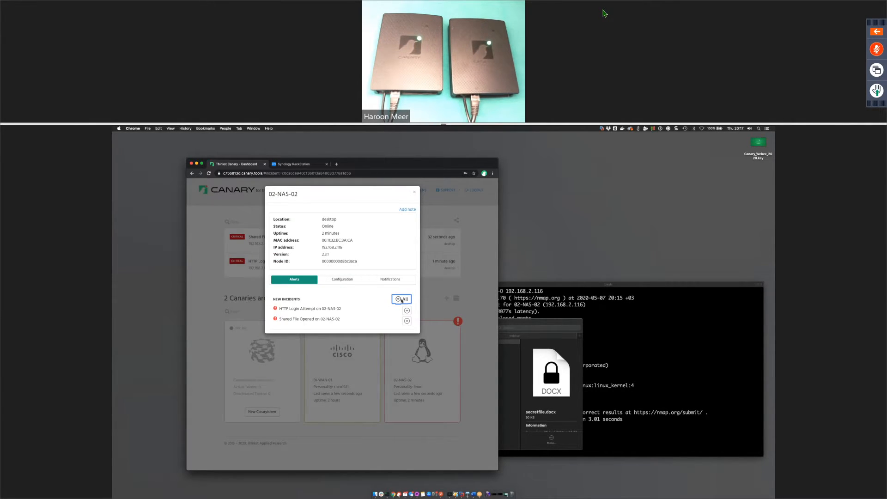
Mark all 02-NAS-02 incidents seen, delete them all, and open the device's settings.
{"action": "left_click", "coordinate": [401, 299]}
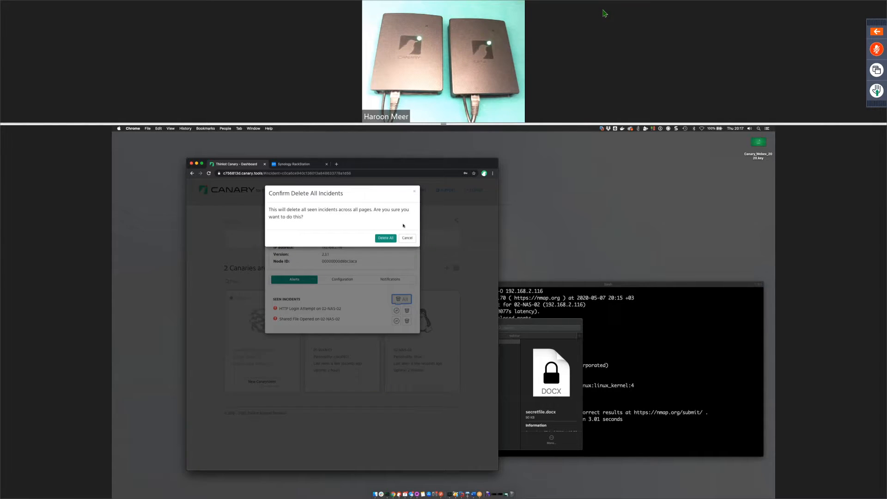
{"action": "left_click", "coordinate": [385, 236]}
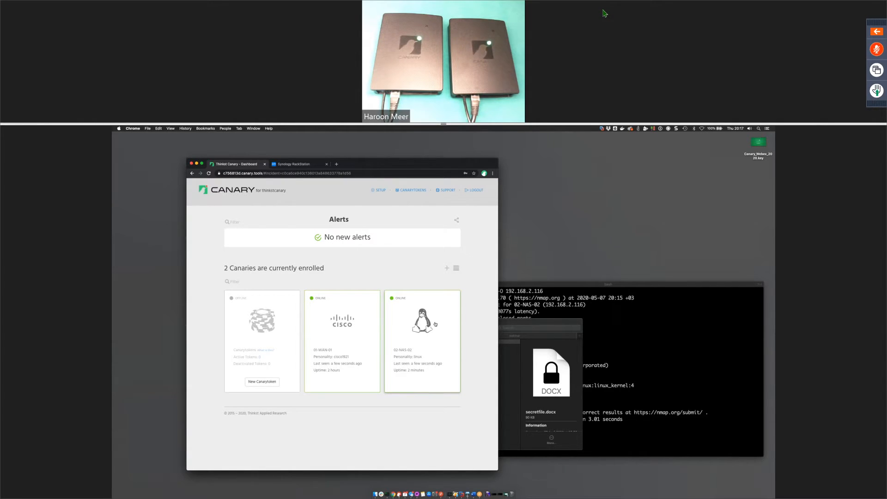
{"action": "left_click", "coordinate": [422, 317]}
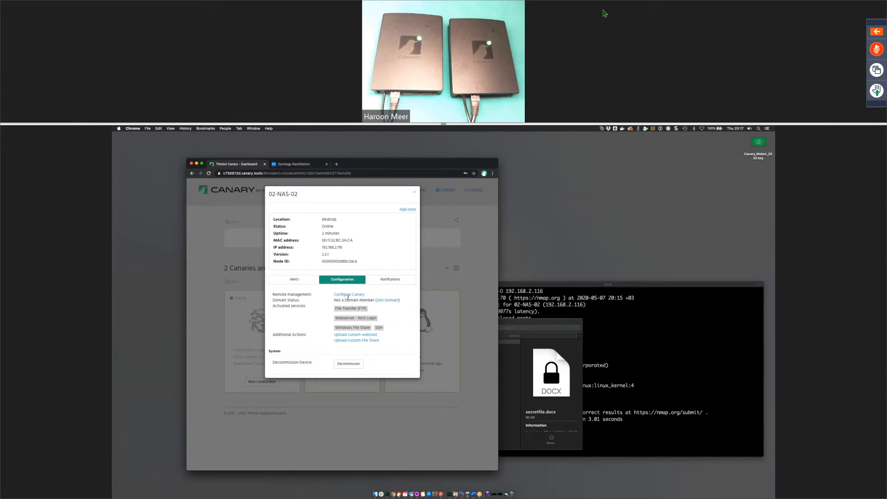
Open Configure Canary, rename the device to 03-FS-03, and browse the personality list.
{"action": "left_click", "coordinate": [349, 294]}
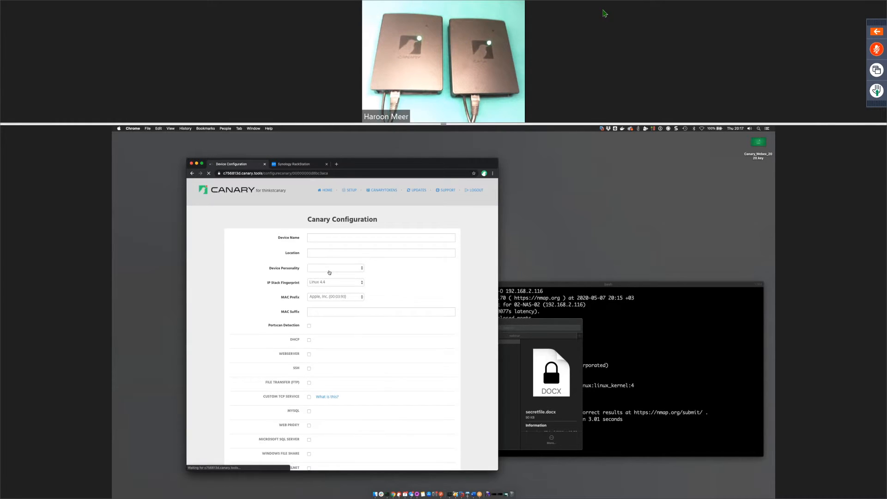
{"action": "type", "text": "0"}
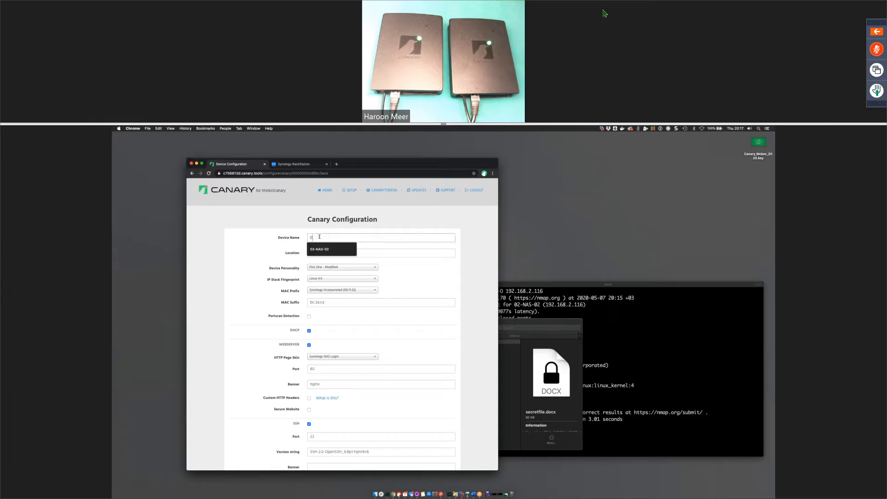
{"action": "type", "text": "3-FS-03"}
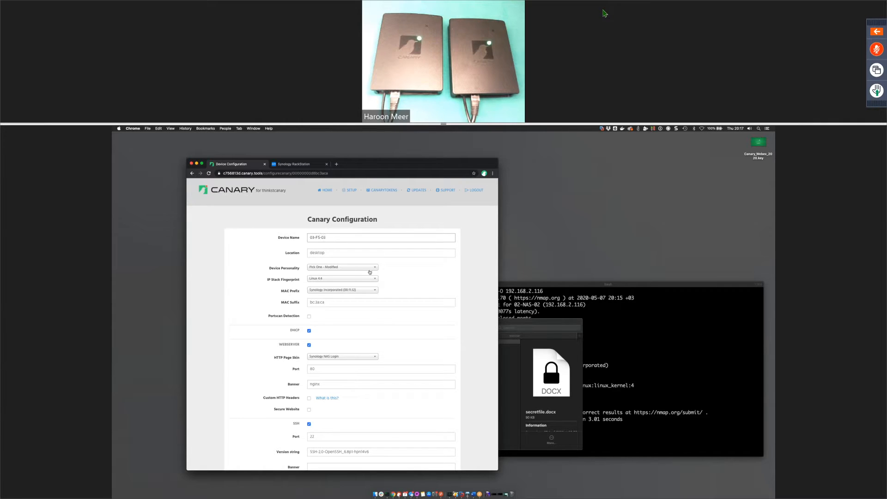
{"action": "left_click", "coordinate": [341, 266]}
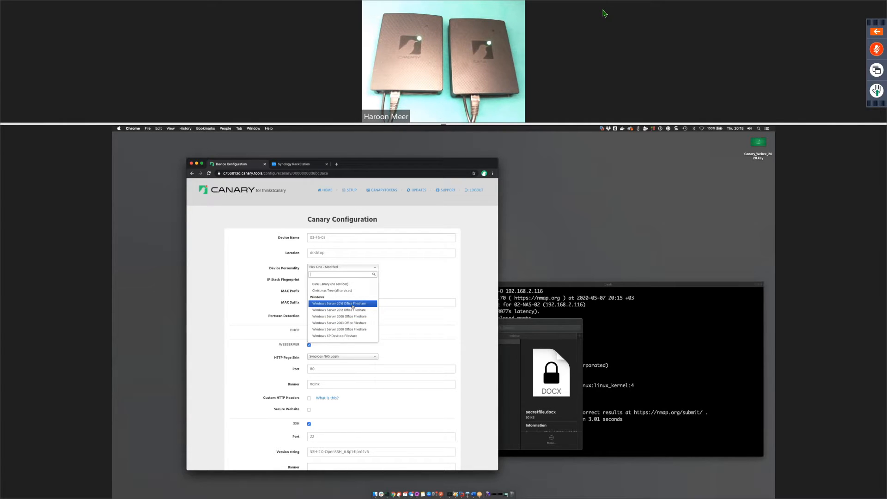
Choose the Windows Server 2016 Office Fileshare personality and tick Portscan Detection.
{"action": "left_click", "coordinate": [340, 303]}
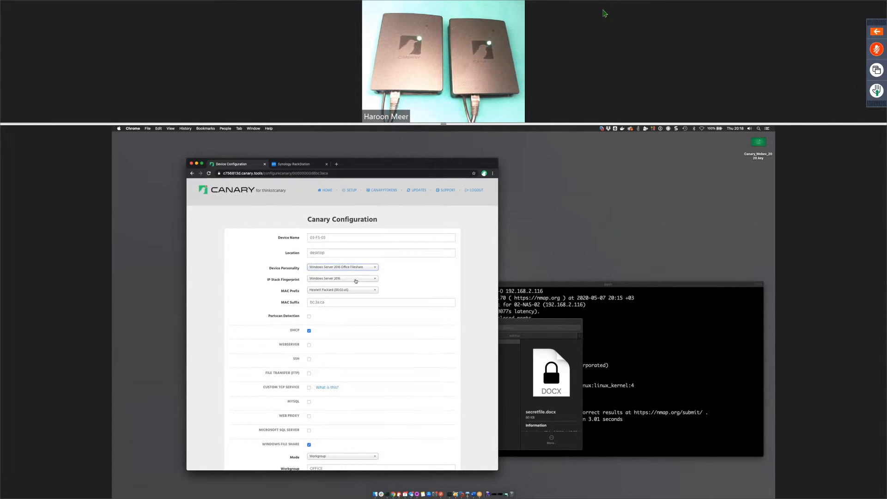
{"action": "mouse_move", "coordinate": [381, 291]}
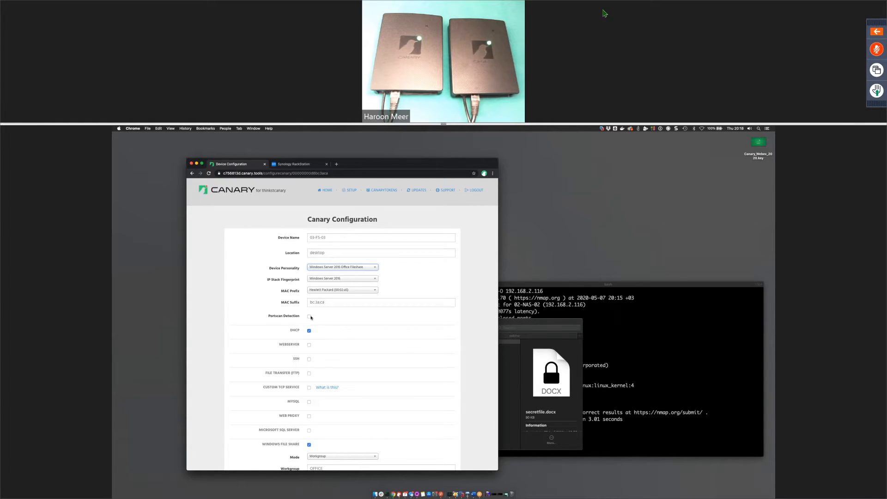
{"action": "left_click", "coordinate": [309, 315]}
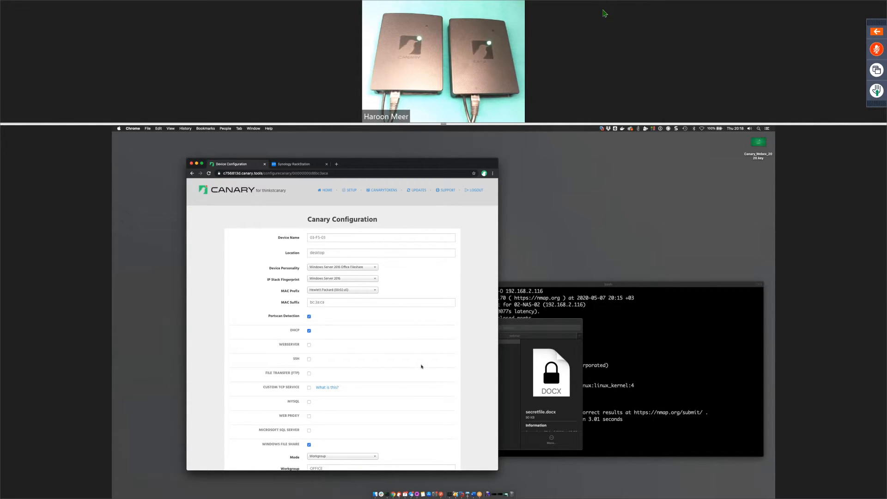
{"action": "mouse_move", "coordinate": [437, 382]}
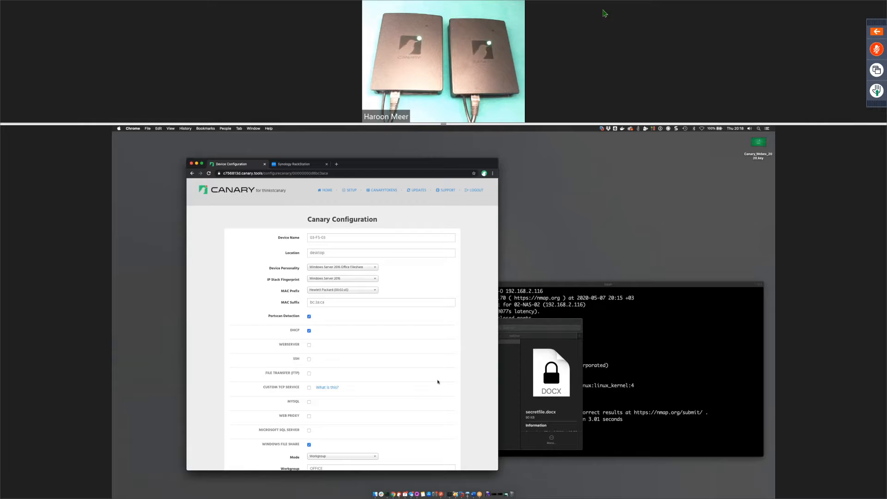
{"action": "mouse_move", "coordinate": [367, 341]}
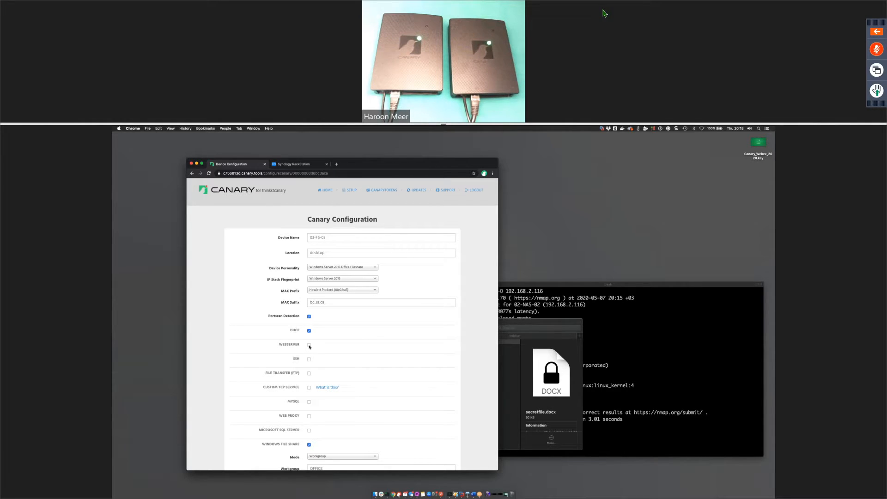
Enable the web server with the Synology NAS Login skin, plus the Secure Website service.
{"action": "left_click", "coordinate": [309, 345]}
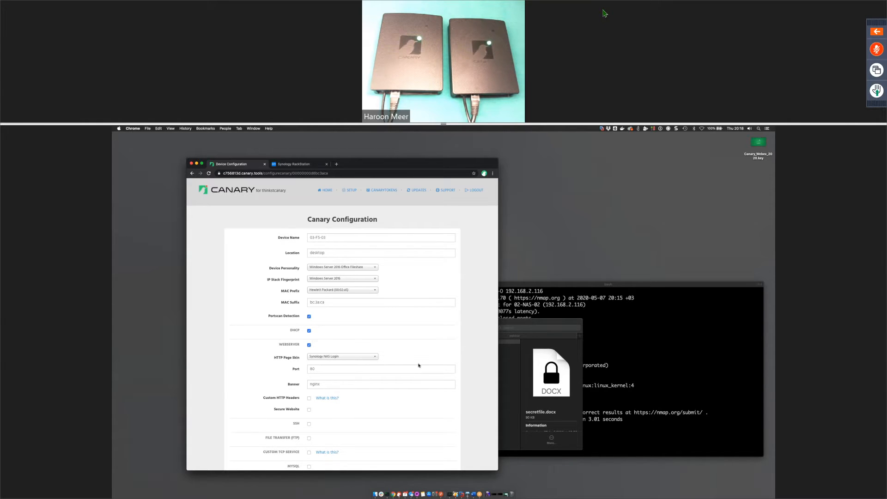
{"action": "left_click", "coordinate": [342, 356]}
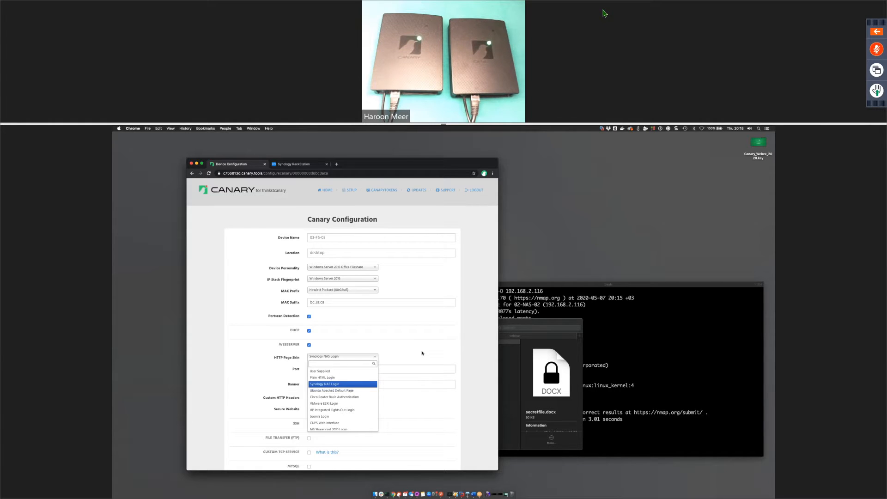
{"action": "left_click", "coordinate": [323, 383]}
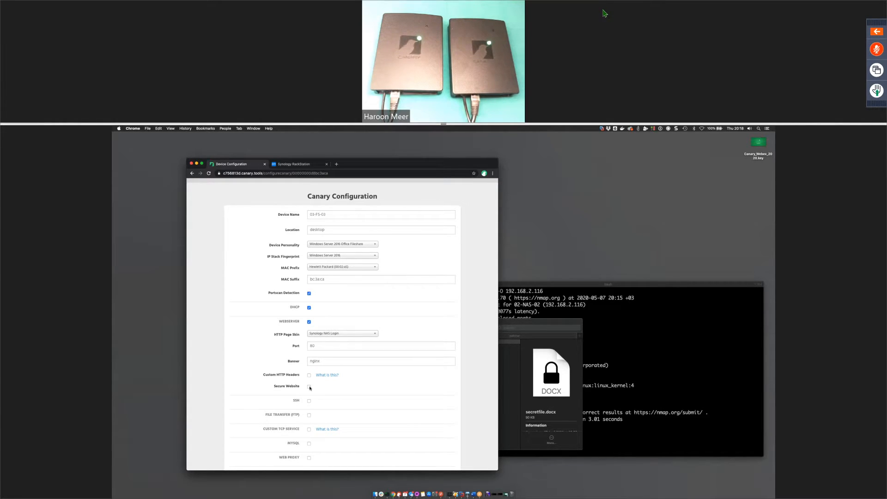
{"action": "left_click", "coordinate": [308, 387]}
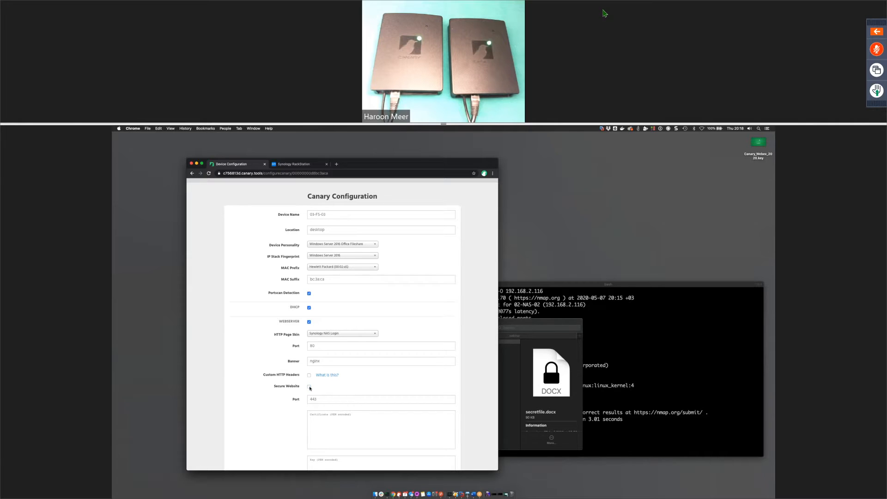
Enable Custom TCP Service on port 1234 with banner '404 - ERROR'.
{"action": "scroll", "scroll_direction": "down", "scroll_amount": 3}
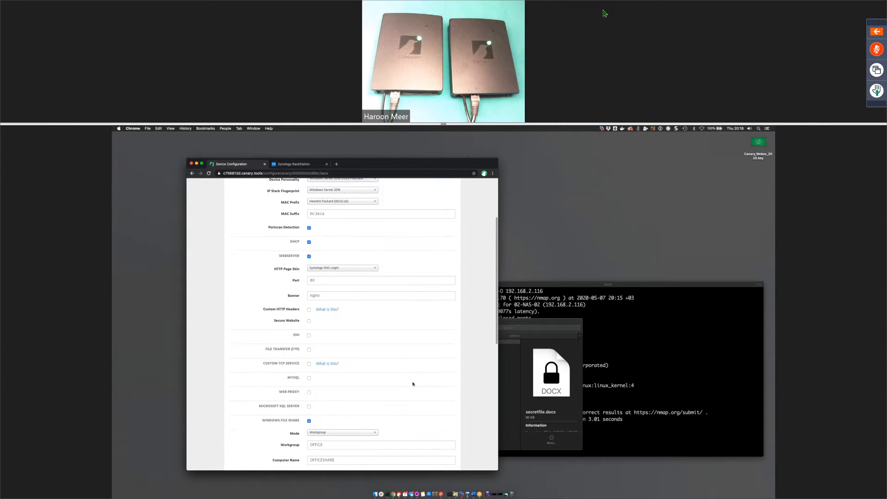
{"action": "scroll", "scroll_direction": "down", "scroll_amount": 3}
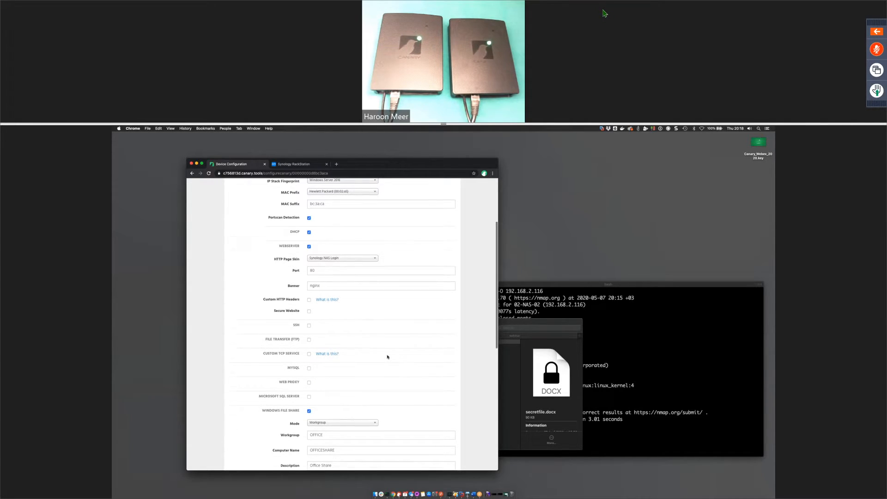
{"action": "scroll", "scroll_direction": "down", "scroll_amount": 3}
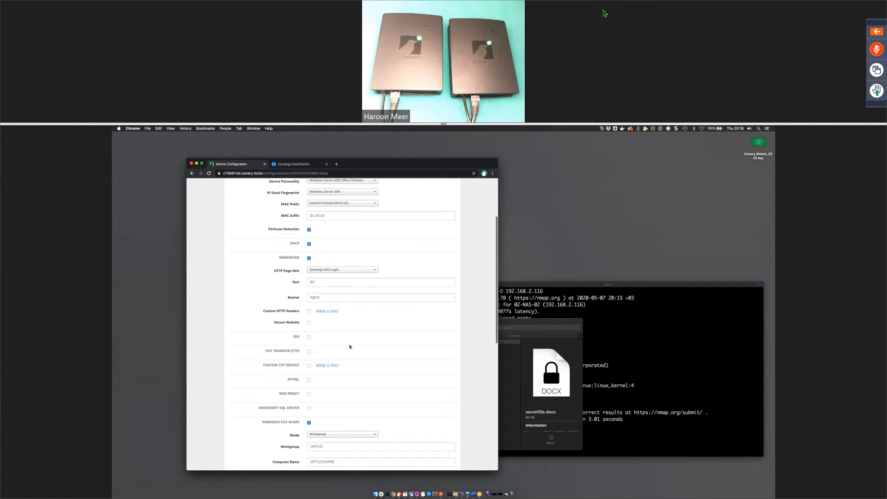
{"action": "scroll", "scroll_direction": "down", "scroll_amount": 3}
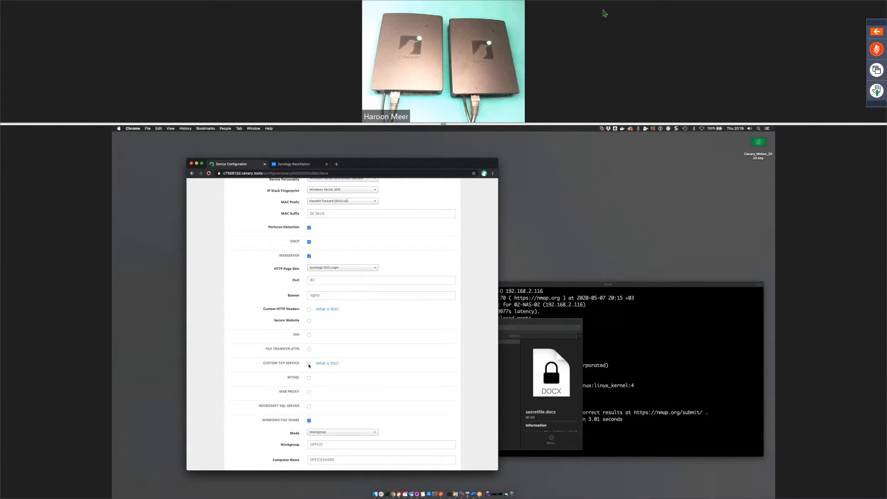
{"action": "left_click", "coordinate": [309, 363]}
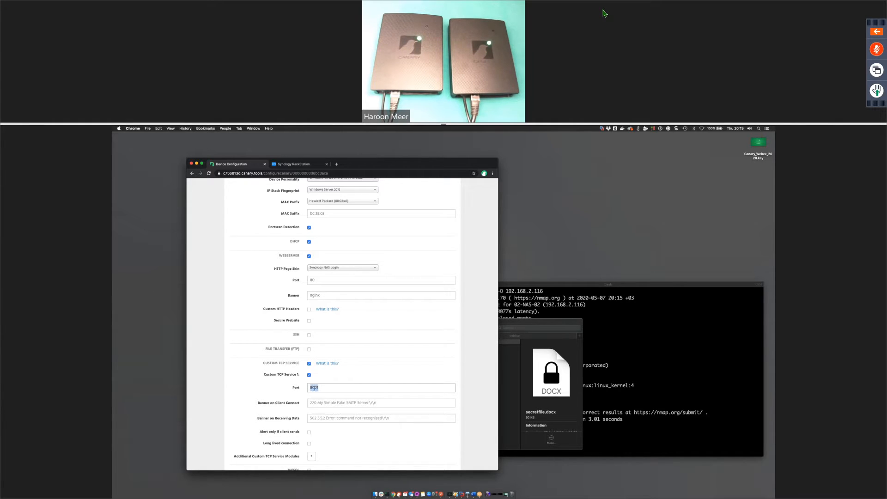
{"action": "type", "text": "1234"}
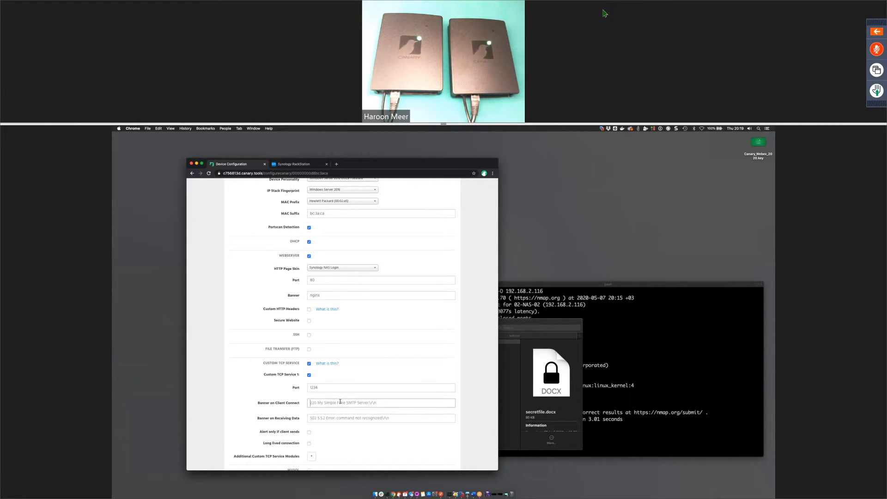
{"action": "type", "text": "404 - ERROR"}
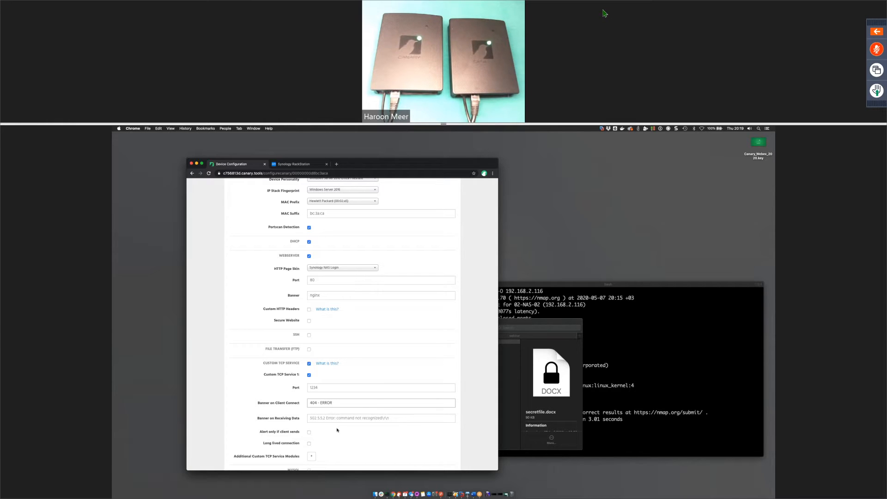
{"action": "scroll", "scroll_direction": "down", "scroll_amount": 3}
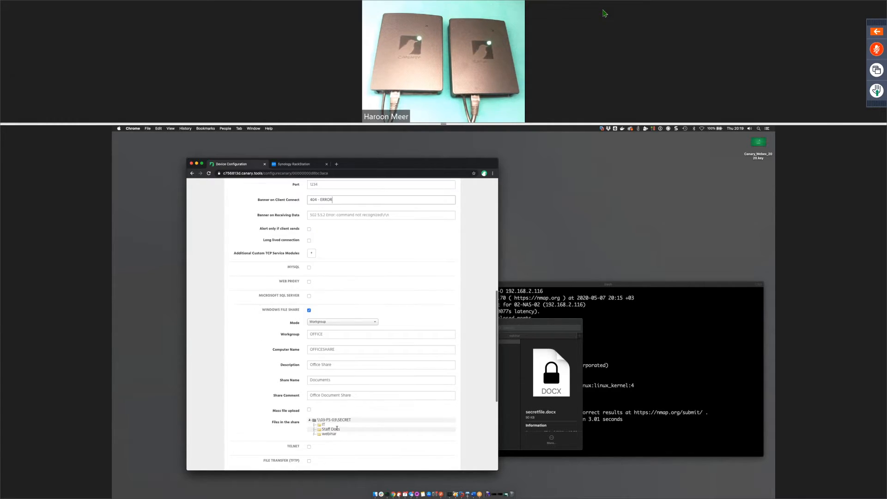
{"action": "scroll", "scroll_direction": "down", "scroll_amount": 3}
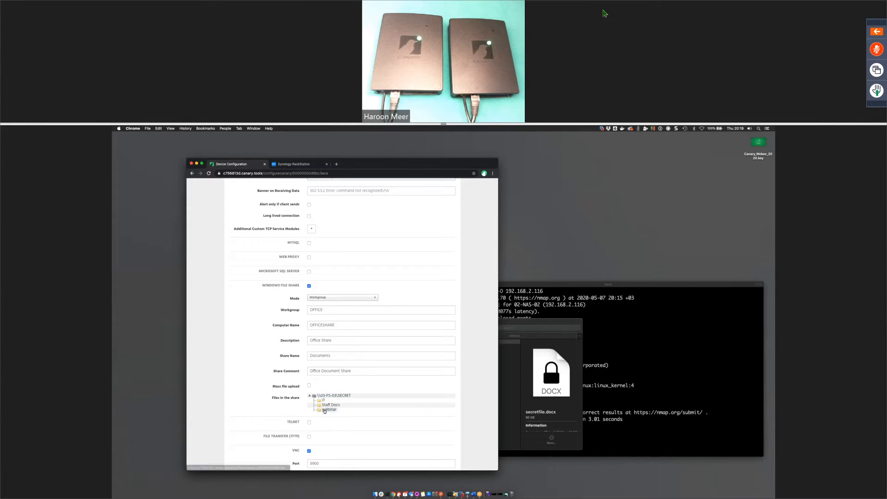
Rename the file share to SecretDocuments and deploy the new configuration.
{"action": "right_click", "coordinate": [330, 409]}
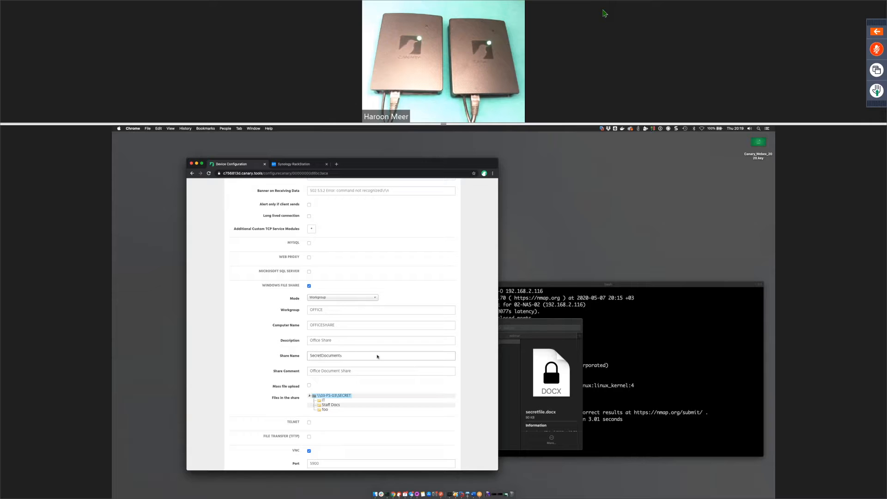
{"action": "scroll", "scroll_direction": "down", "scroll_amount": 3}
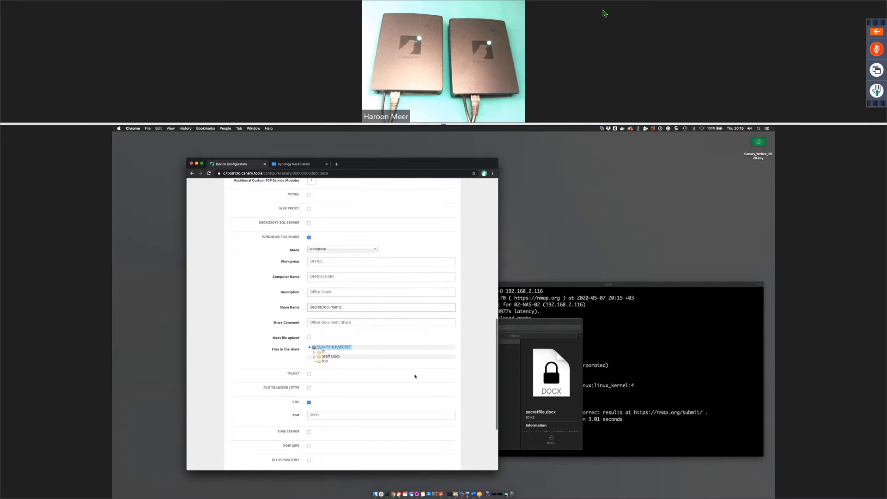
{"action": "scroll", "scroll_direction": "down", "scroll_amount": 3}
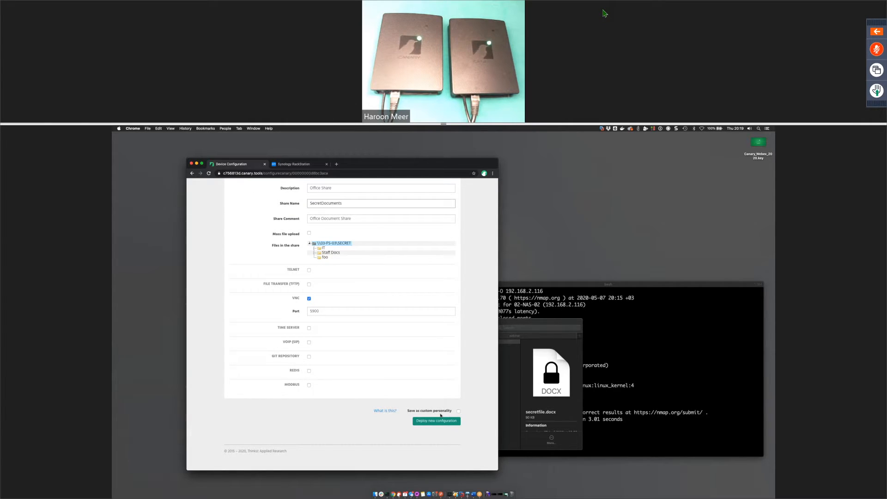
{"action": "left_click", "coordinate": [436, 420]}
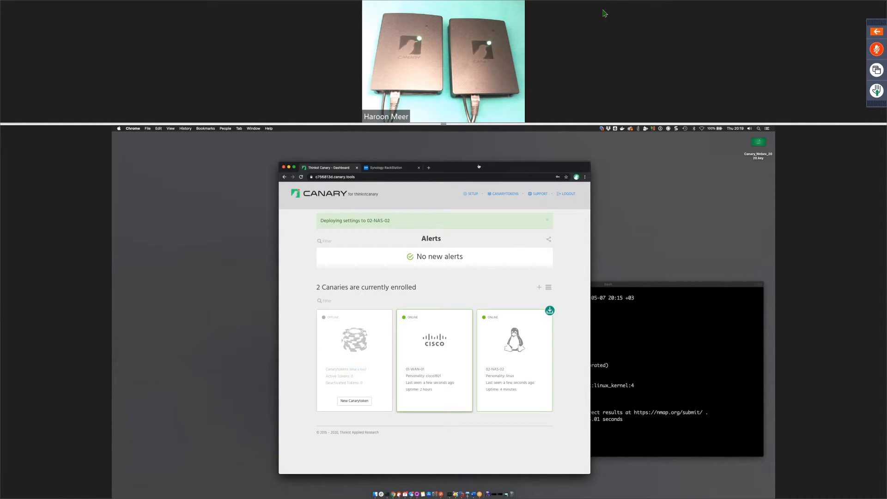
Open the 03-FS-03 Canary tile's details popup on the dashboard.
{"action": "left_click", "coordinate": [418, 167]}
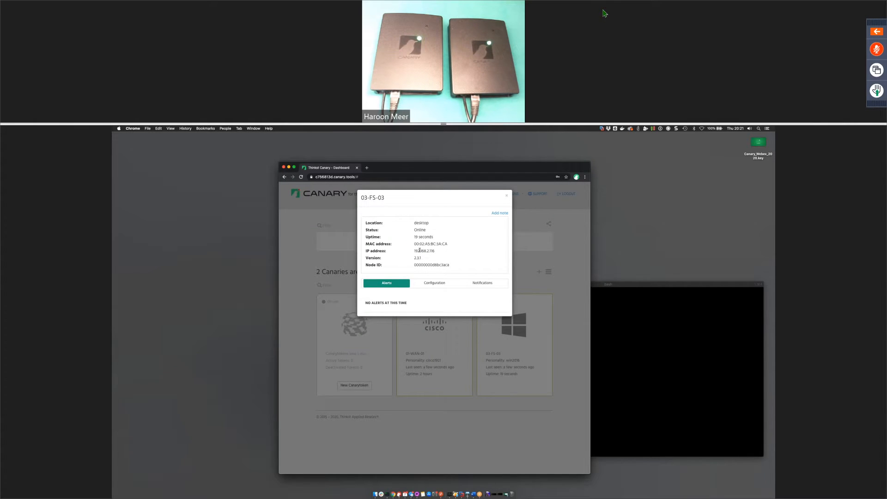
{"action": "double_click", "coordinate": [423, 250]}
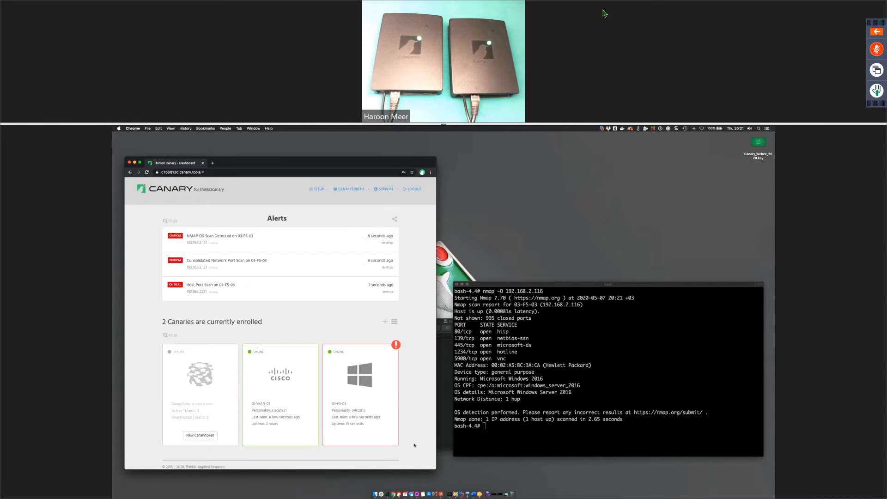
{"action": "mouse_move", "coordinate": [513, 409]}
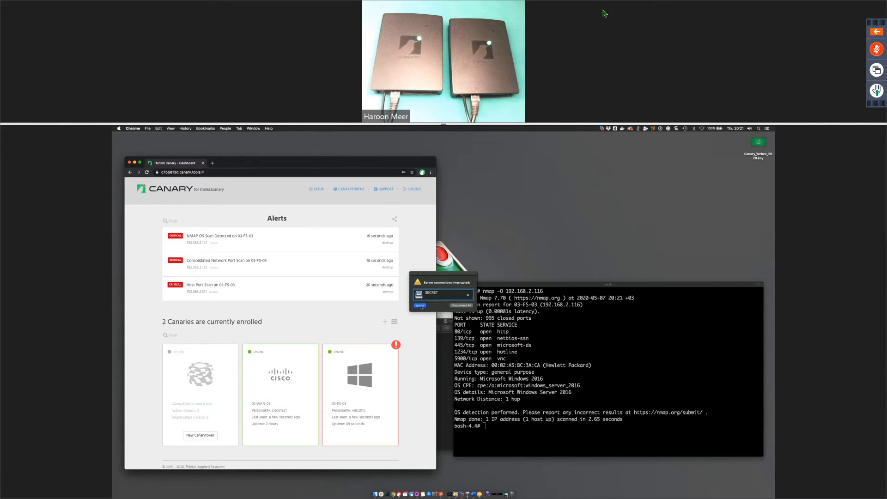
Acknowledge the three incidents from 192.168.2.121 using the alerts Graph View.
{"action": "left_click", "coordinate": [418, 305]}
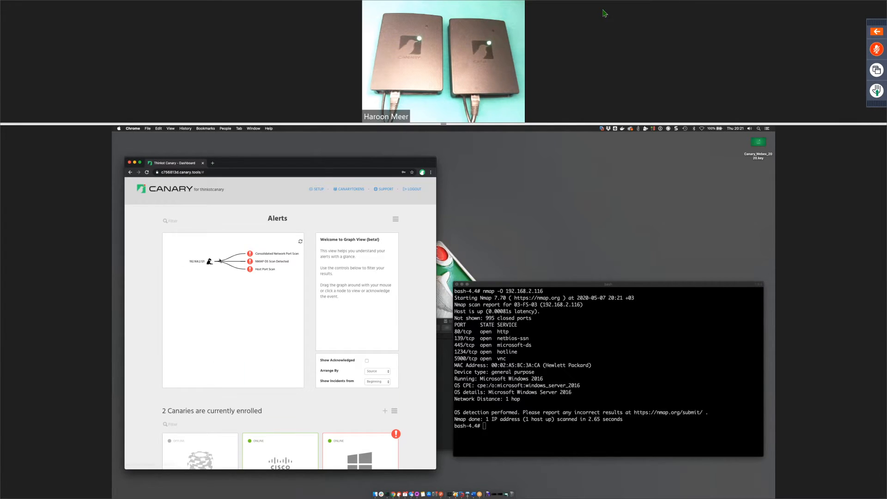
{"action": "left_click", "coordinate": [209, 262]}
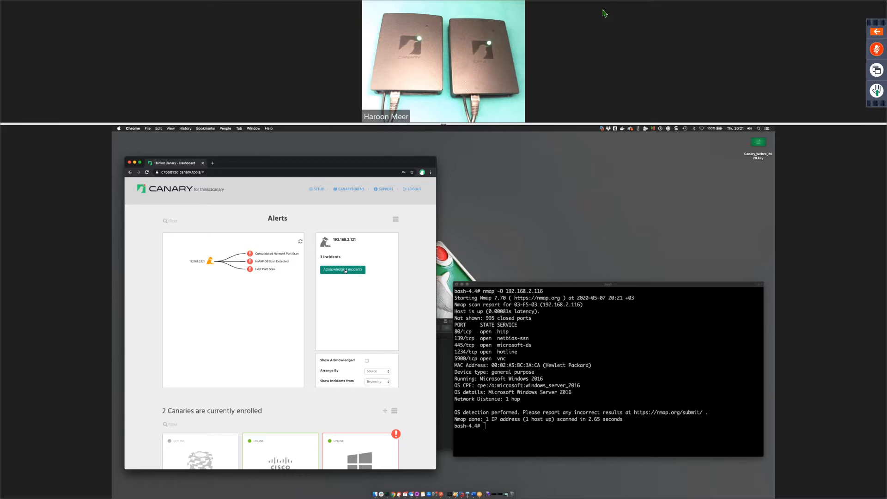
{"action": "left_click", "coordinate": [343, 269]}
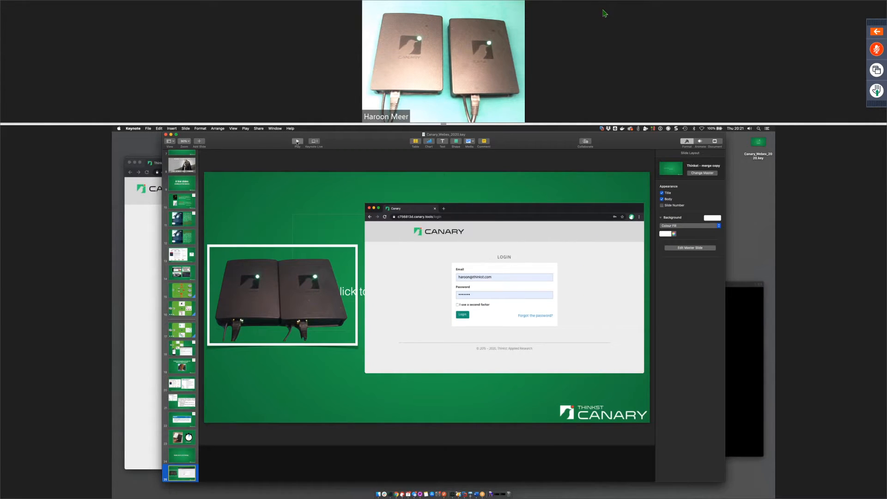
Show the console login slide, then return to the Canary dashboard.
{"action": "left_click", "coordinate": [297, 142]}
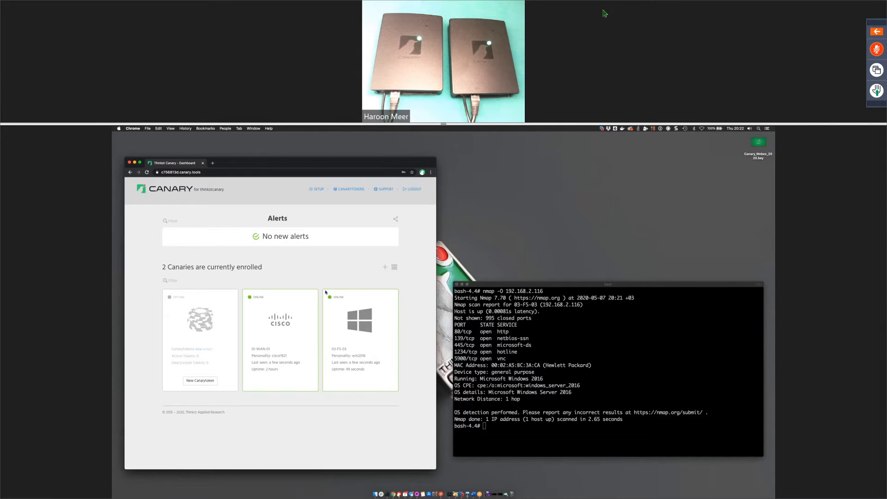
Download the VMware Virtual Canary OVA from Settings > Virtual Canary.
{"action": "left_click", "coordinate": [318, 188]}
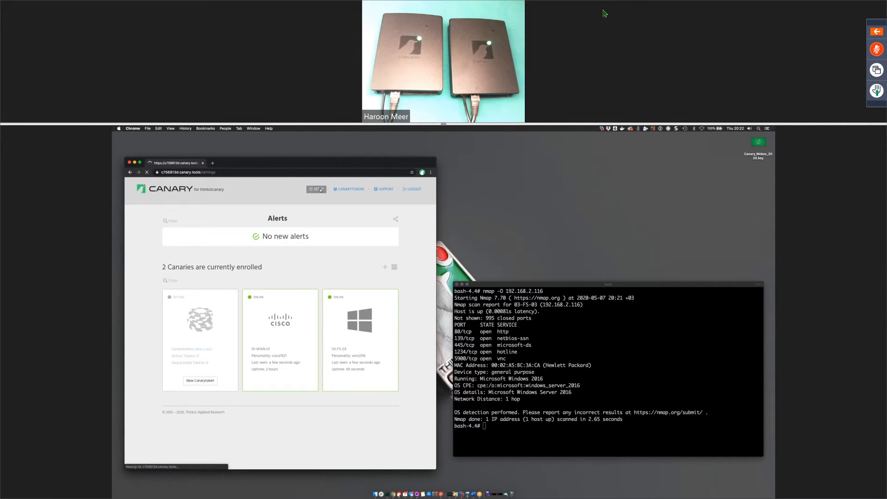
{"action": "left_click", "coordinate": [315, 189]}
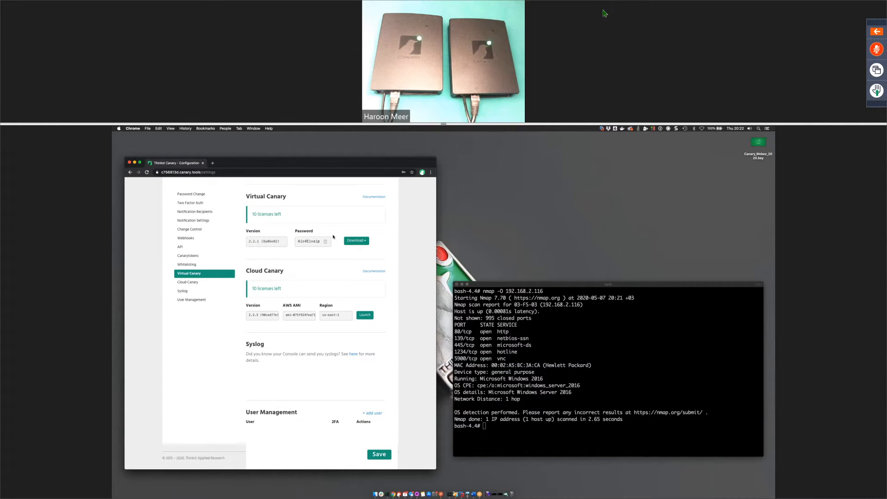
{"action": "mouse_move", "coordinate": [367, 247]}
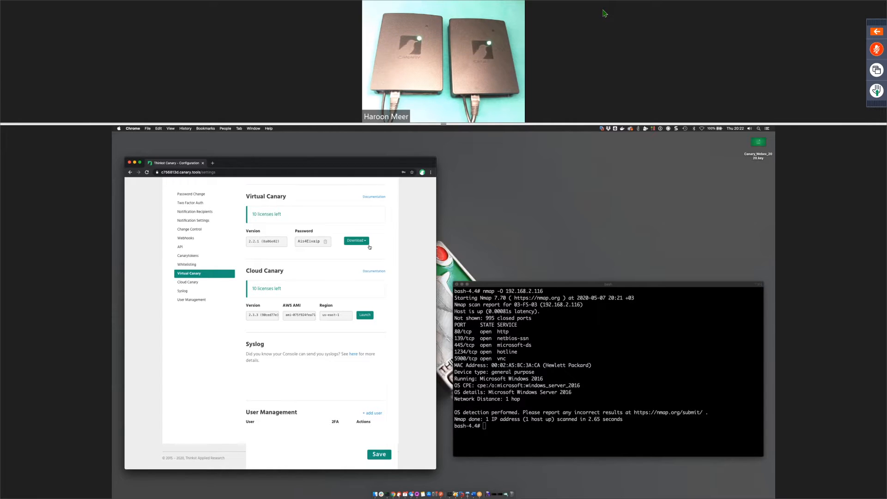
{"action": "left_click", "coordinate": [356, 240]}
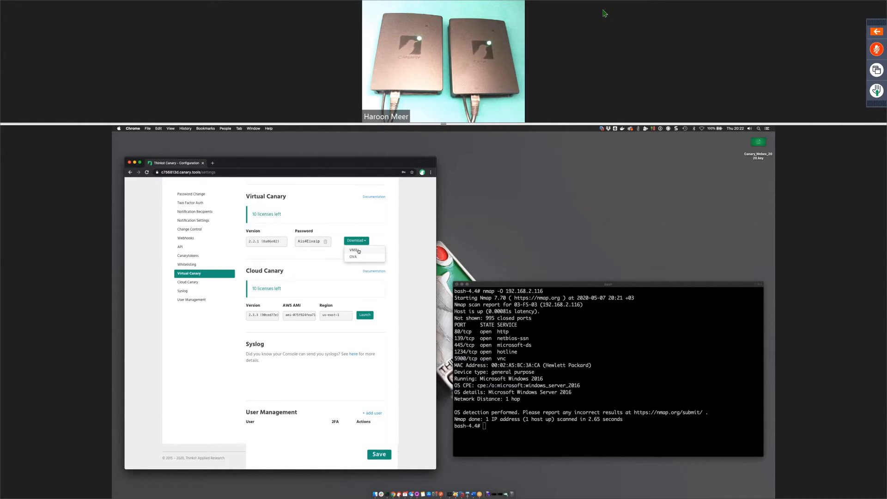
{"action": "left_click", "coordinate": [356, 239]}
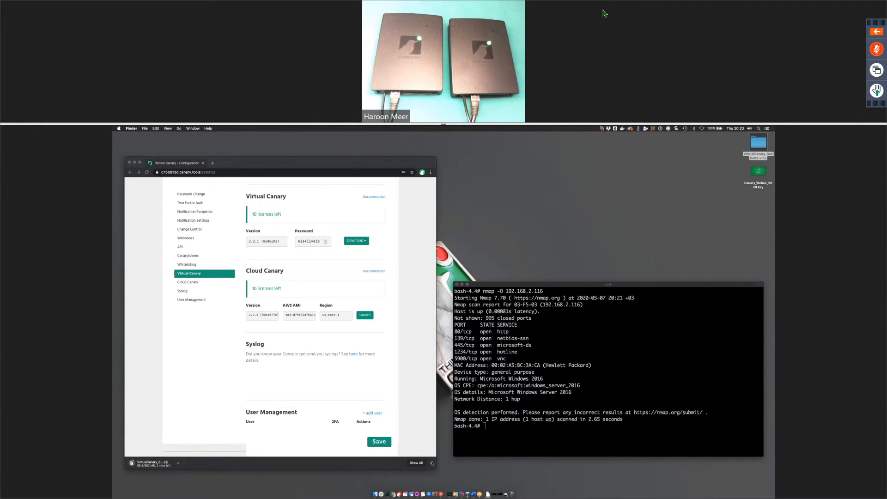
Launch the downloaded VirtualCanary OVA from Finder to boot the VM.
{"action": "left_click", "coordinate": [186, 264]}
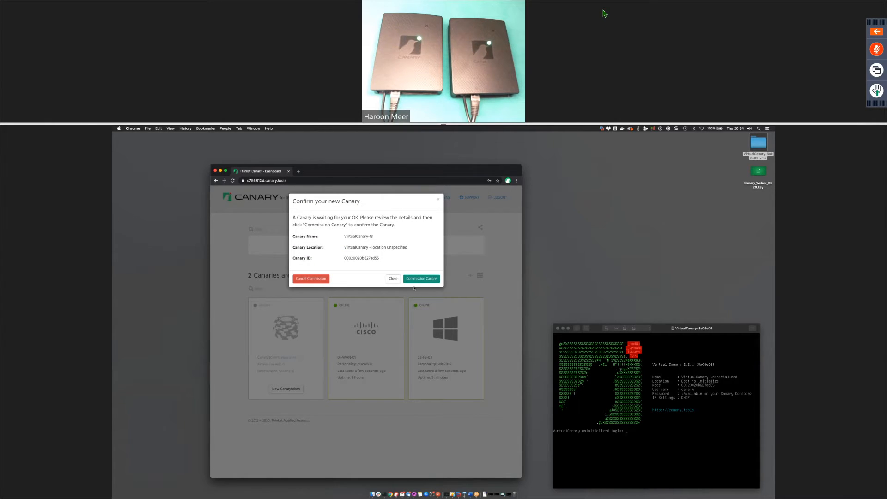
Commission VirtualCanary-13 and open the new Virtual Canary tile's details.
{"action": "left_click", "coordinate": [421, 278]}
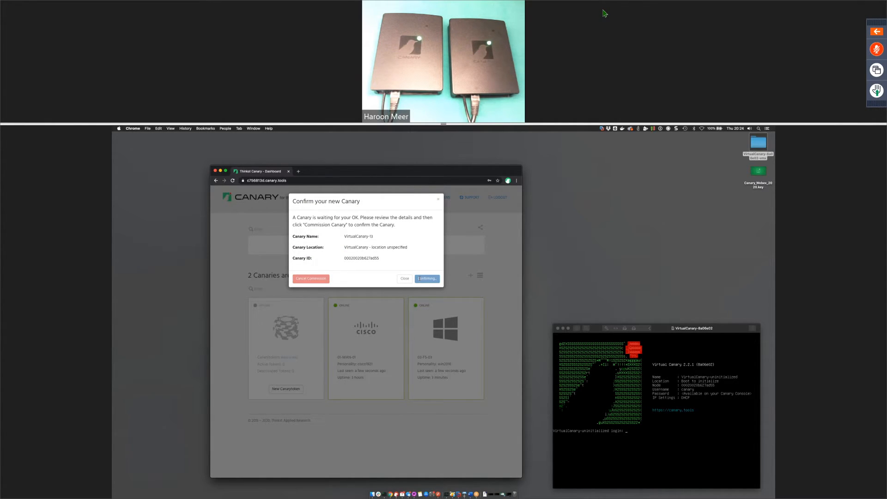
{"action": "left_click", "coordinate": [426, 278]}
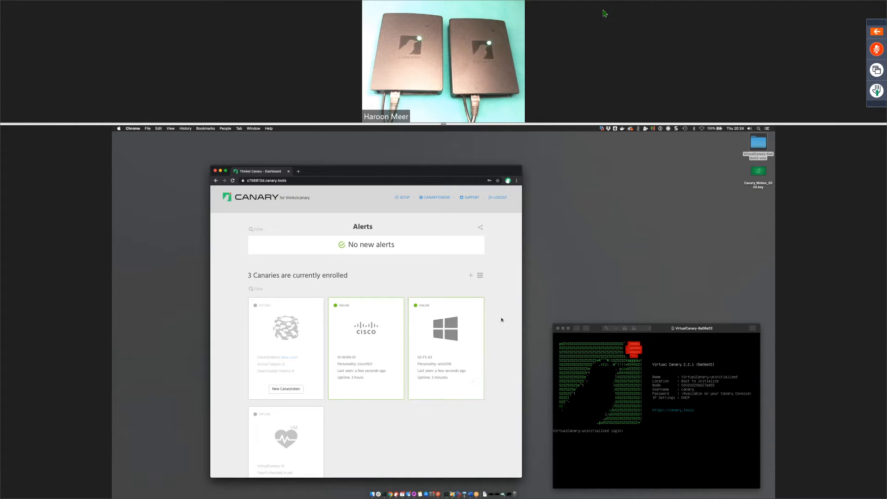
{"action": "scroll", "scroll_direction": "down", "scroll_amount": 3}
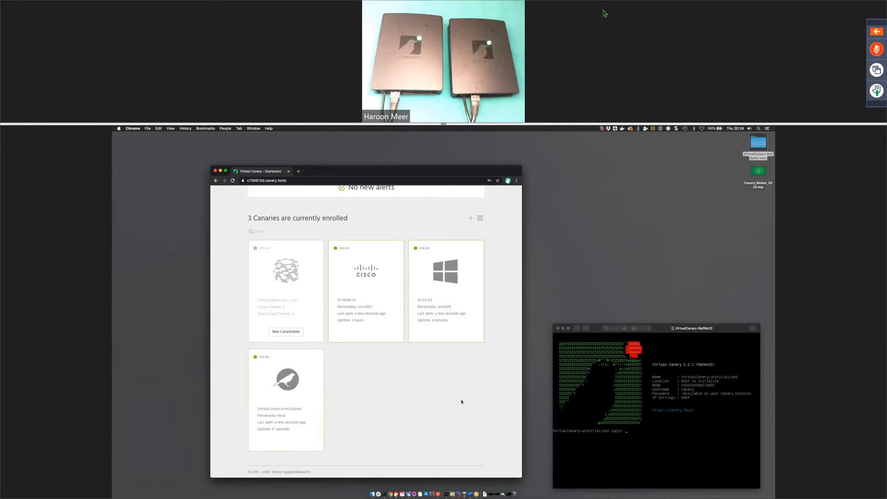
{"action": "left_click", "coordinate": [286, 378]}
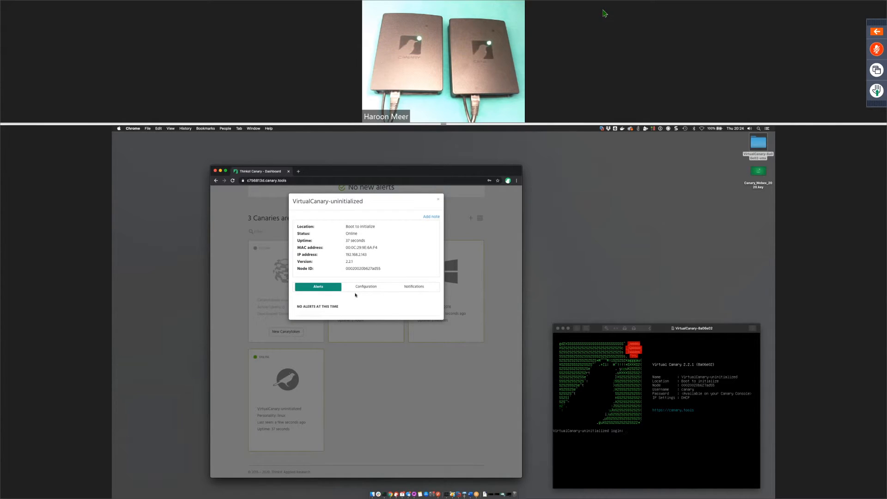
Rename the Virtual Canary 04-MAIN-04, located at 'hard drive', as an IBM z/OS Mainframe, and deploy.
{"action": "left_click", "coordinate": [365, 286]}
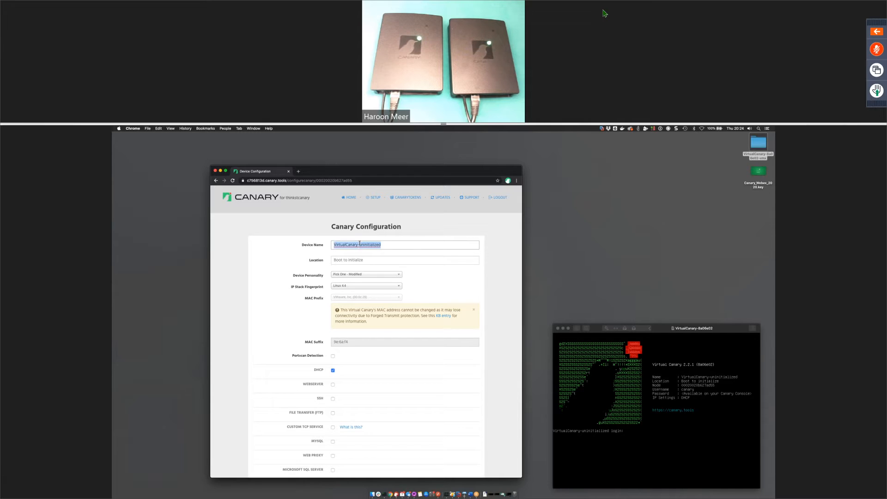
{"action": "type", "text": "D4-"}
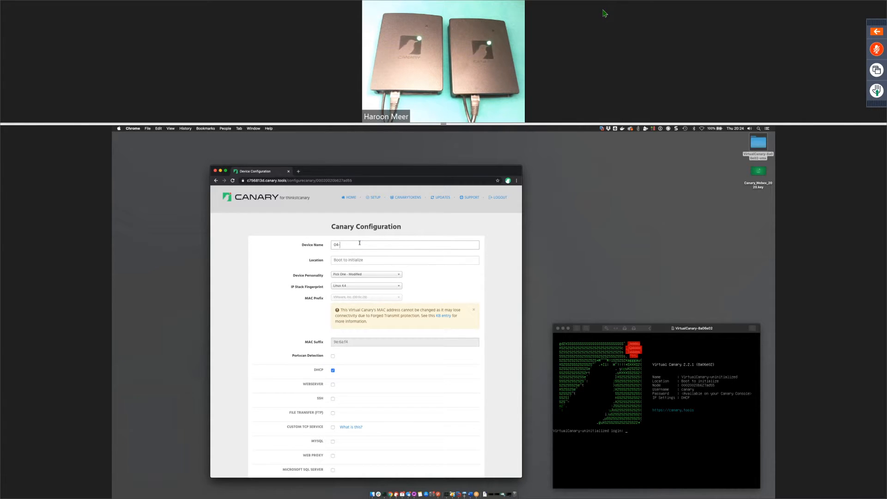
{"action": "type", "text": "MAIN-04"}
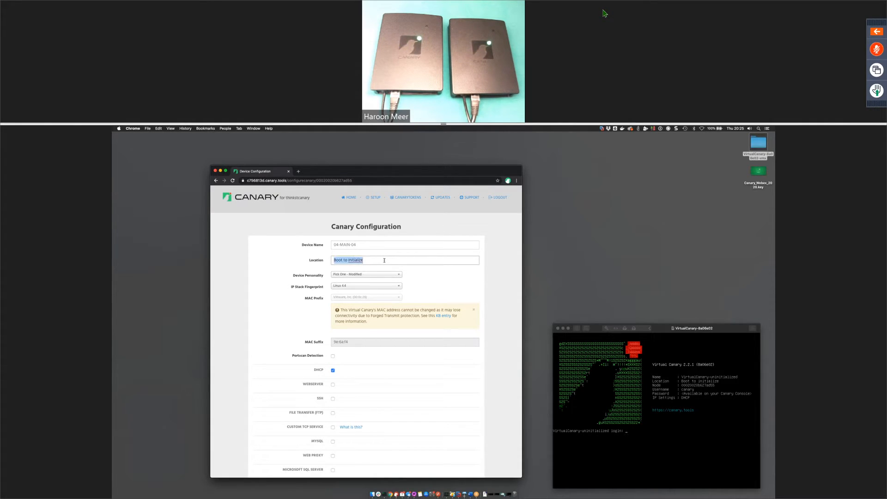
{"action": "type", "text": "hard"}
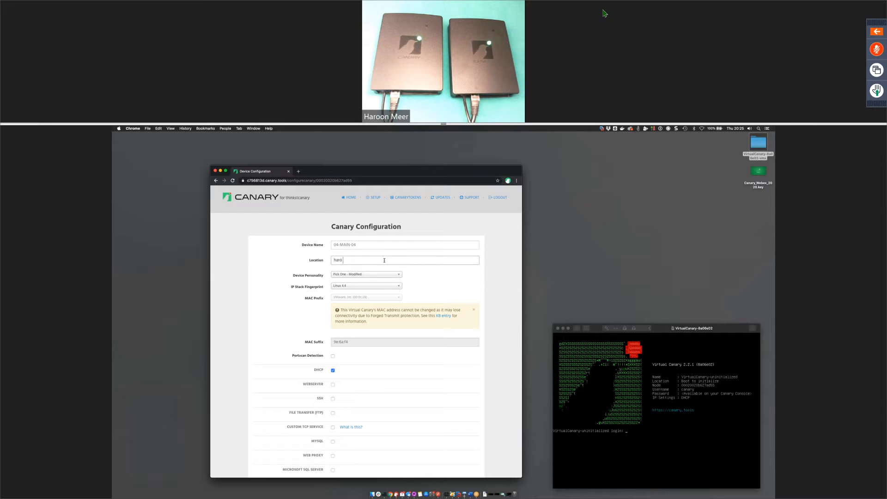
{"action": "type", "text": "drive"}
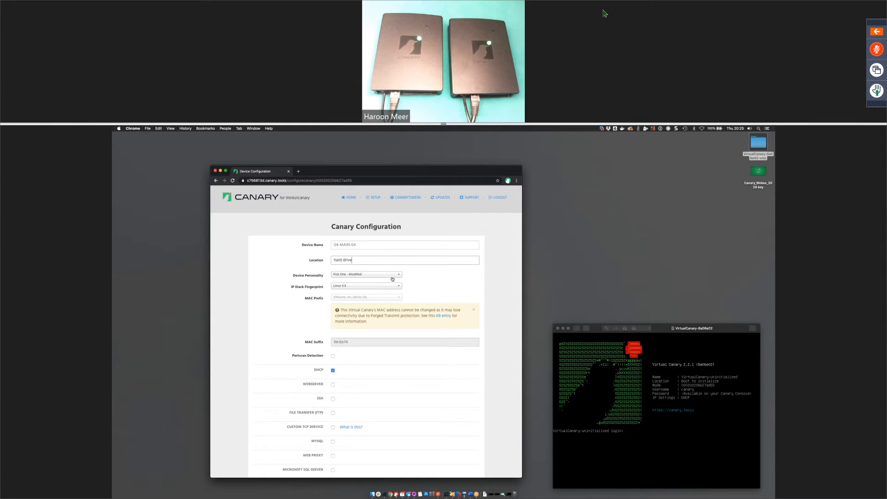
{"action": "left_click", "coordinate": [365, 275]}
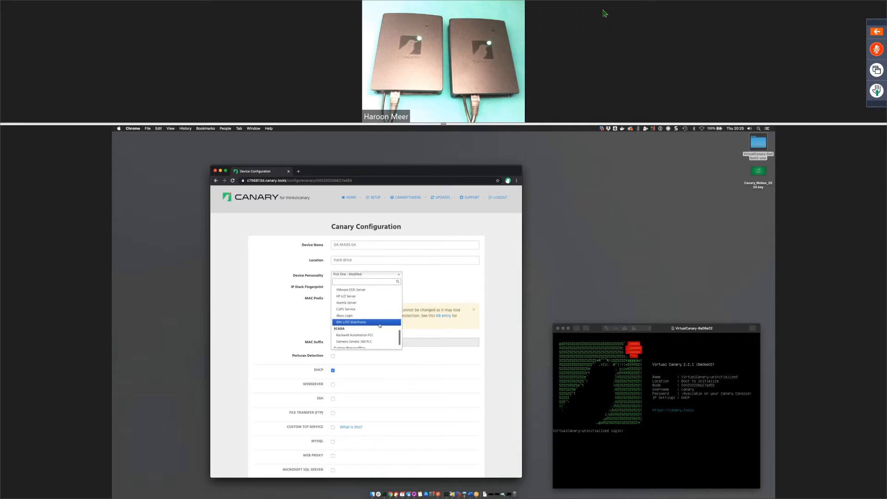
{"action": "left_click", "coordinate": [351, 322]}
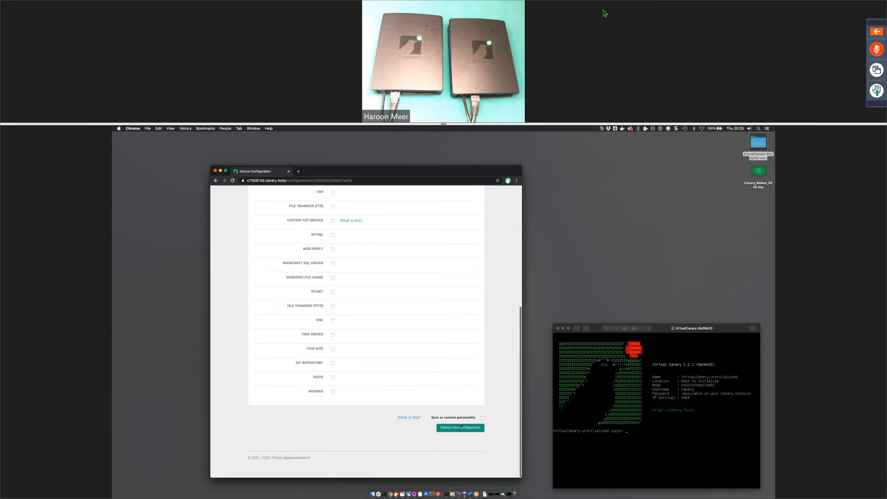
{"action": "left_click", "coordinate": [460, 427]}
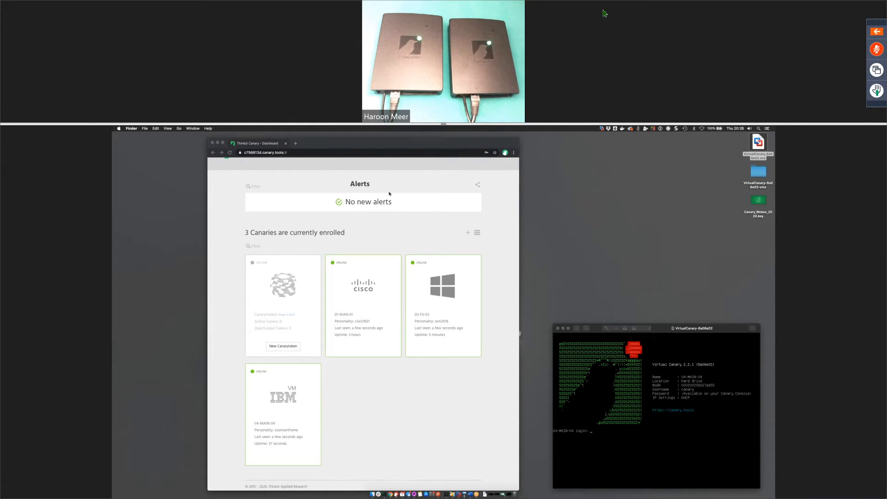
Bring up the ESXi host client login page.
{"action": "left_click", "coordinate": [353, 146]}
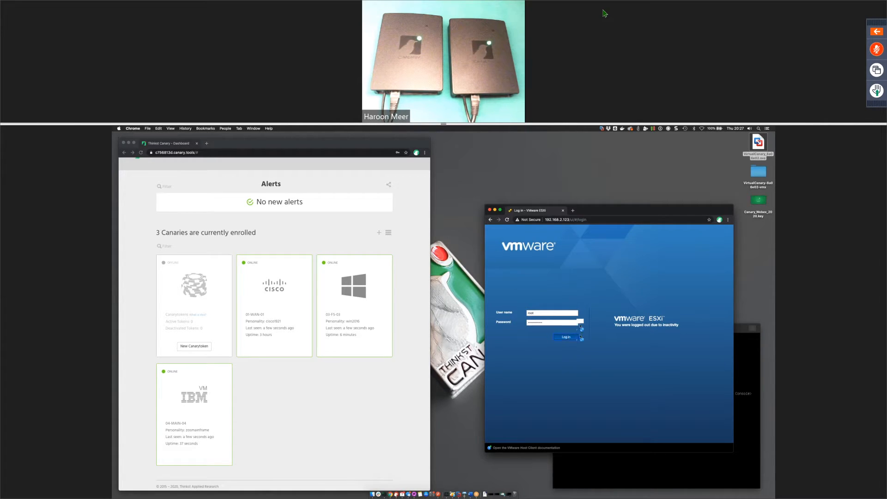
Log in and start an OVF/OVA deployment named windows-10 using the Virtual Canary OVA.
{"action": "left_click", "coordinate": [565, 337]}
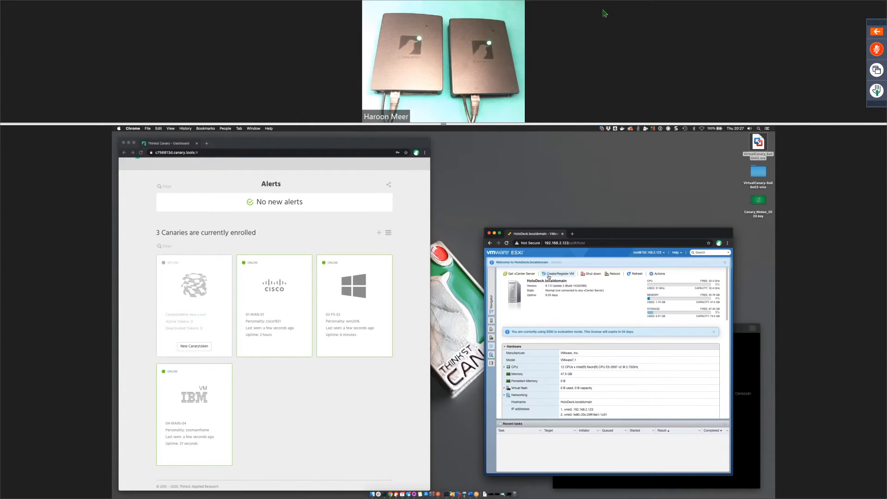
{"action": "left_click", "coordinate": [558, 273]}
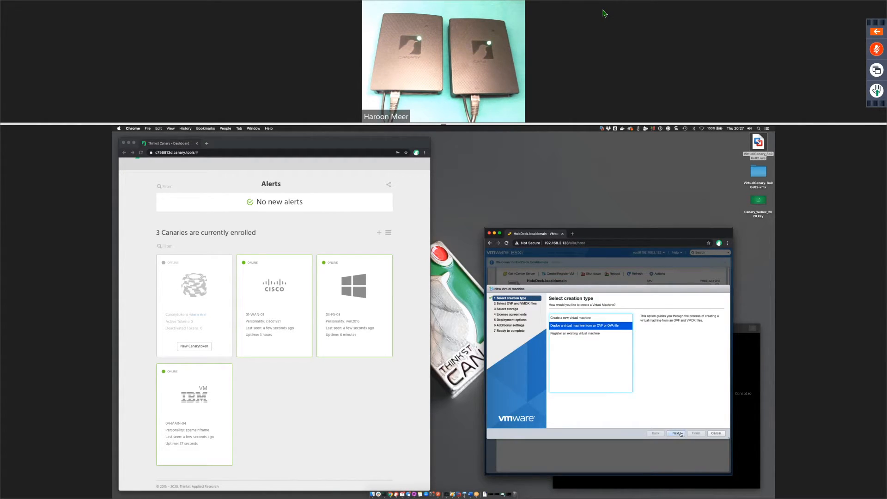
{"action": "left_click", "coordinate": [675, 433]}
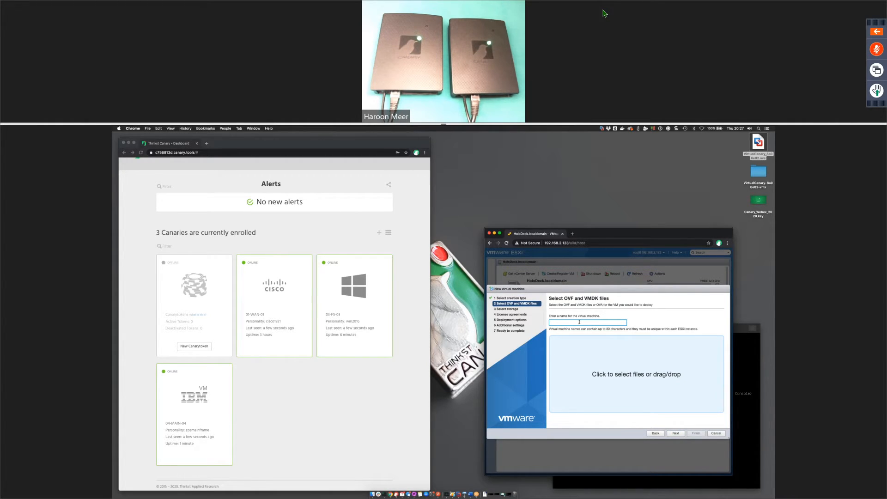
{"action": "type", "text": "windows-10"}
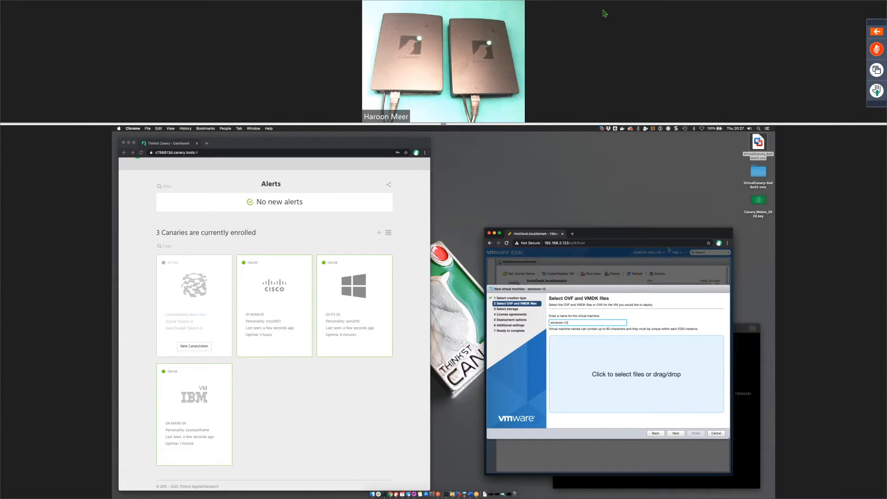
{"action": "left_click_drag", "start_coordinate": [758, 141], "coordinate": [622, 364]}
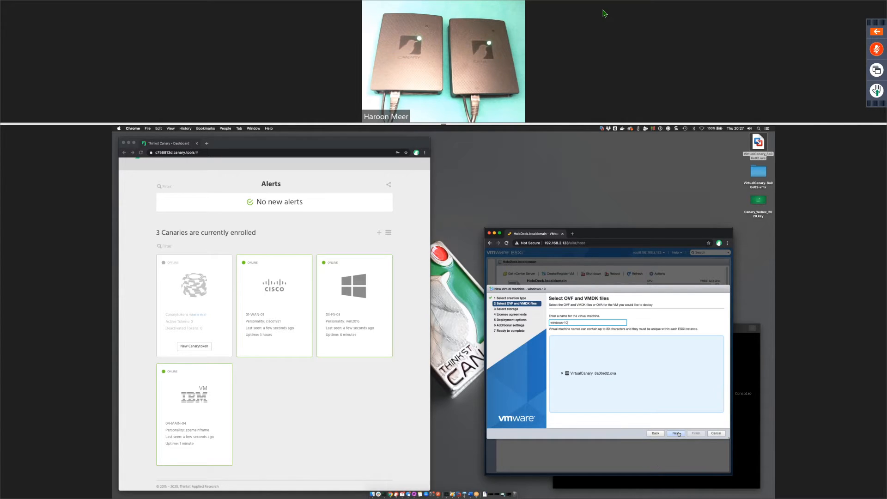
Accept datastore1 and the default deployment options, then finish the import.
{"action": "left_click", "coordinate": [675, 432]}
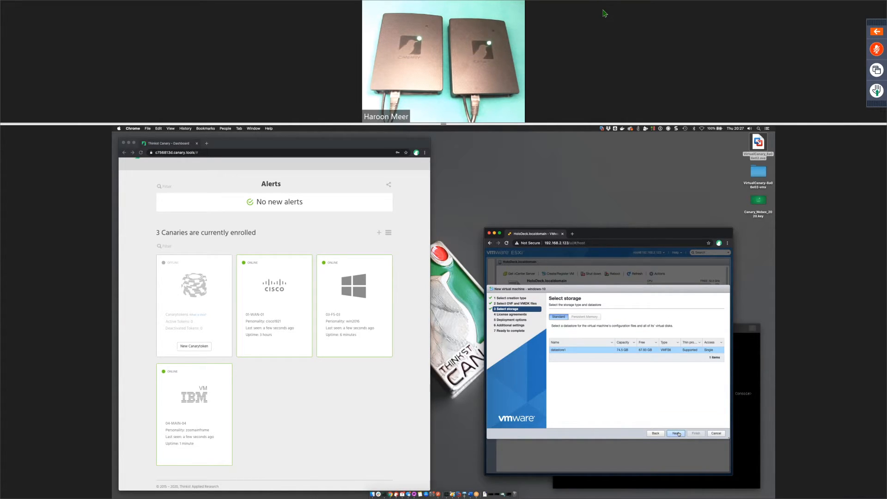
{"action": "left_click", "coordinate": [675, 432]}
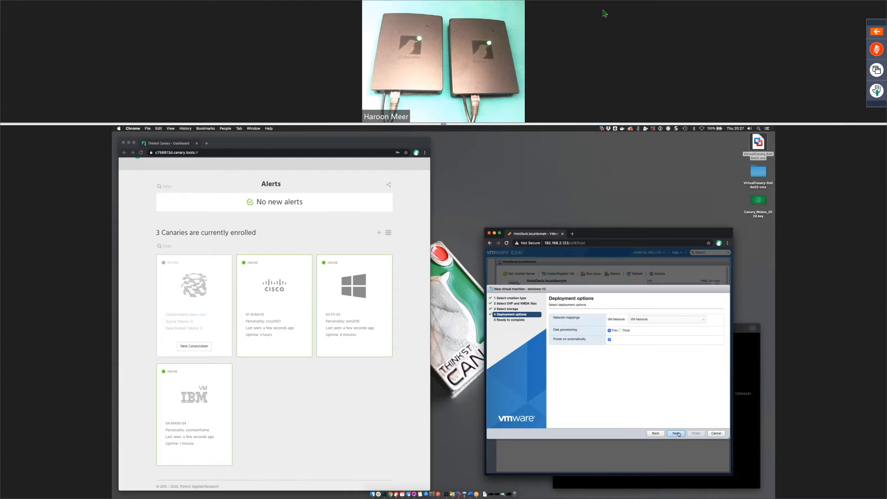
{"action": "left_click", "coordinate": [674, 432]}
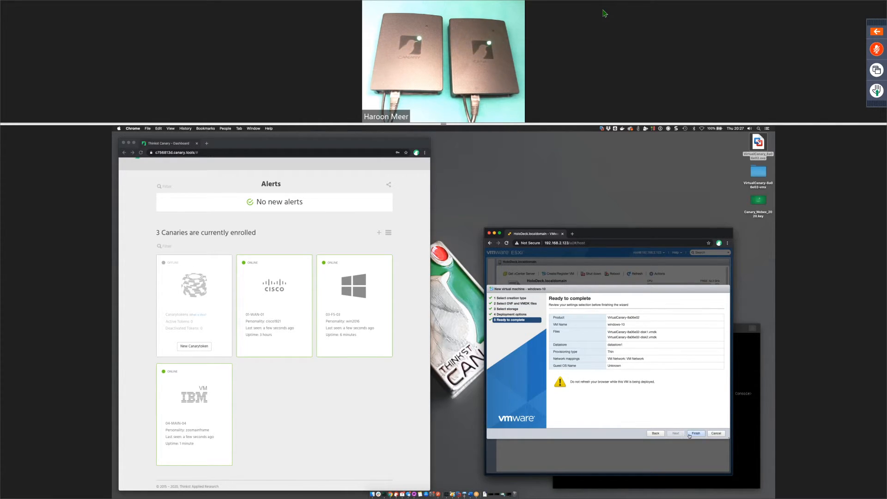
{"action": "left_click", "coordinate": [695, 433]}
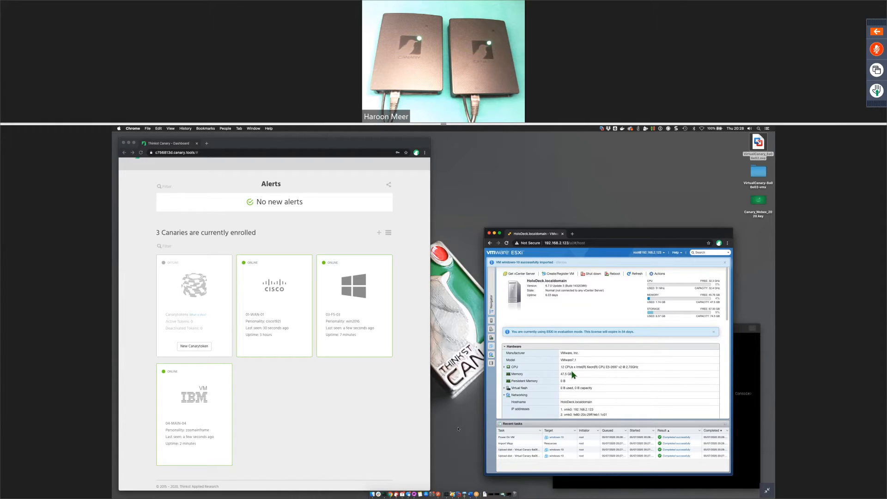
{"action": "mouse_move", "coordinate": [590, 360]}
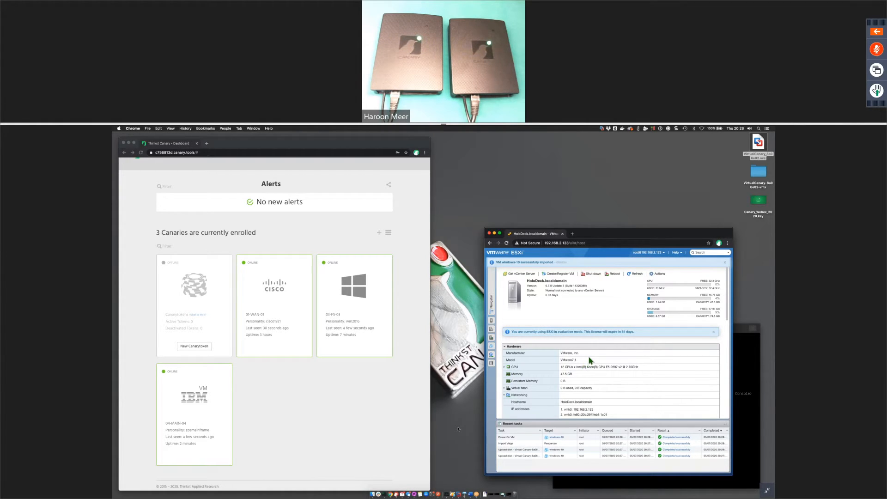
{"action": "mouse_move", "coordinate": [595, 370]}
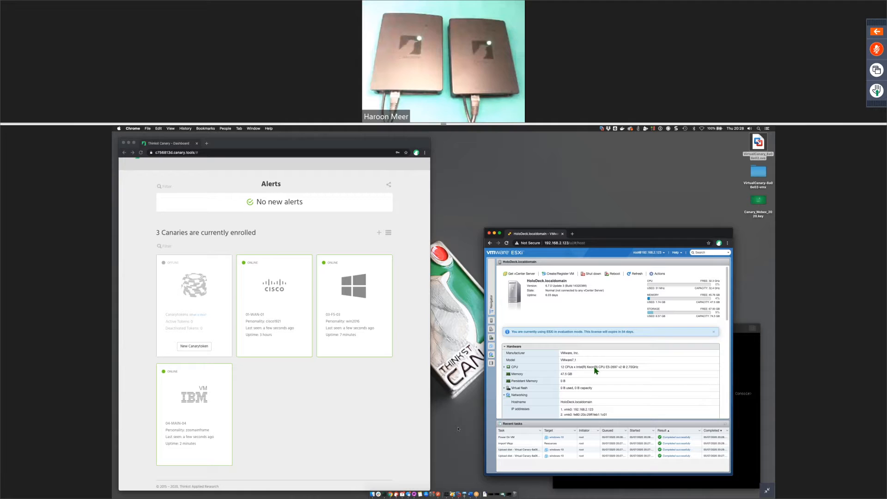
Power on the imported VirtualCanary VM.
{"action": "left_click", "coordinate": [194, 345]}
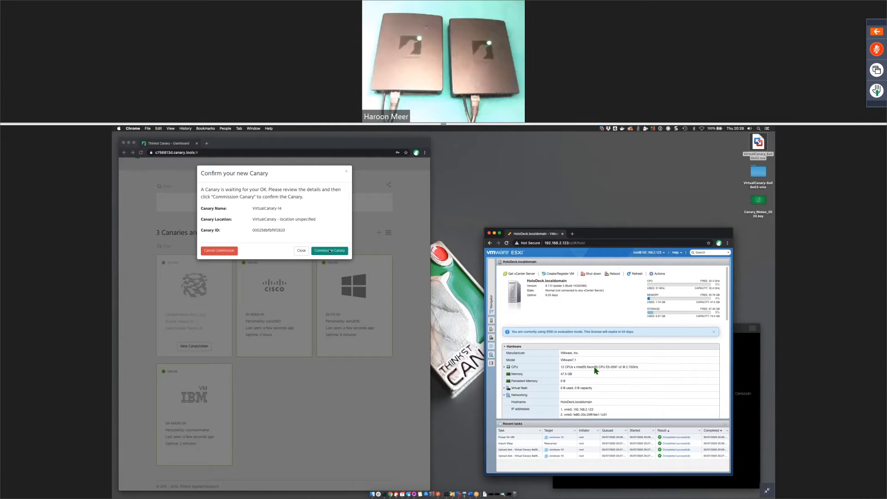
Commission VirtualCanary-14 and open its uninitialized tile's details.
{"action": "left_click", "coordinate": [330, 250]}
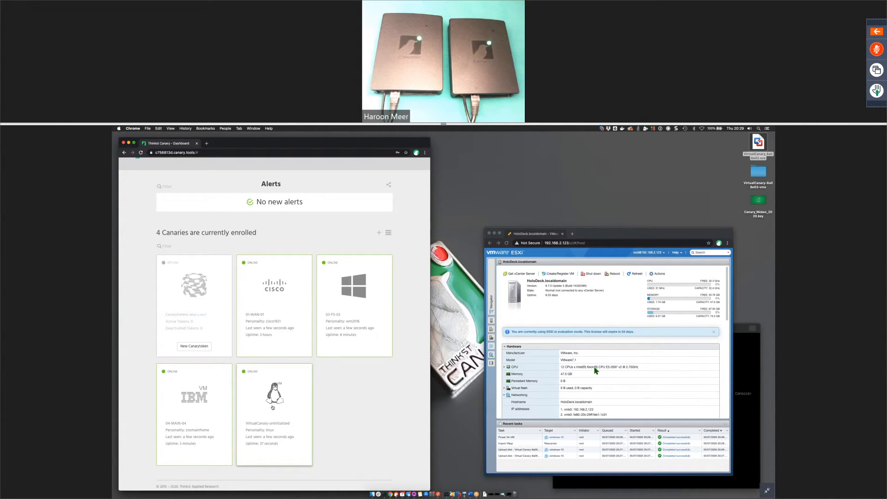
{"action": "left_click", "coordinate": [274, 394]}
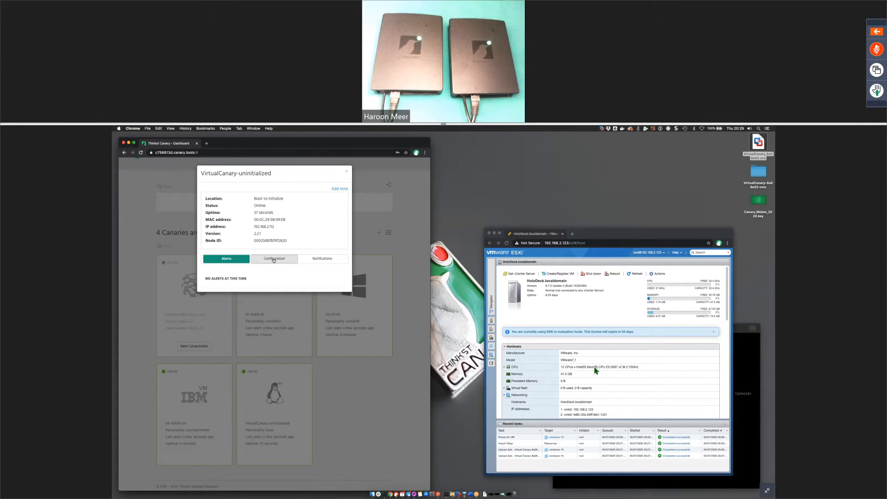
Configure the Canary as SCADA1 at AIGAP with Siemens Simatic 300 PLC personality and deploy.
{"action": "left_click", "coordinate": [273, 259]}
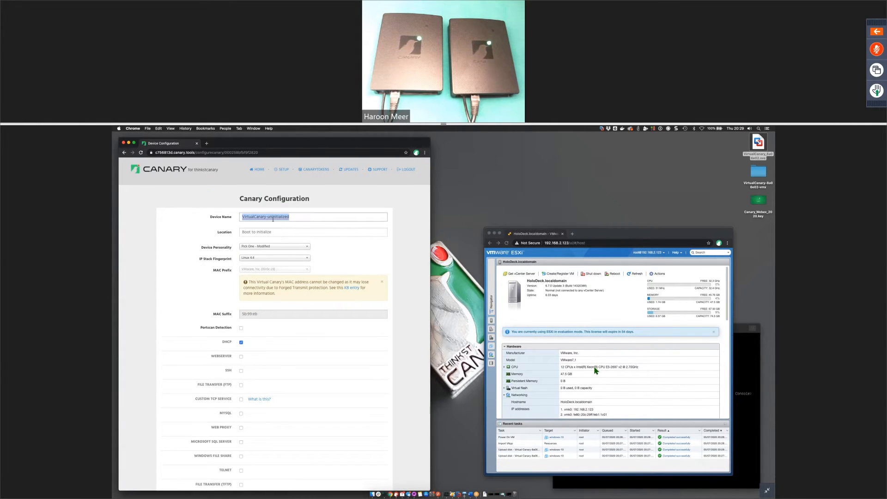
{"action": "type", "text": "5A"}
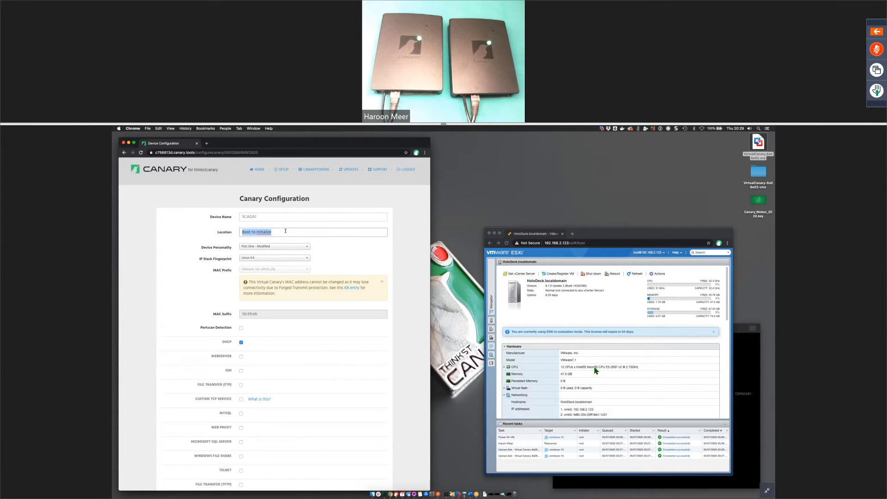
{"action": "type", "text": "AIGAP"}
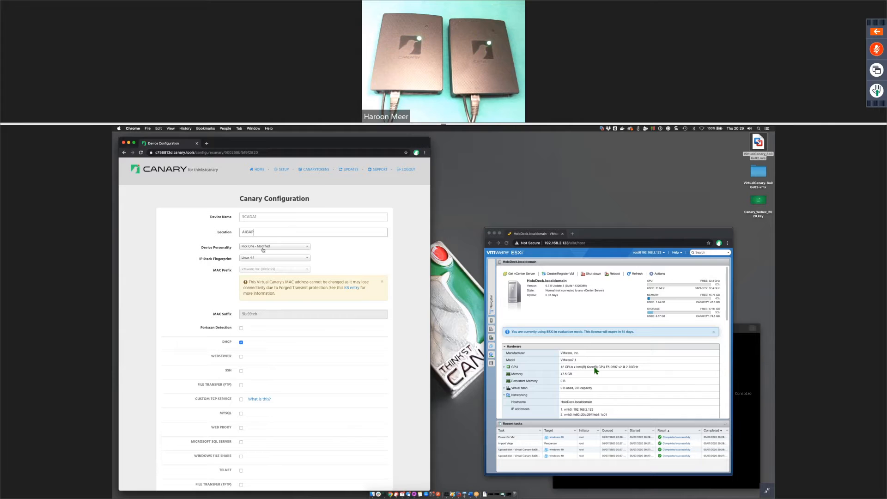
{"action": "left_click", "coordinate": [274, 246]}
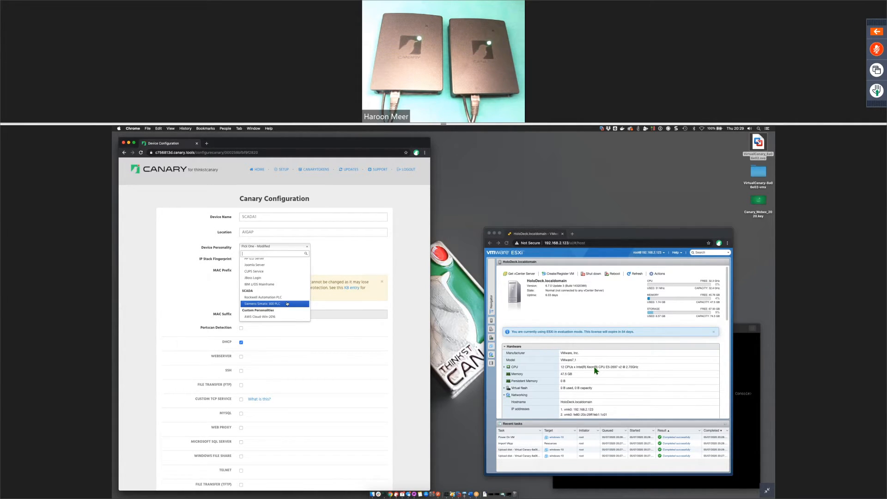
{"action": "left_click", "coordinate": [274, 303]}
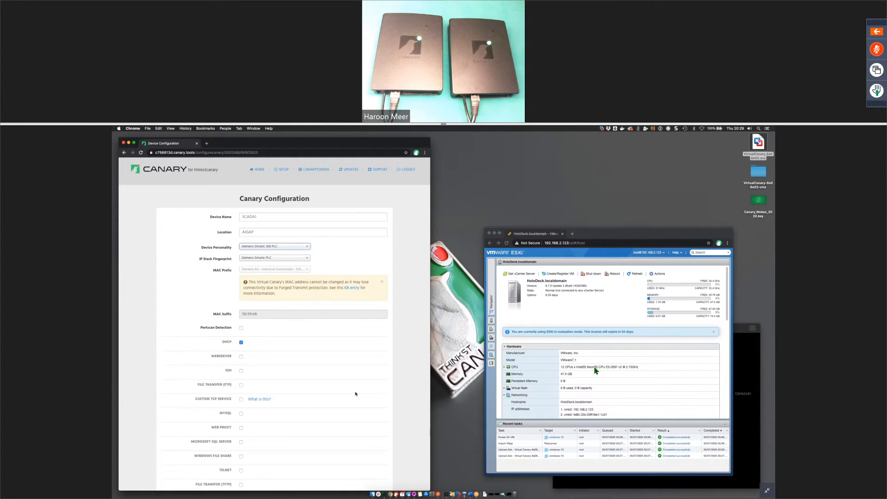
{"action": "scroll", "scroll_direction": "down", "scroll_amount": 3}
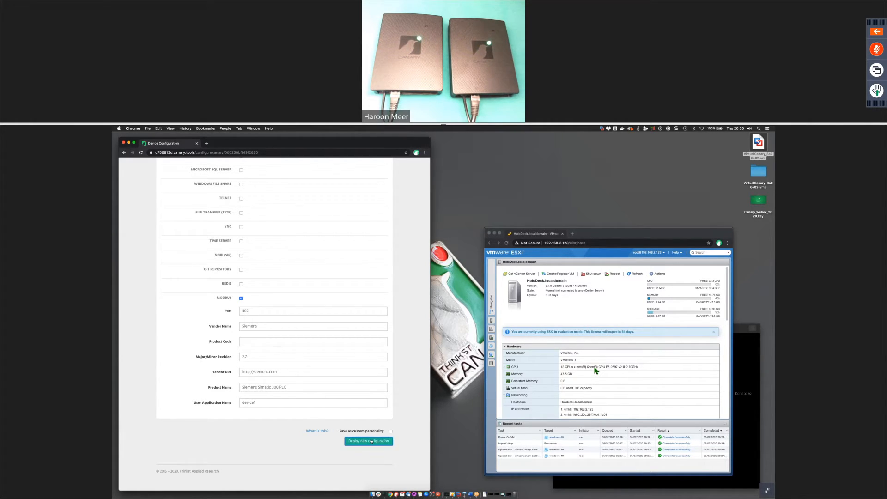
{"action": "left_click", "coordinate": [368, 440]}
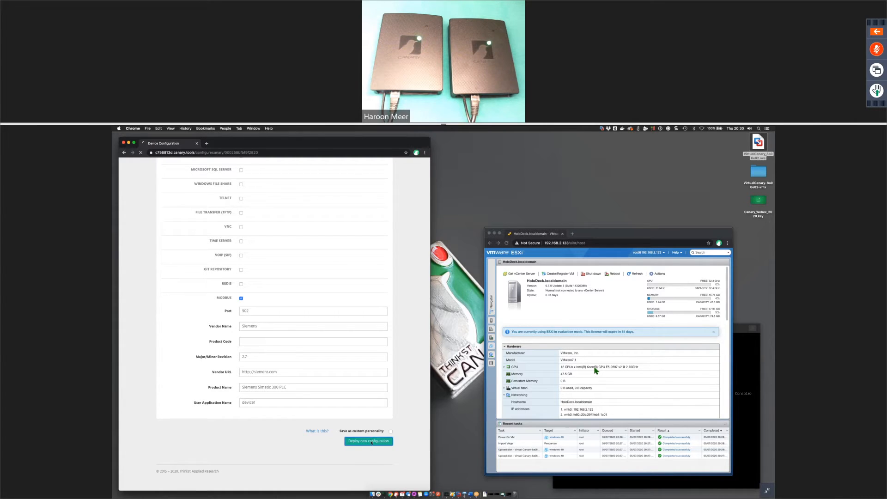
{"action": "left_click", "coordinate": [368, 441]}
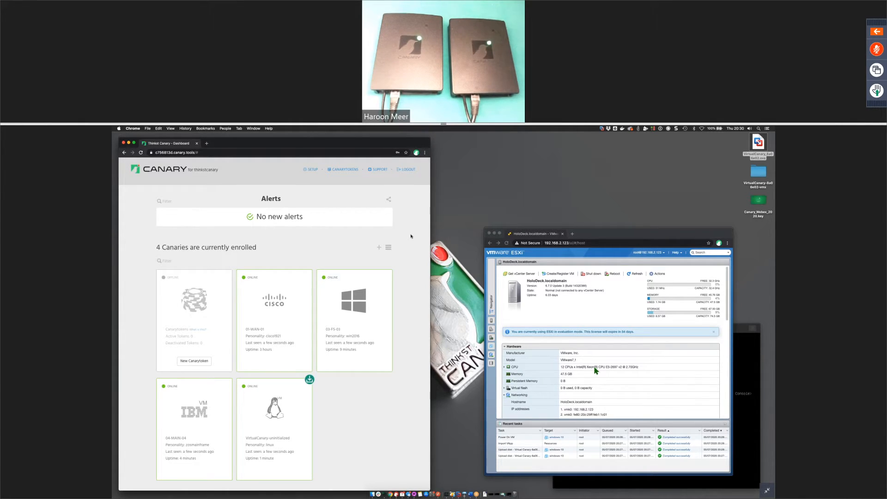
{"action": "mouse_move", "coordinate": [380, 460]}
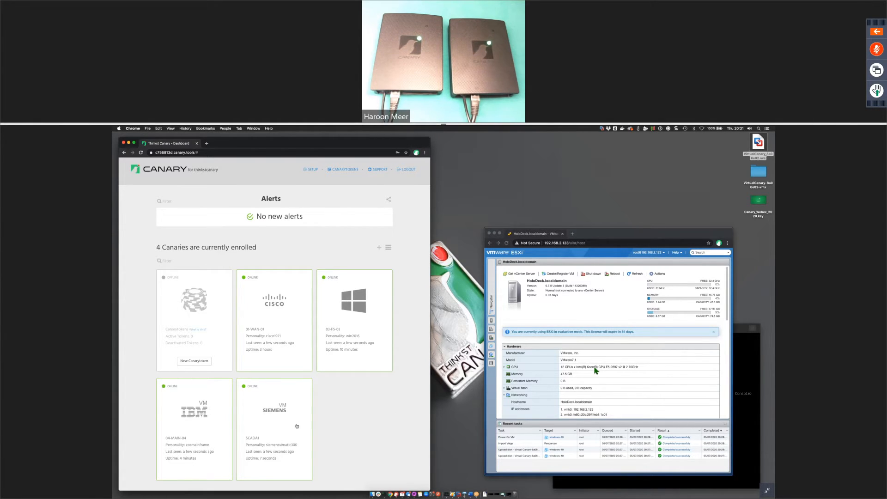
Open SCADA1's details and select its IP address 192.168.2.112.
{"action": "left_click", "coordinate": [274, 413]}
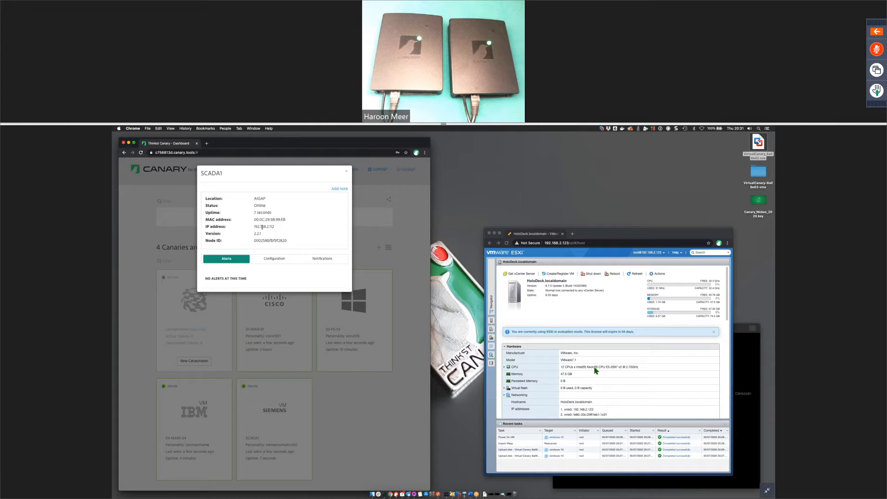
{"action": "double_click", "coordinate": [263, 226]}
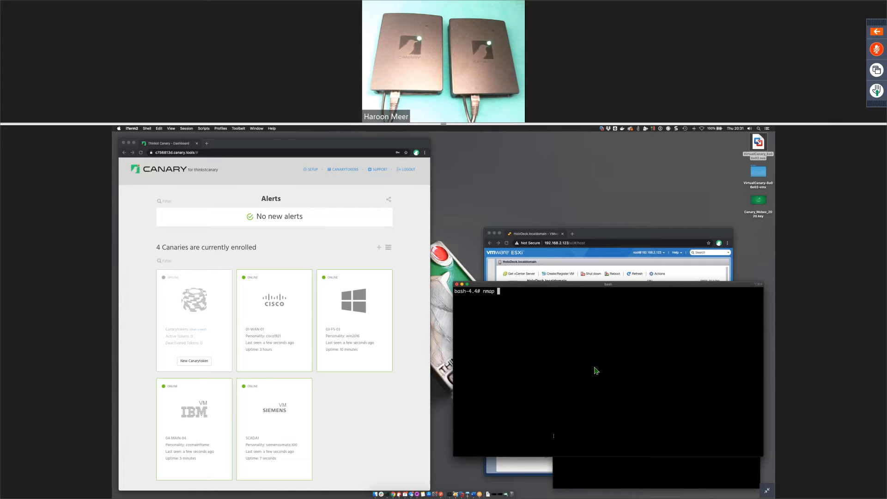
Run an nmap scan against 192.168.2.12.
{"action": "type", "text": "192.168.2.12"}
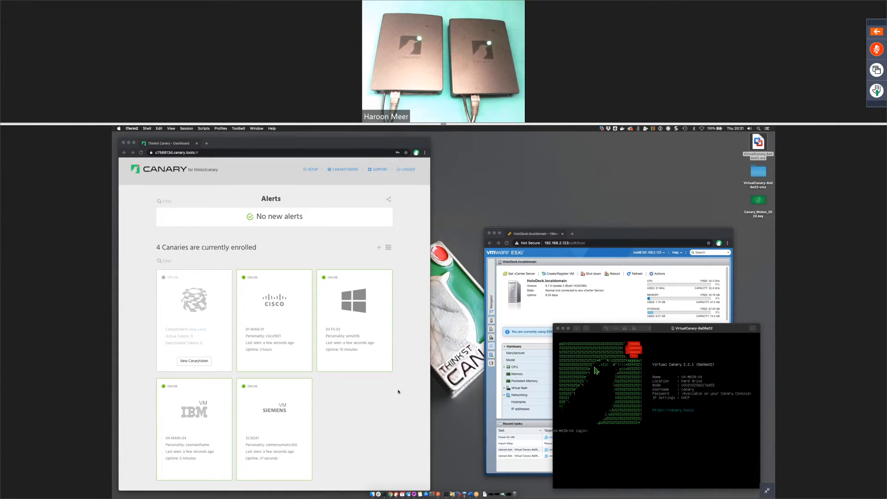
{"action": "mouse_move", "coordinate": [371, 236]}
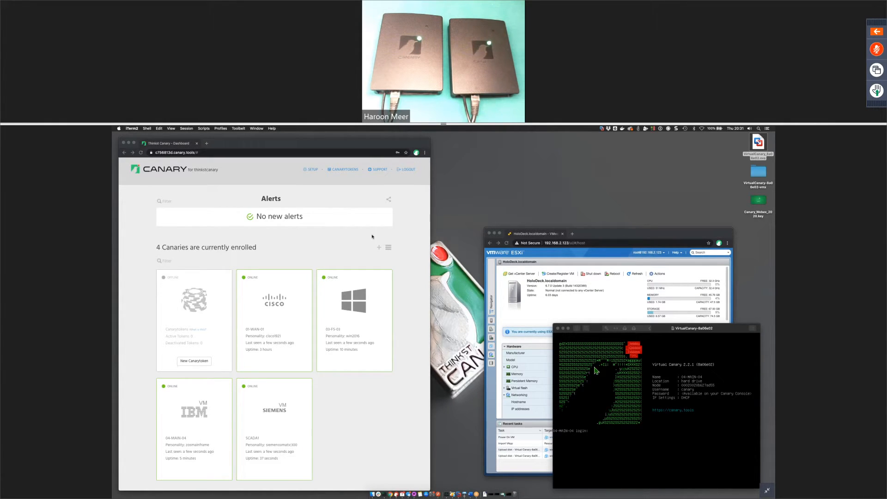
Launch a Cloud Canary from the Virtual Canary / Cloud Canary section of Setup.
{"action": "left_click", "coordinate": [310, 169]}
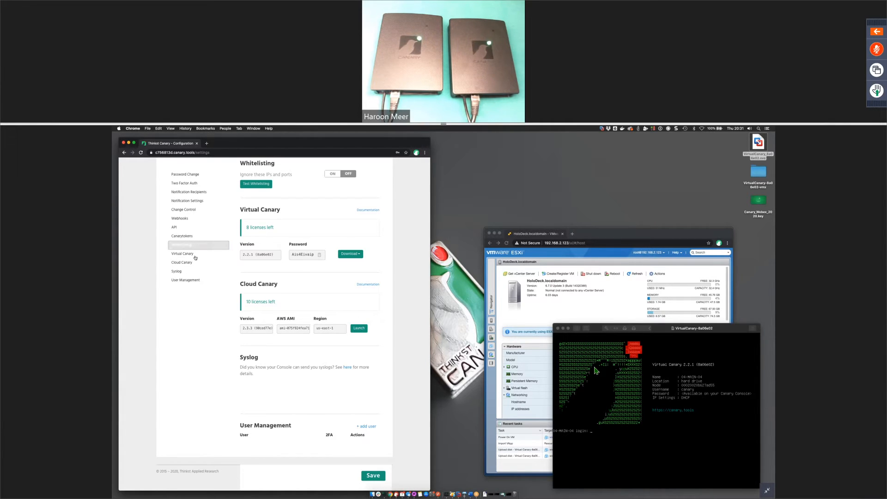
{"action": "left_click", "coordinate": [182, 244]}
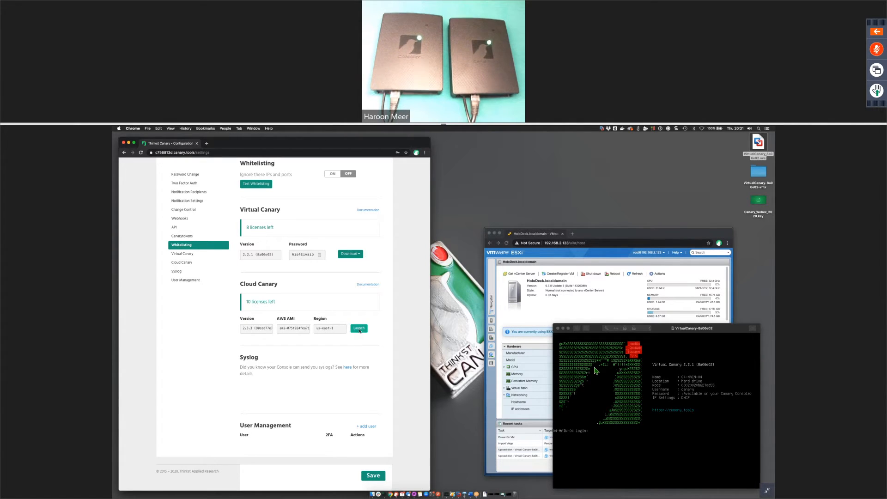
{"action": "left_click", "coordinate": [359, 328]}
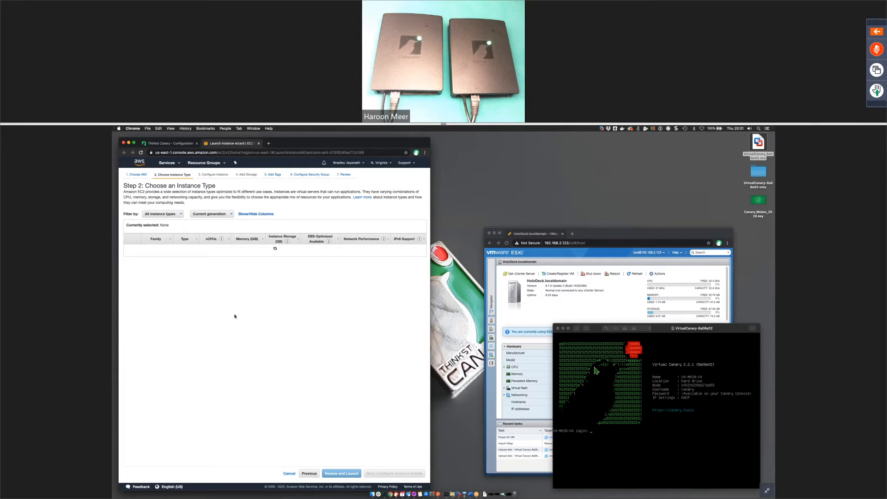
Launch a t2.micro instance with the existing key pair and return to the Canary console.
{"action": "left_click", "coordinate": [128, 266]}
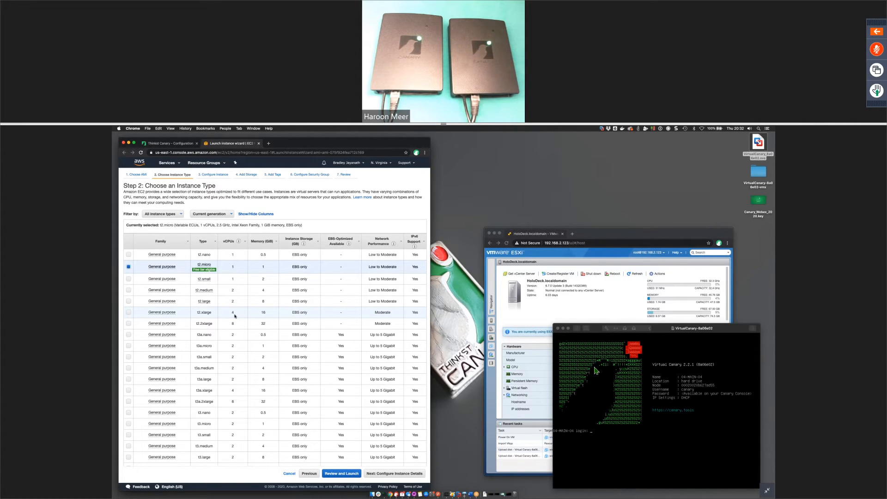
{"action": "left_click", "coordinate": [341, 473]}
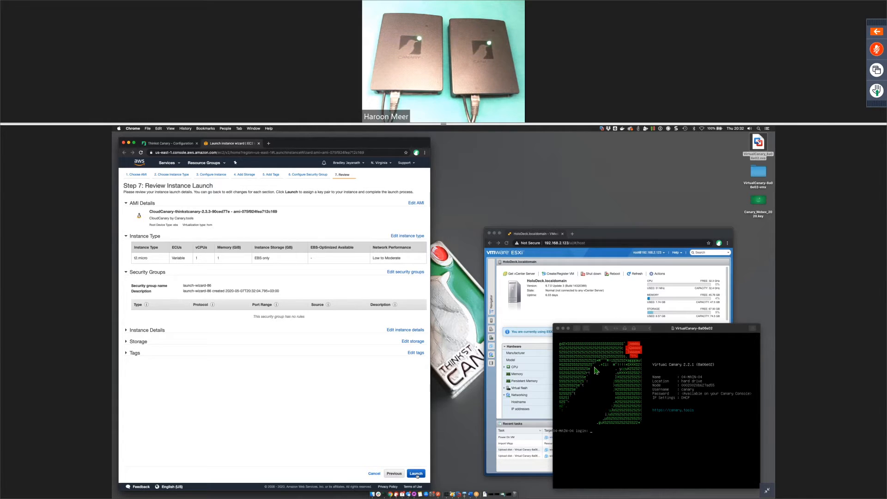
{"action": "left_click", "coordinate": [416, 473]}
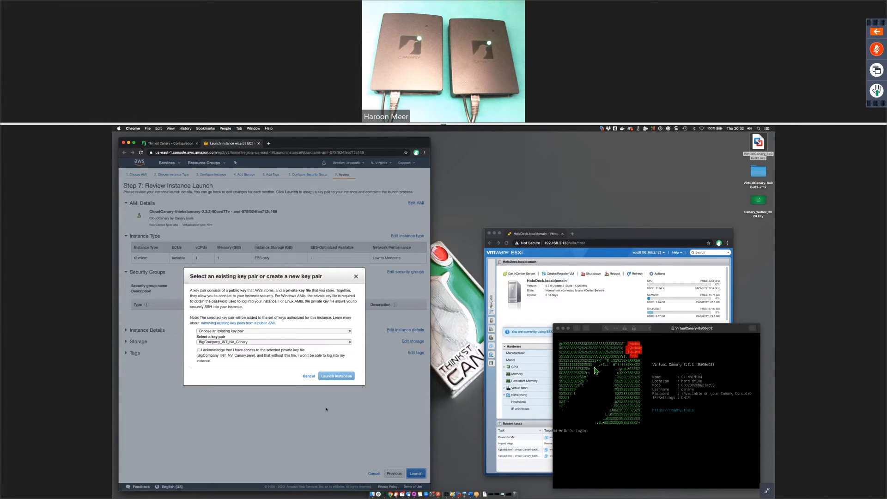
{"action": "left_click", "coordinate": [336, 376]}
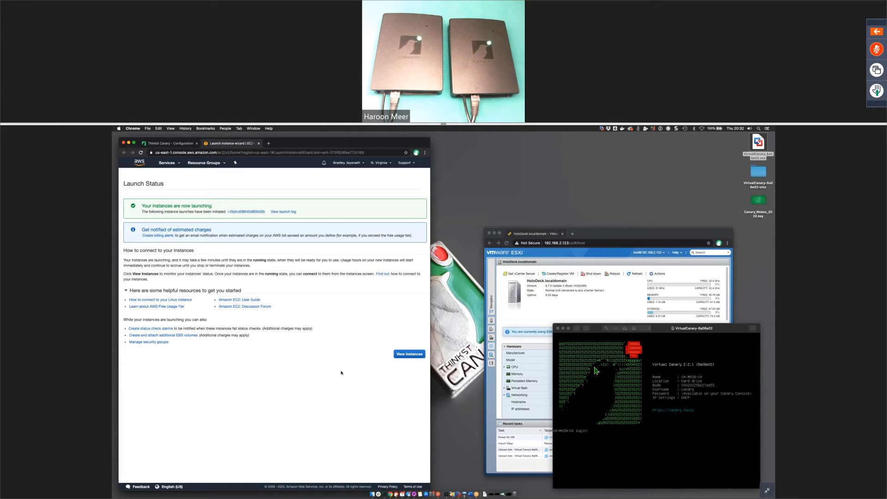
{"action": "left_click", "coordinate": [170, 143]}
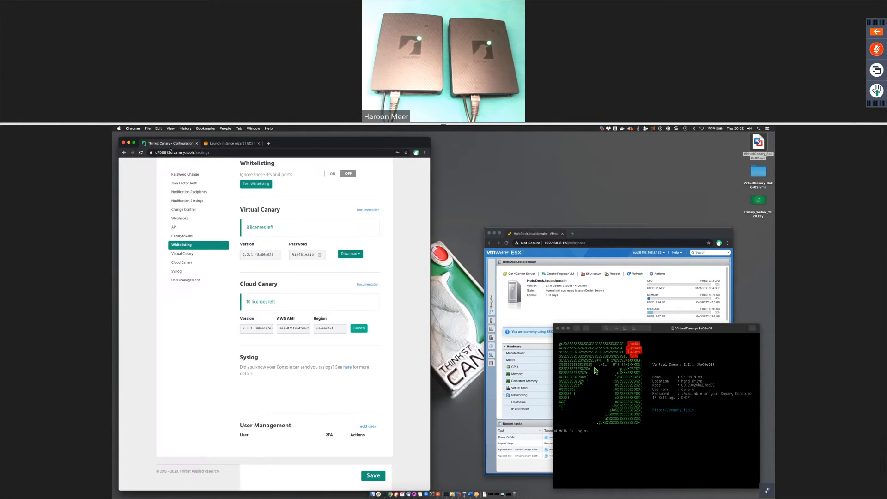
Return to the dashboard and bring up the pending 'Confirm your new Canary' dialog for the Cloud Canary.
{"action": "left_click", "coordinate": [186, 245]}
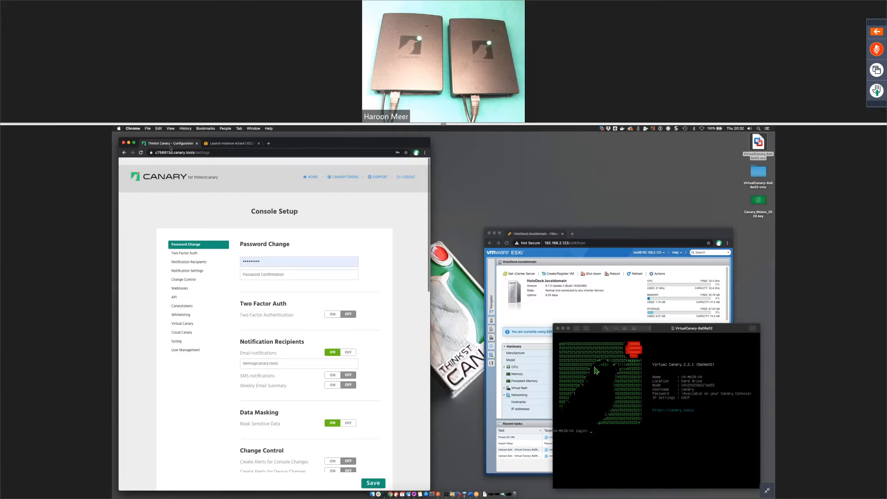
{"action": "left_click", "coordinate": [310, 176]}
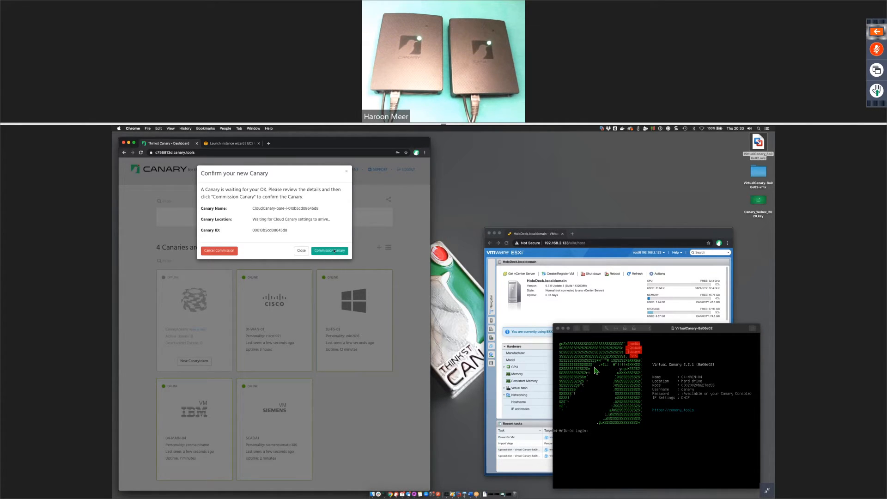
Commission the new Cloud Canary from the 'Confirm your new Canary' dialog.
{"action": "left_click", "coordinate": [329, 250]}
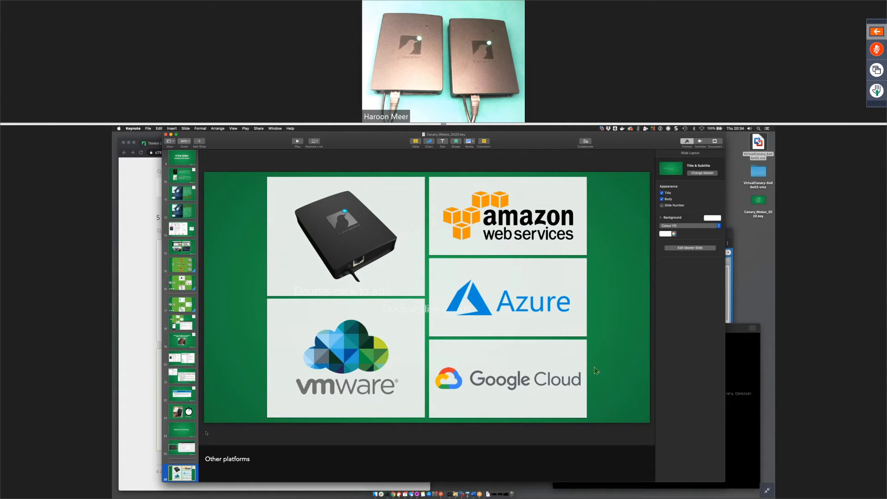
Scroll the Keynote navigator to the Other platforms slide (AWS, Azure, VMware, Google Cloud).
{"action": "scroll", "scroll_direction": "down", "scroll_amount": 3}
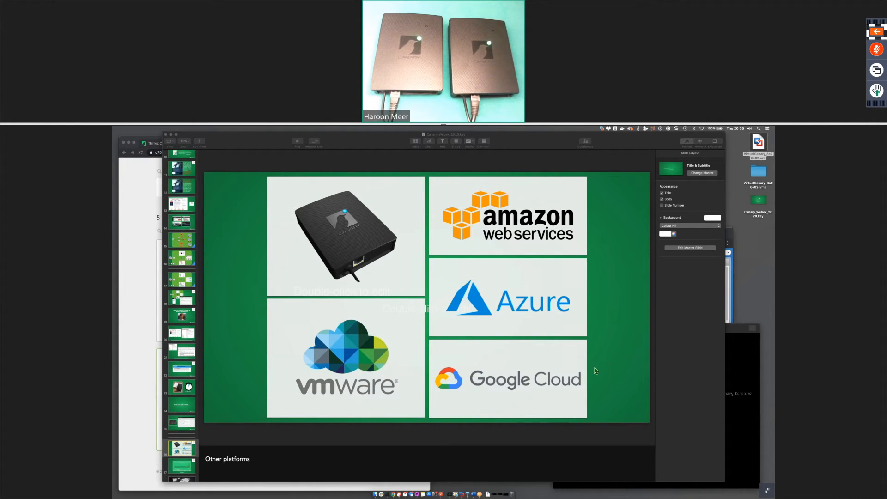
{"action": "mouse_move", "coordinate": [226, 197]}
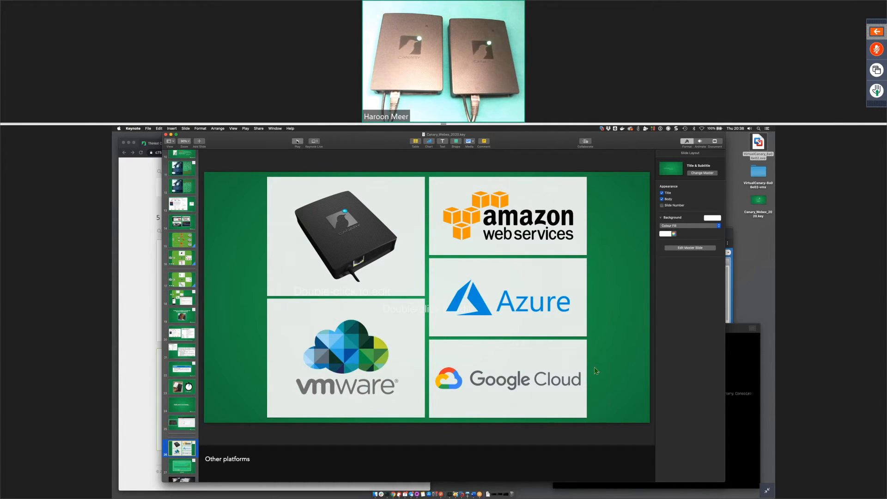
Advance past the tweet slide recommending Thinkst Canary to the Canary Tokens title slide.
{"action": "left_click", "coordinate": [297, 141]}
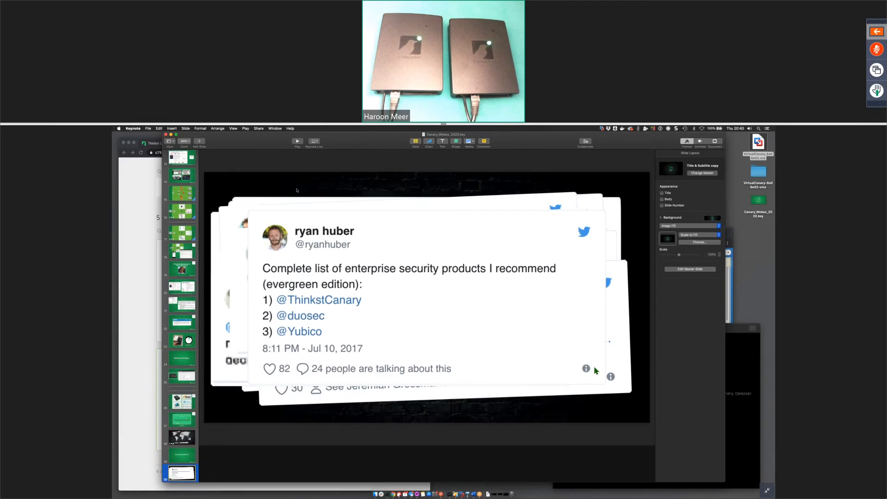
{"action": "scroll", "scroll_direction": "down", "scroll_amount": 3}
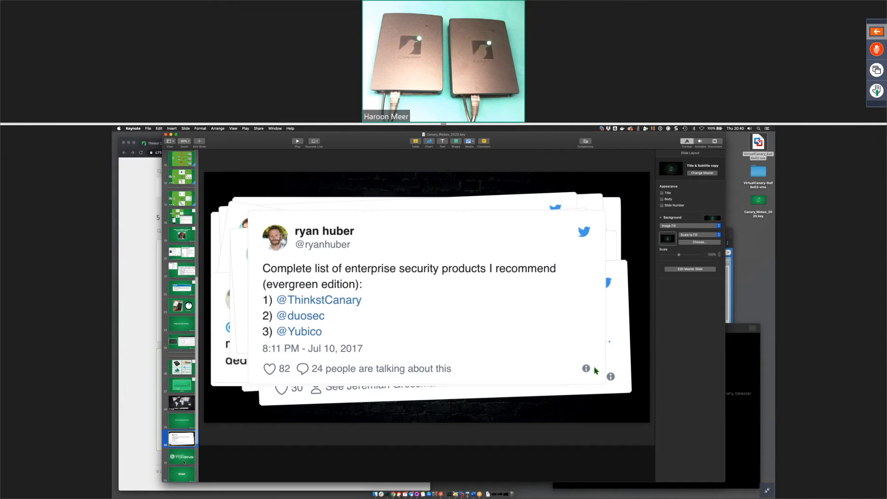
{"action": "left_click", "coordinate": [180, 456]}
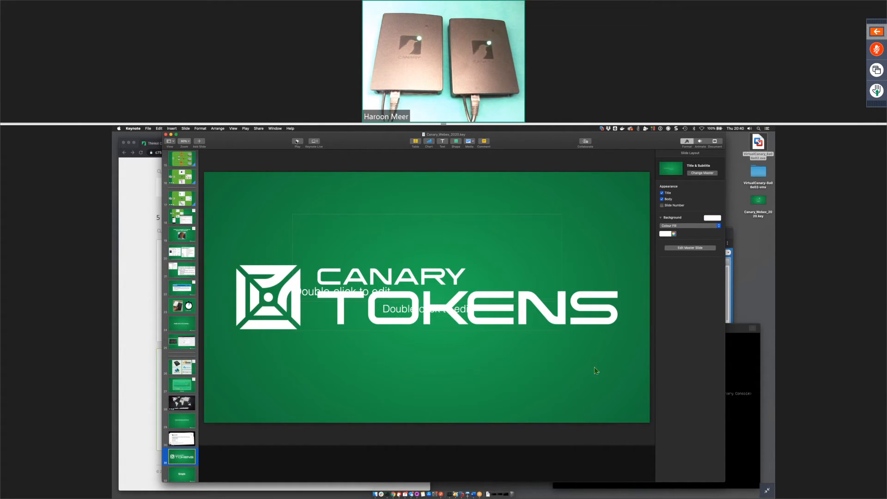
Switch to the Chrome Canary dashboard listing five enrolled Canaries, including the Linux Cloud Canary.
{"action": "left_click", "coordinate": [297, 141]}
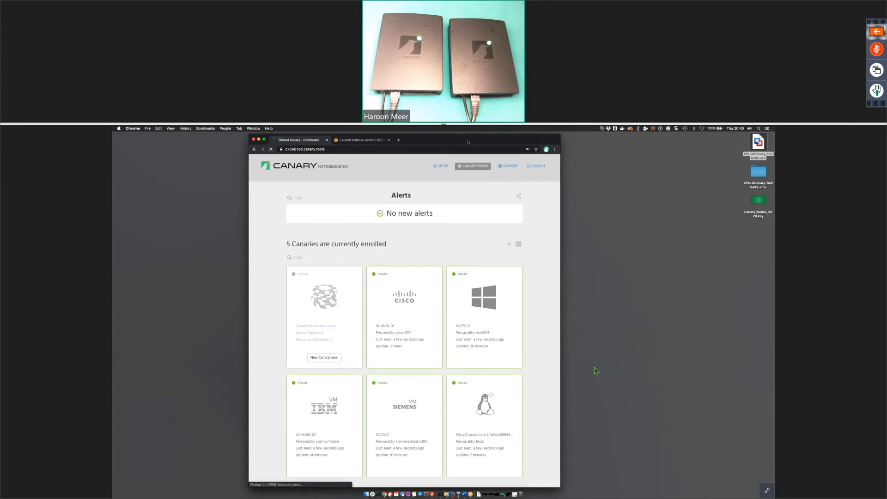
Go to the CANARYTOKENS page and launch the Create your Canarytoken dialog.
{"action": "left_click", "coordinate": [472, 166]}
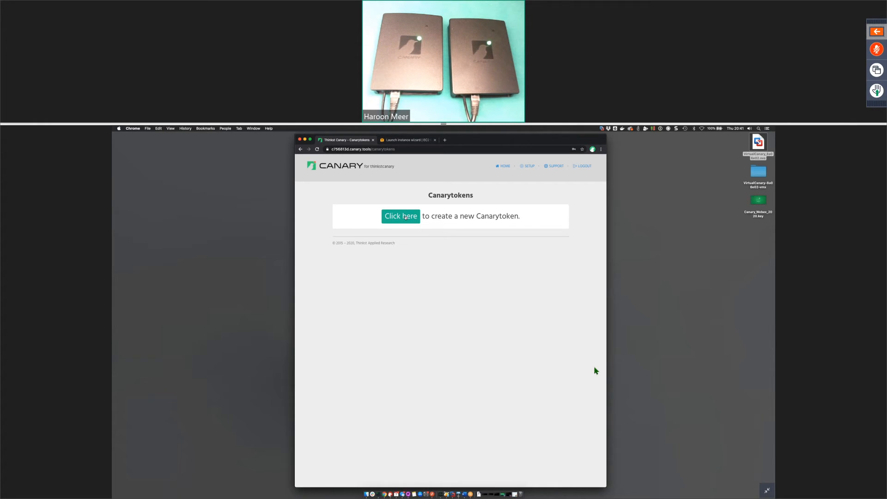
{"action": "left_click", "coordinate": [401, 216]}
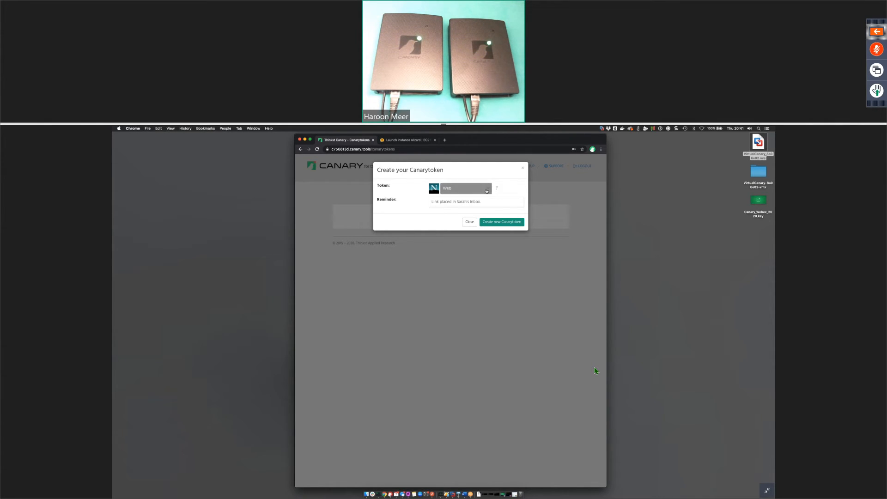
Browse the token type list, close the dialog, and open the dashboard in a second window.
{"action": "left_click", "coordinate": [464, 187]}
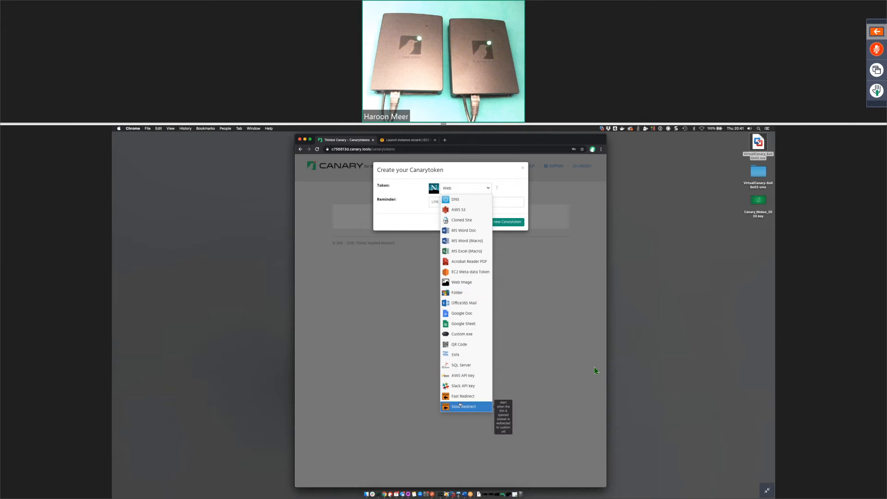
{"action": "mouse_move", "coordinate": [462, 312]}
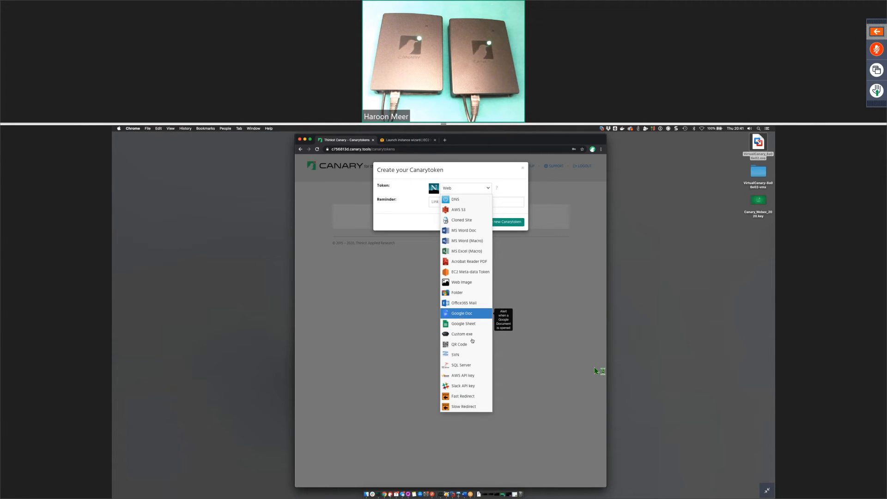
{"action": "mouse_move", "coordinate": [456, 293]}
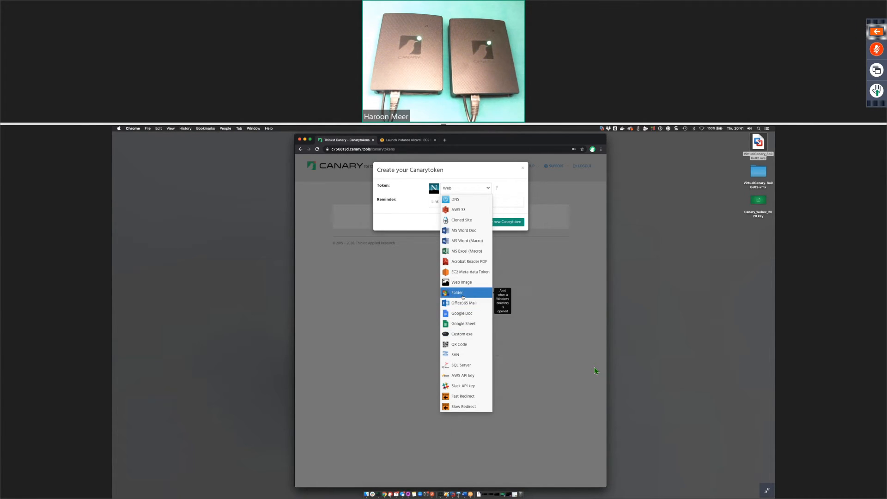
{"action": "mouse_move", "coordinate": [462, 323]}
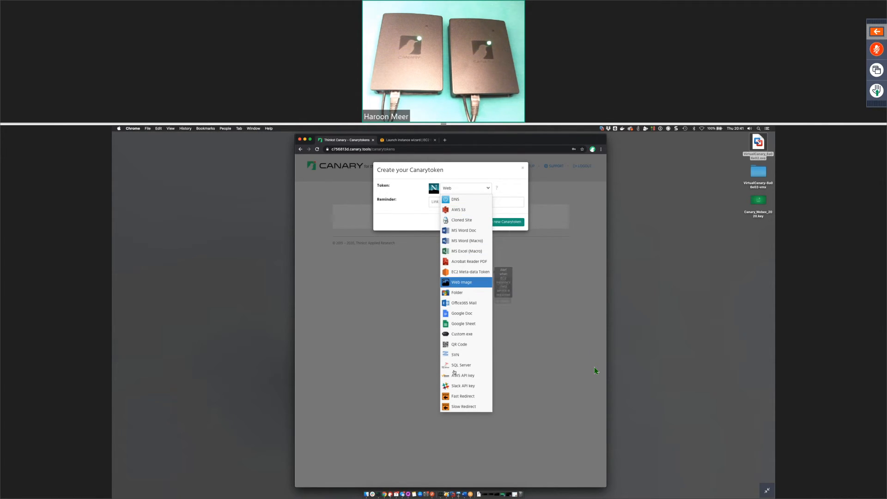
{"action": "mouse_move", "coordinate": [456, 354]}
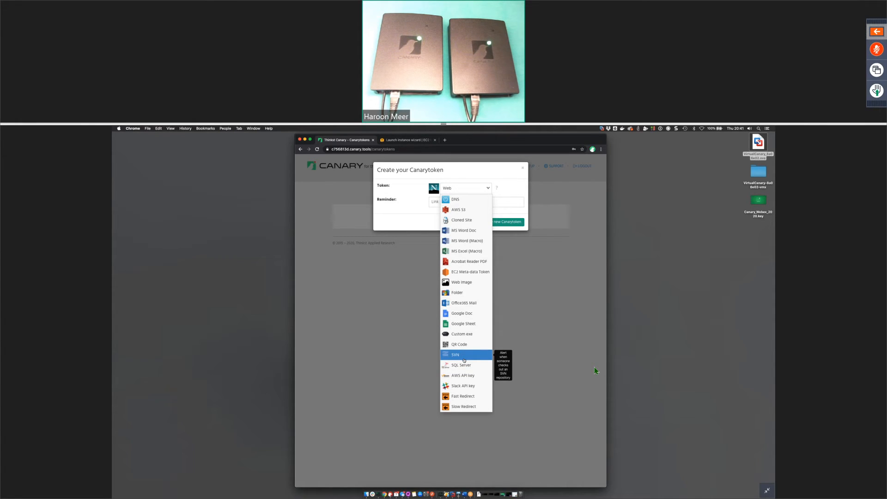
{"action": "mouse_move", "coordinate": [457, 293]}
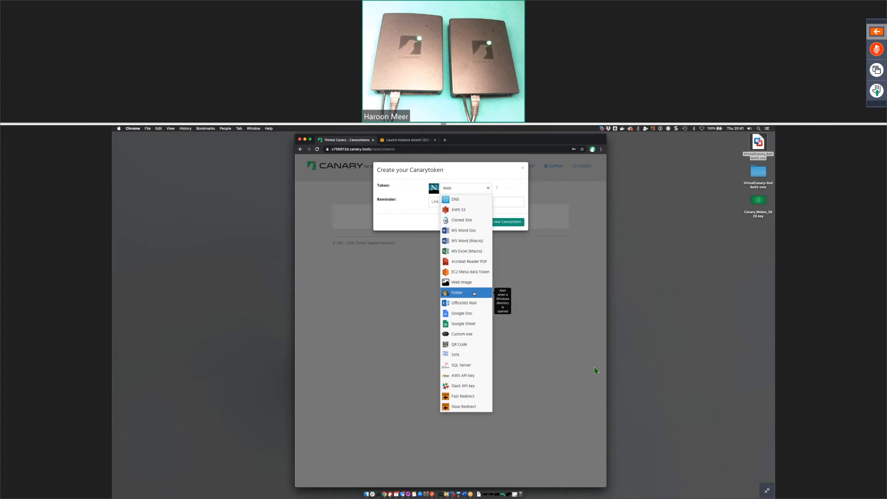
{"action": "mouse_move", "coordinate": [458, 210]}
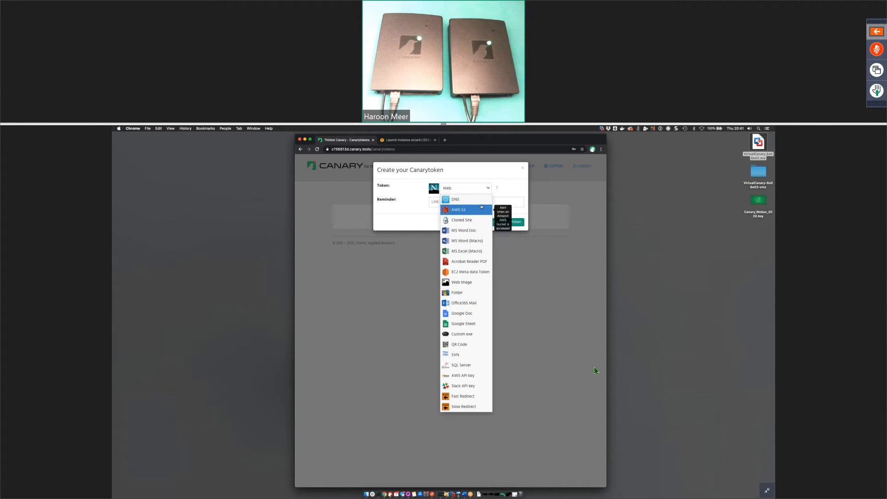
{"action": "mouse_move", "coordinate": [455, 199]}
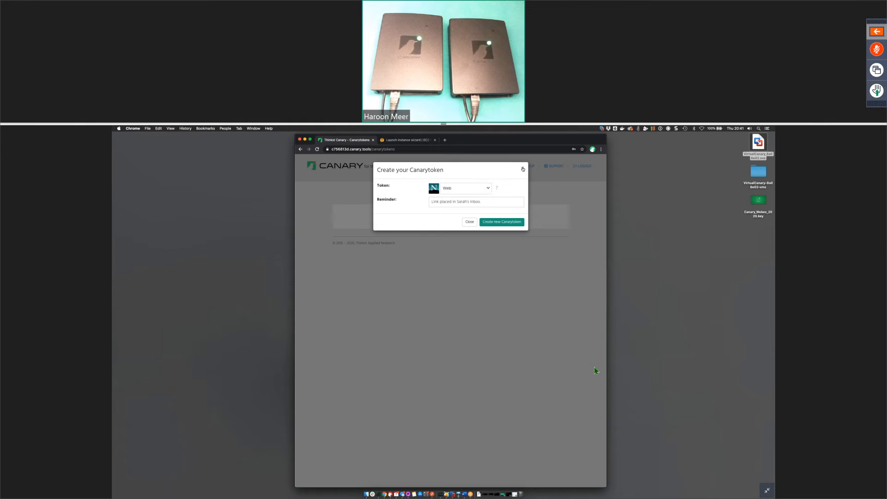
{"action": "left_click", "coordinate": [469, 222]}
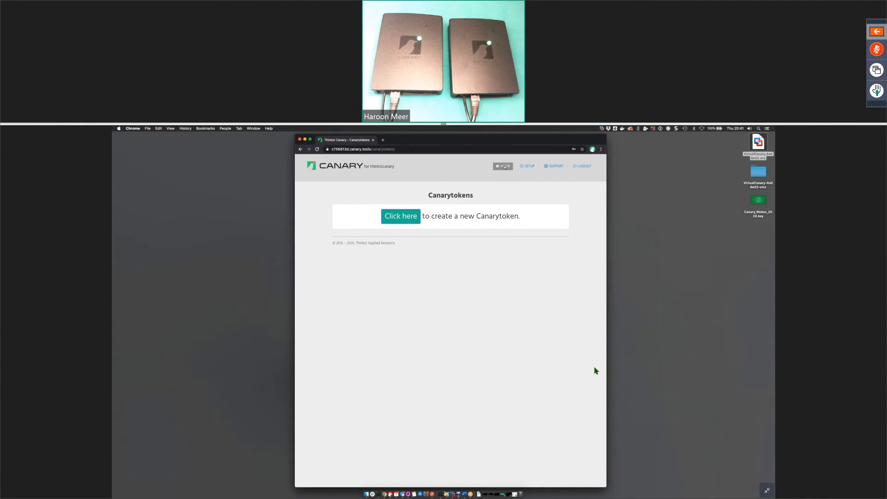
{"action": "left_click", "coordinate": [502, 165]}
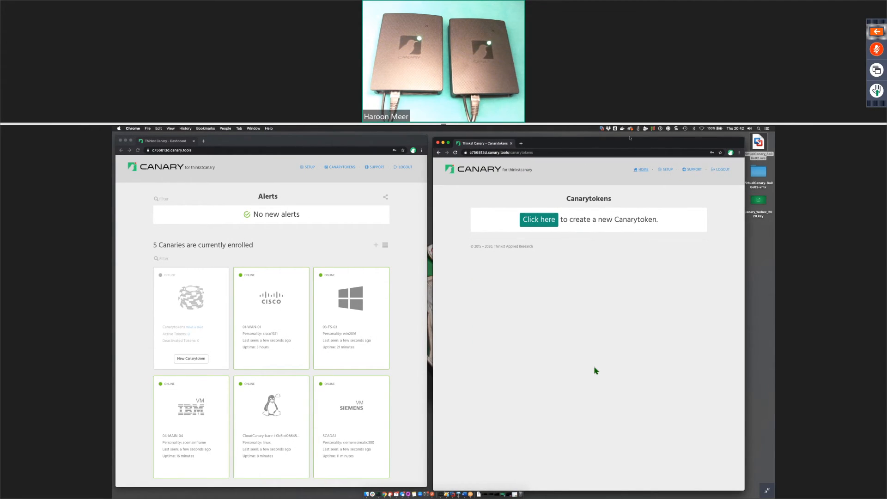
Create a Web Canarytoken with the reminder 'haroons desktop'.
{"action": "left_click", "coordinate": [537, 220]}
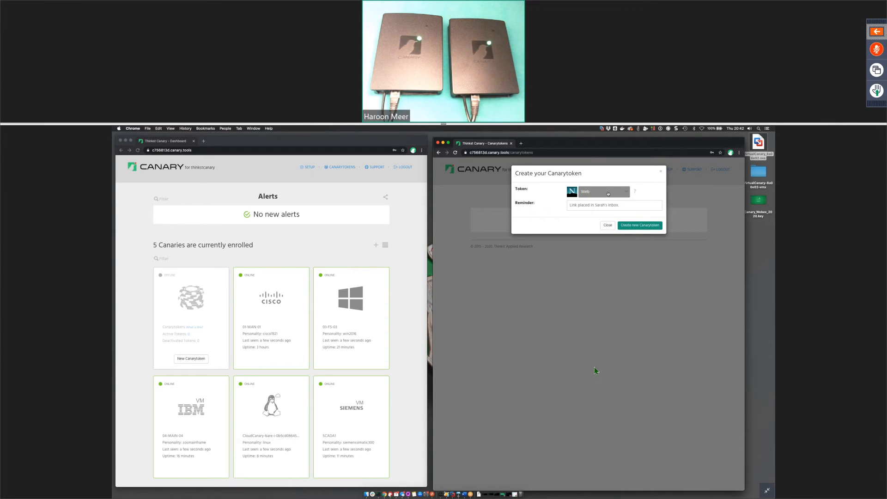
{"action": "left_click", "coordinate": [614, 205]}
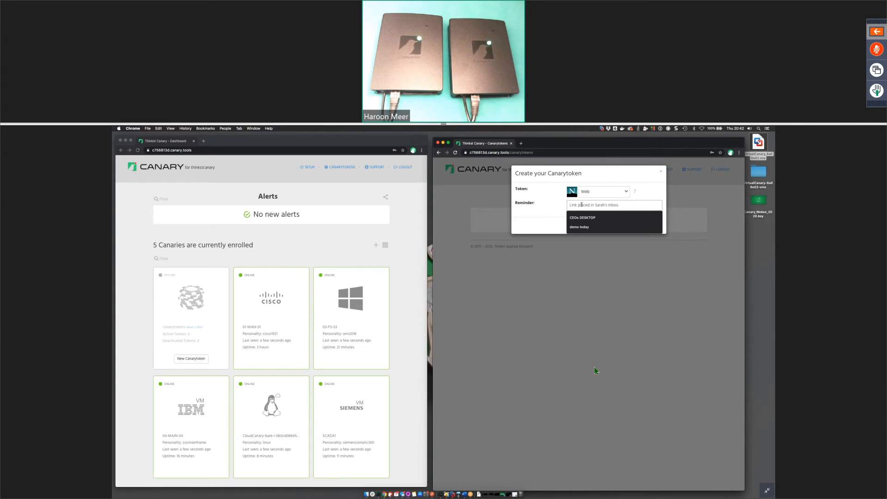
{"action": "type", "text": "haroons desktop"}
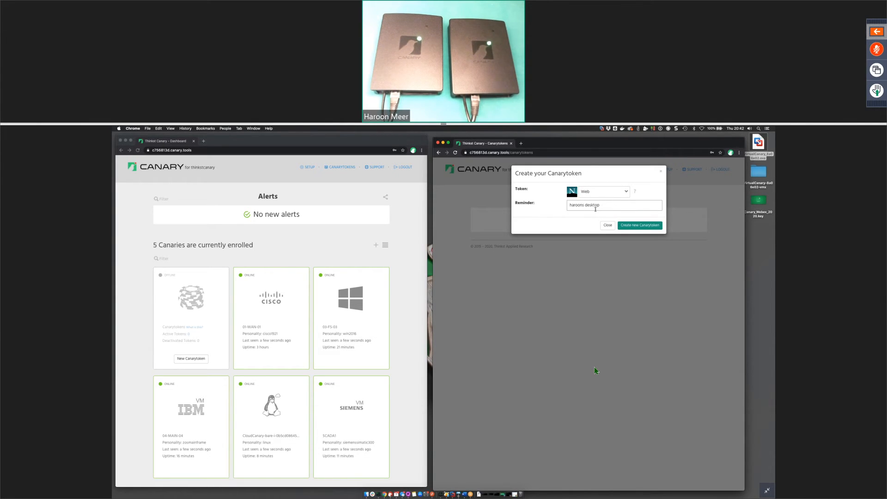
{"action": "left_click", "coordinate": [639, 225]}
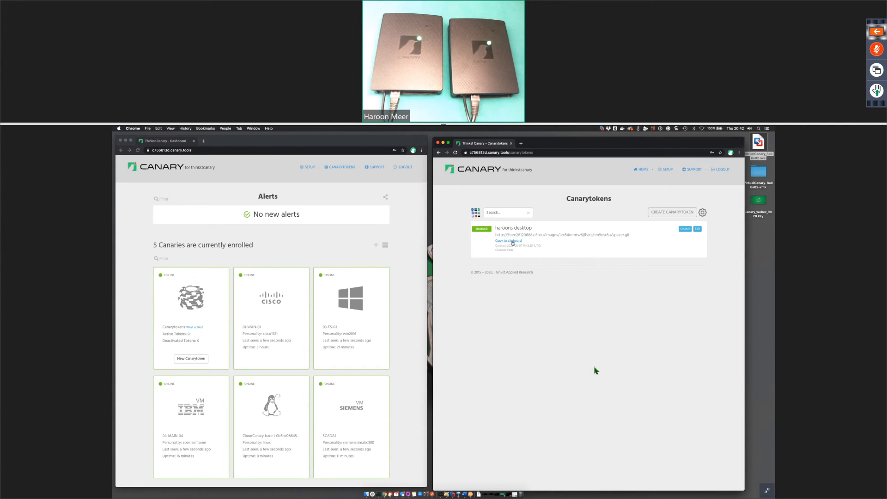
Trigger the 'haroons desktop' token via its URL, then mark the resulting alert as seen.
{"action": "left_click", "coordinate": [507, 240]}
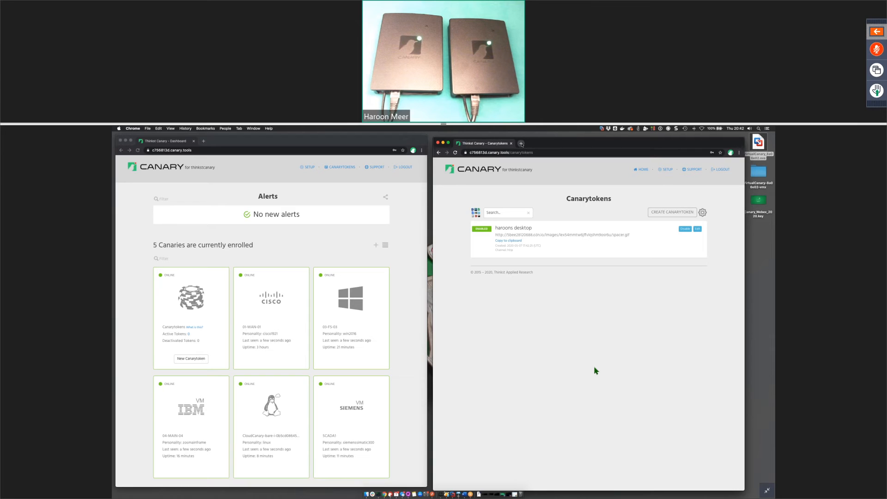
{"action": "left_click", "coordinate": [520, 143]}
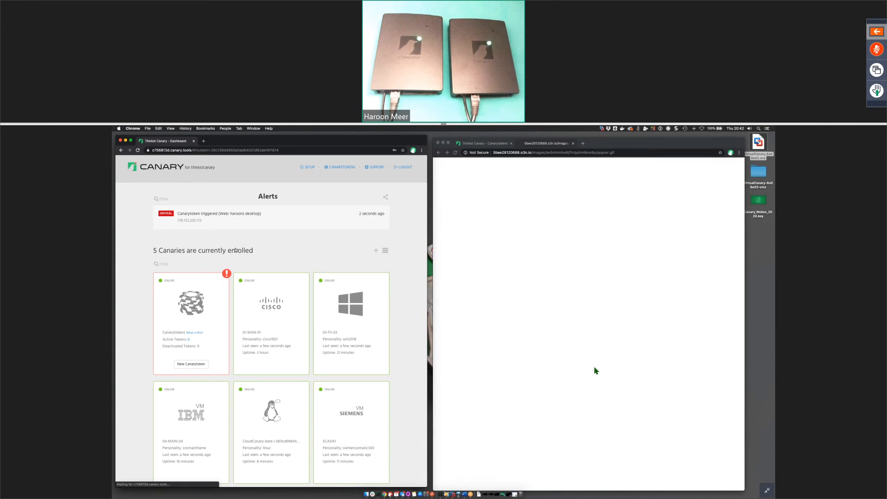
{"action": "left_click", "coordinate": [219, 216]}
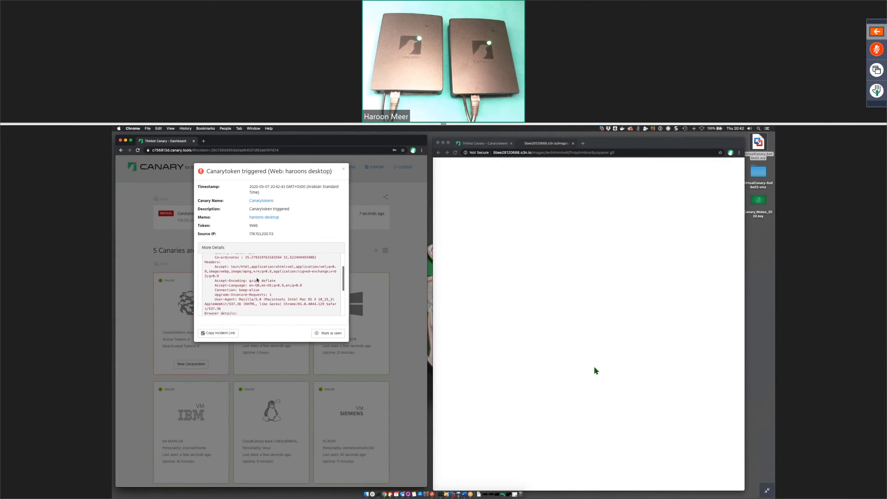
{"action": "scroll", "scroll_direction": "down", "scroll_amount": 3}
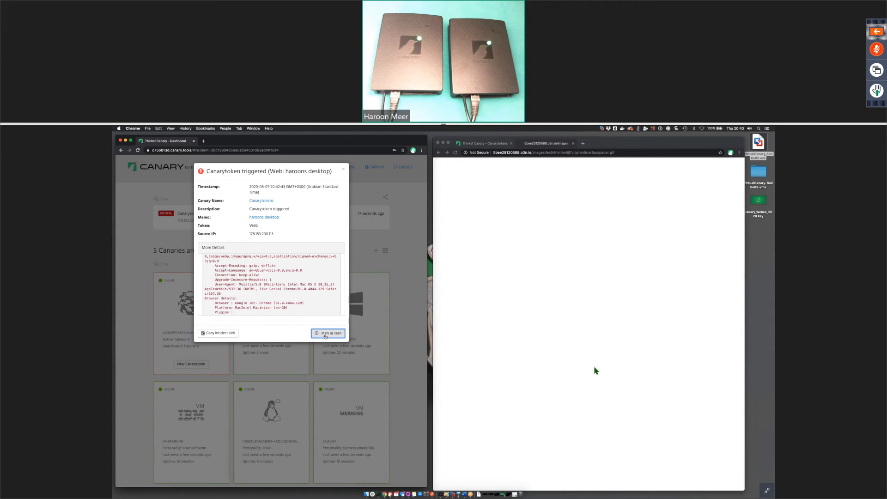
{"action": "left_click", "coordinate": [328, 333]}
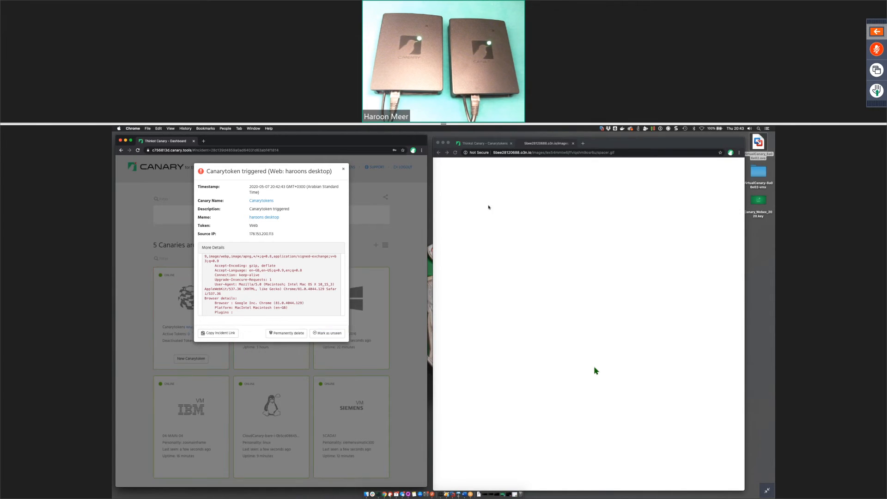
{"action": "left_click", "coordinate": [343, 169]}
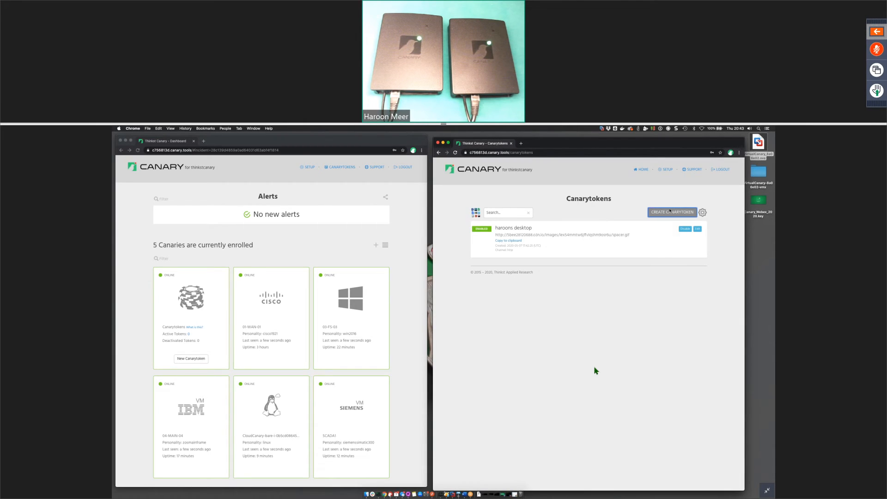
Add a DNS-type Canarytoken with the reminder 'webinar demo'.
{"action": "left_click", "coordinate": [671, 211]}
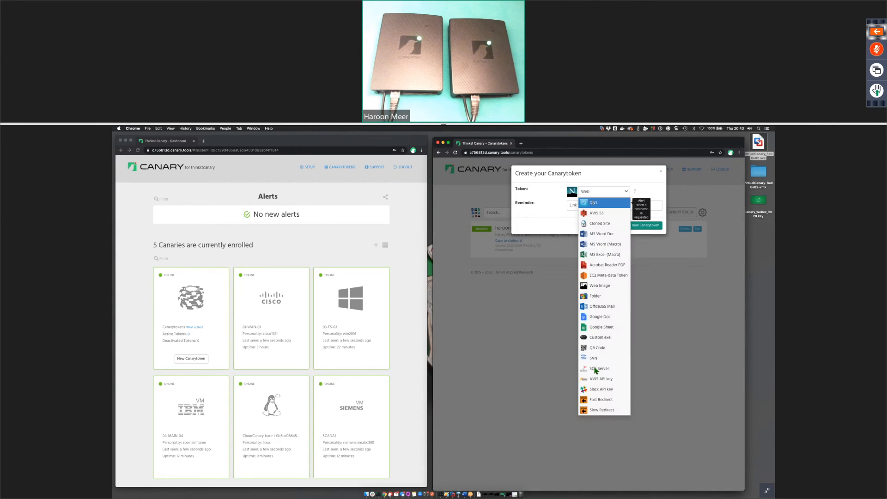
{"action": "left_click", "coordinate": [593, 202]}
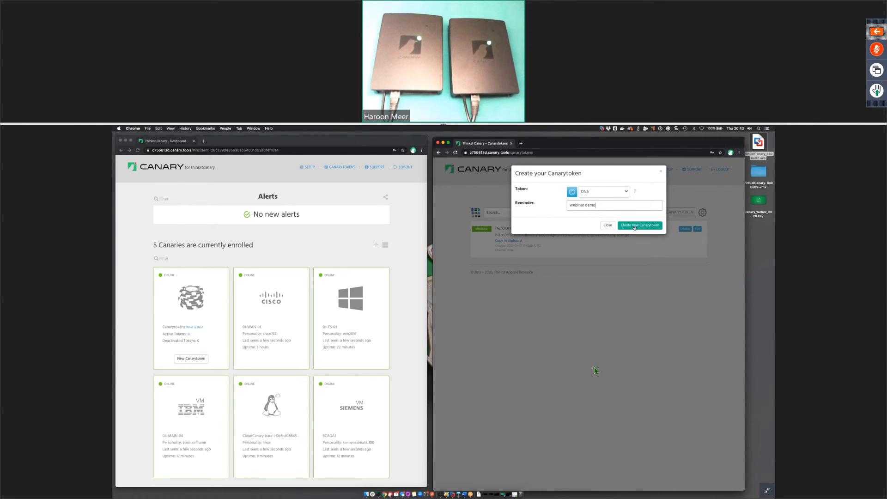
{"action": "left_click", "coordinate": [639, 225]}
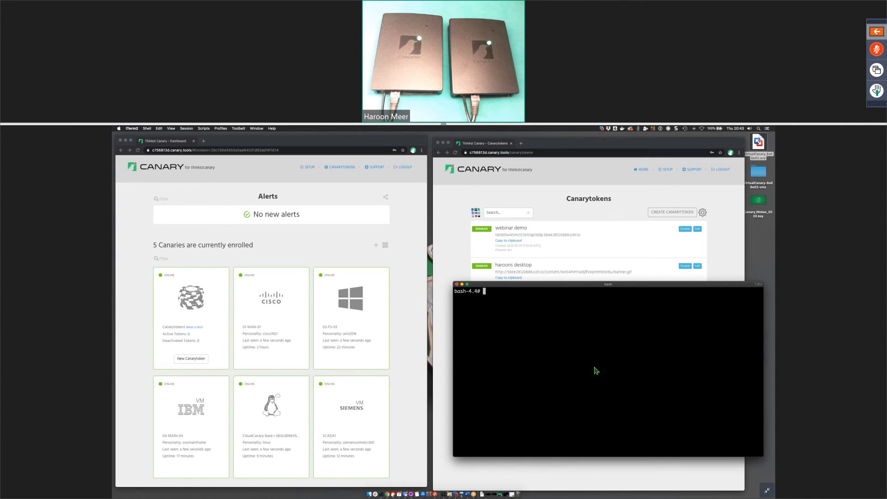
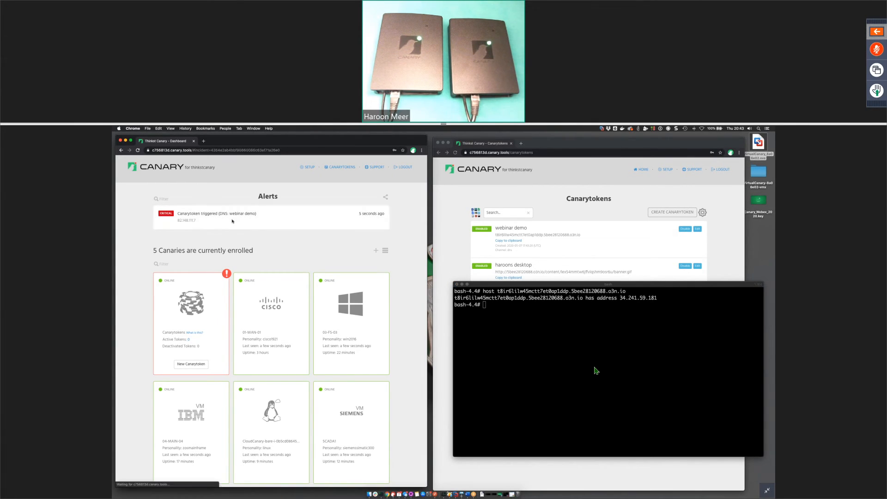
Run 'host' on the webinar demo DNS token hostname, then mark its new alert as seen.
{"action": "left_click", "coordinate": [215, 213]}
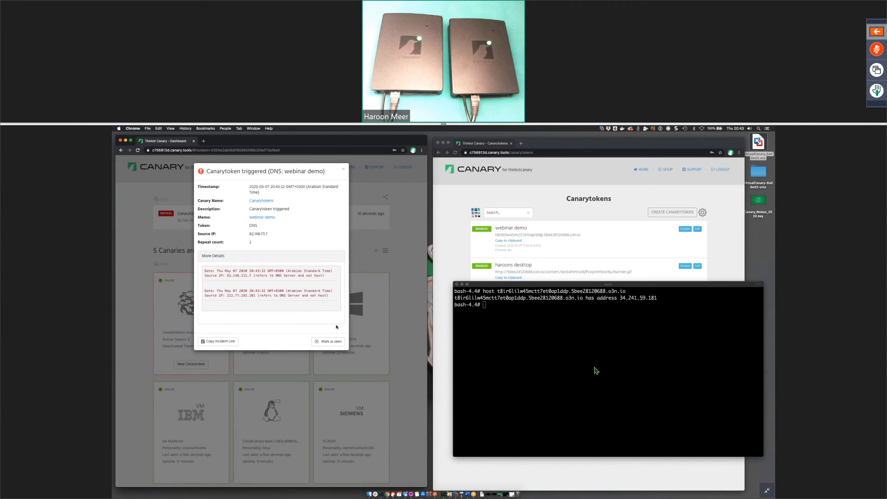
{"action": "left_click", "coordinate": [330, 340]}
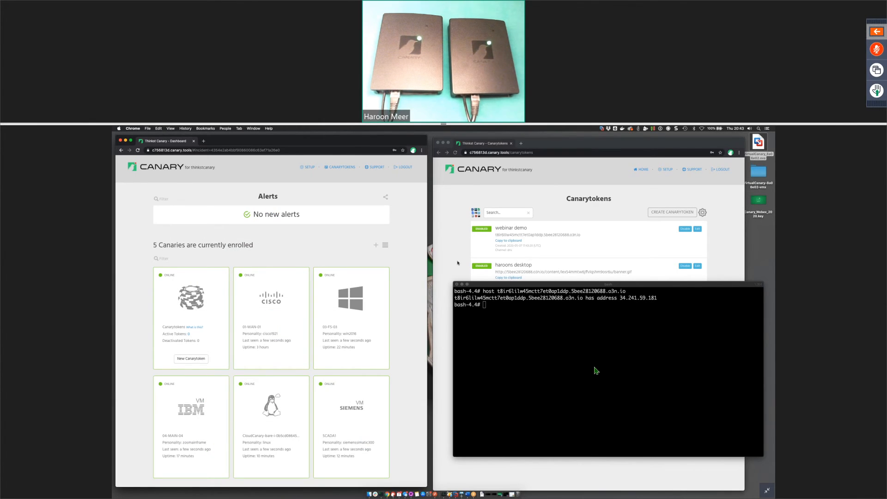
Create an MS Word Doc Canarytoken with the reminder 'webinar word doc'.
{"action": "left_click", "coordinate": [671, 212]}
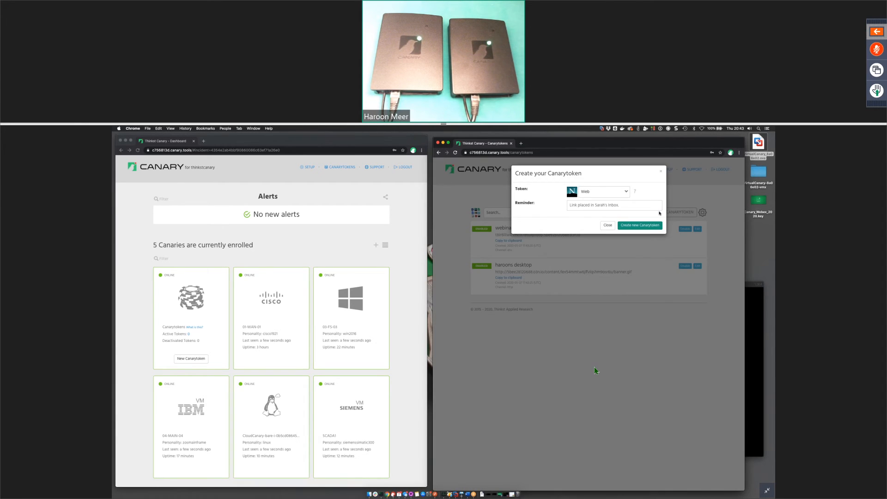
{"action": "left_click", "coordinate": [602, 191]}
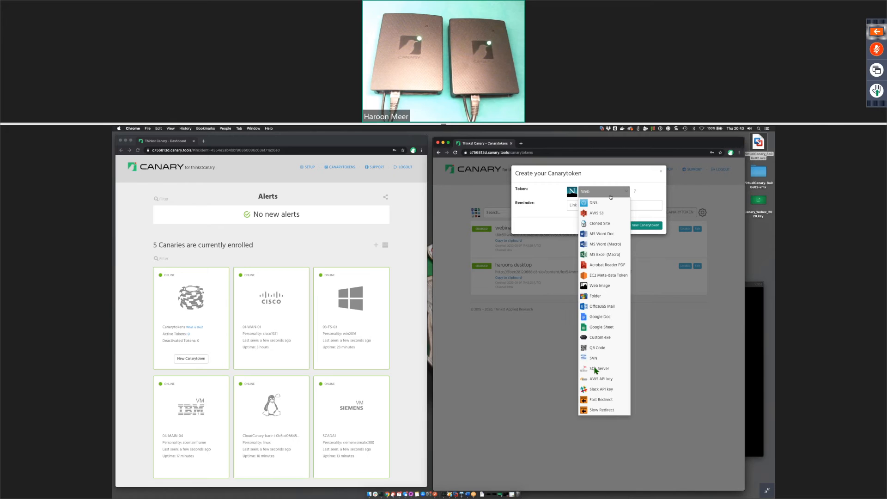
{"action": "mouse_move", "coordinate": [598, 223]}
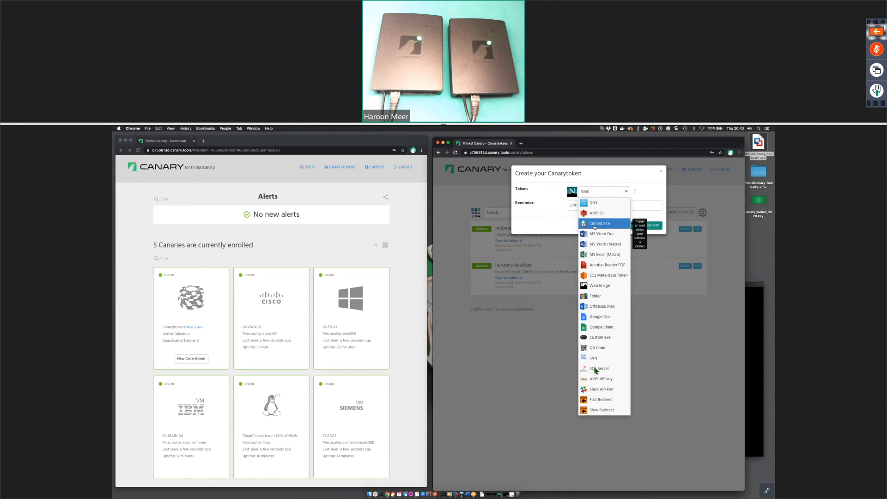
{"action": "mouse_move", "coordinate": [601, 234]}
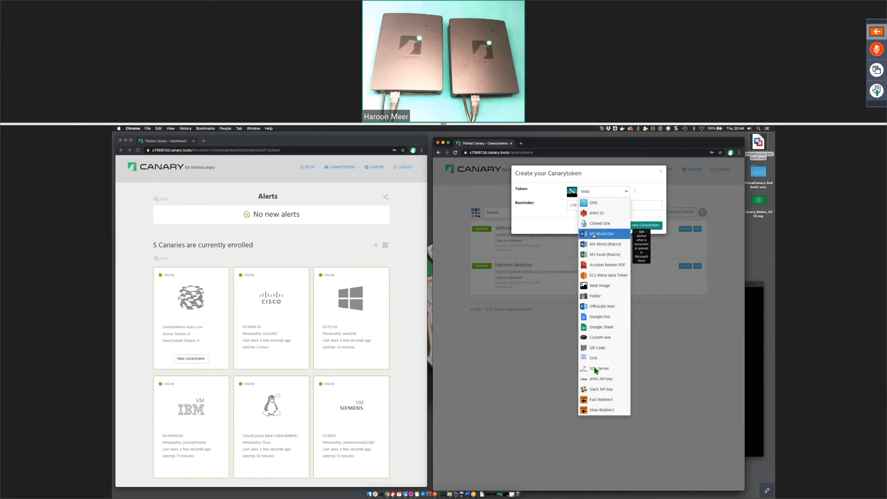
{"action": "left_click", "coordinate": [602, 233]}
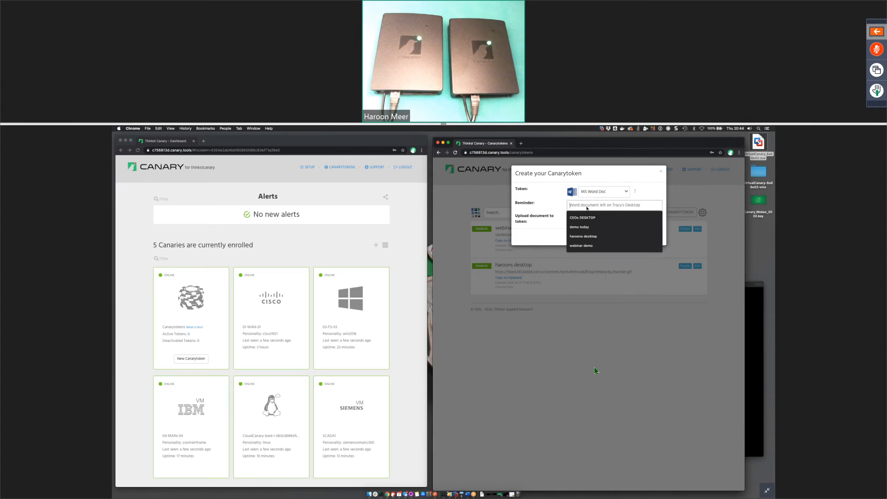
{"action": "type", "text": "webinar word doc"}
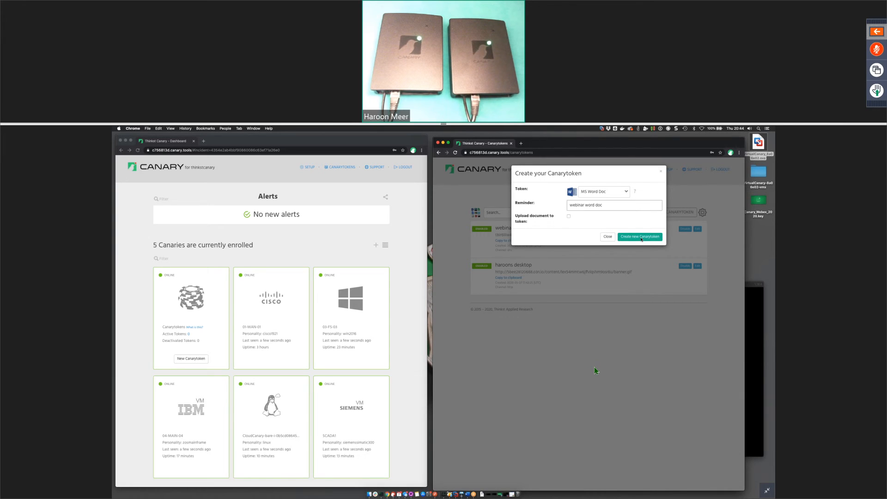
{"action": "left_click", "coordinate": [640, 236]}
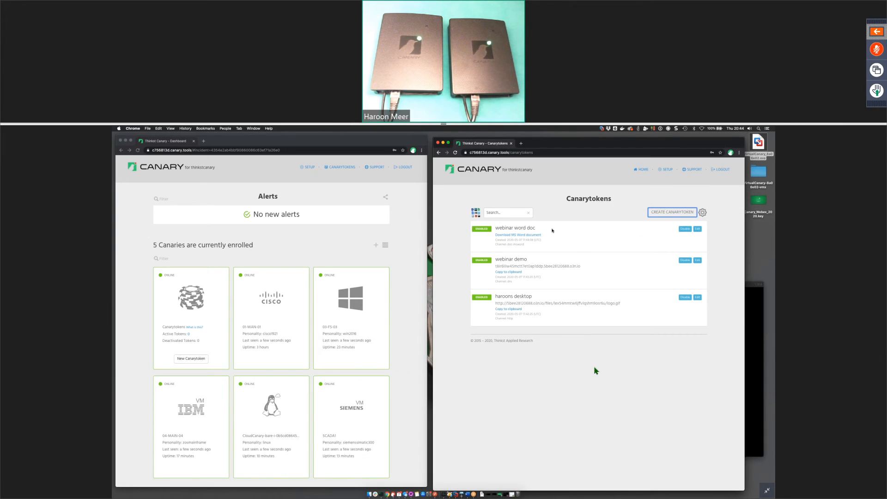
Download the 'webinar word doc' document and review the critical alert it fires.
{"action": "left_click", "coordinate": [517, 235]}
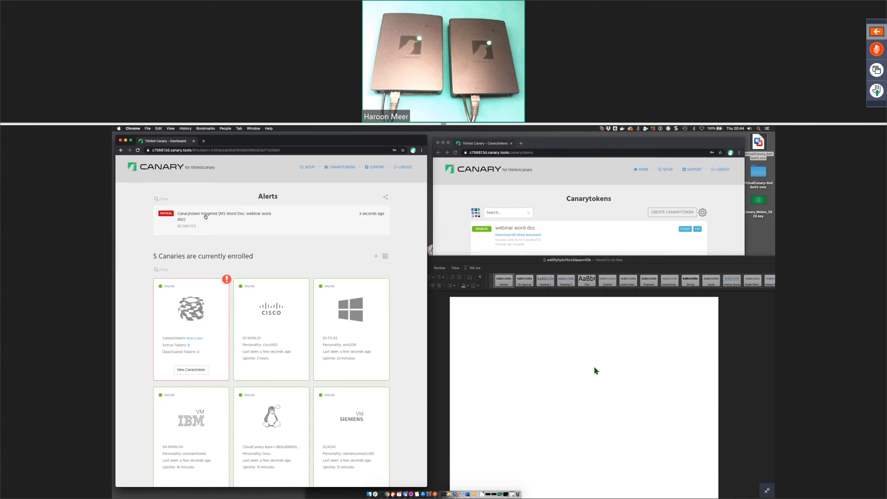
{"action": "left_click", "coordinate": [224, 216]}
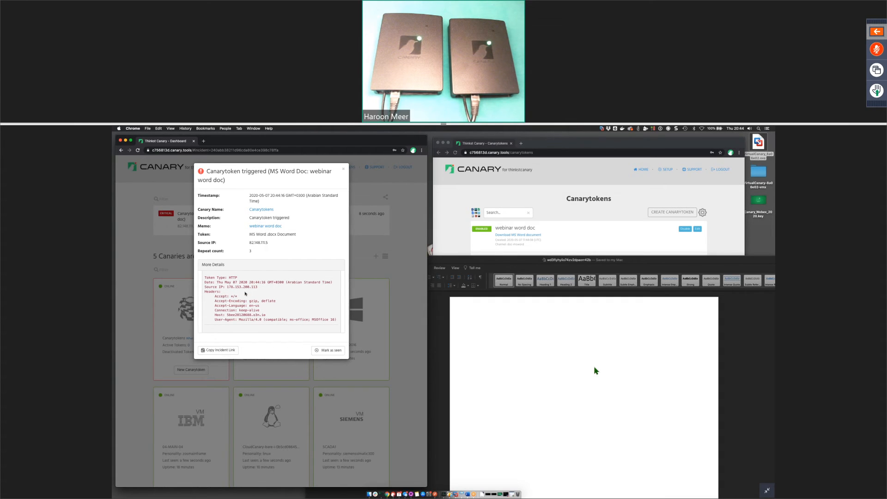
{"action": "left_click", "coordinate": [343, 169]}
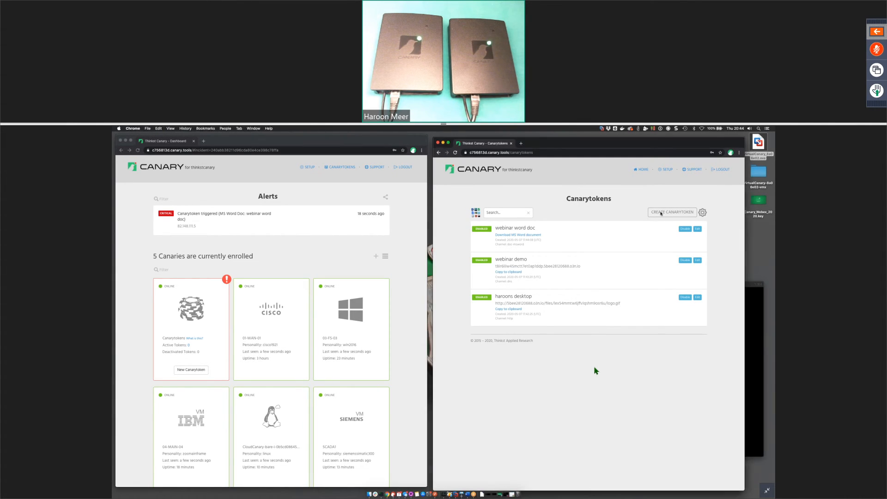
{"action": "left_click", "coordinate": [671, 212]}
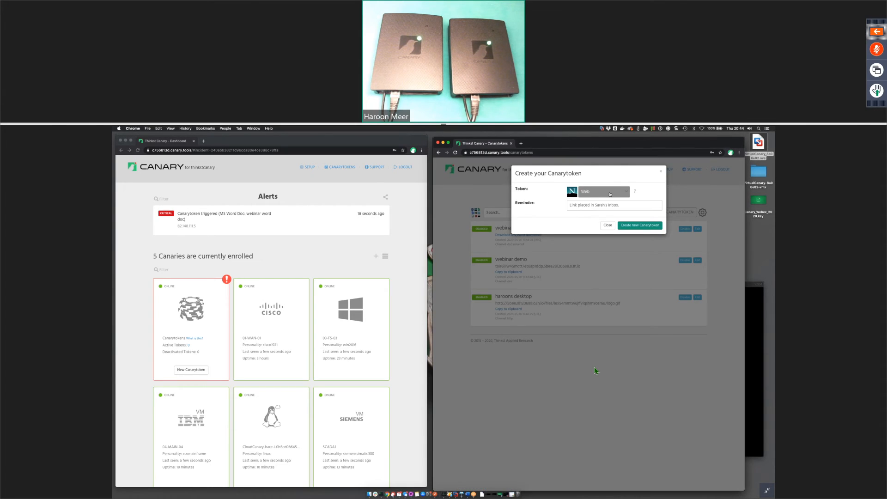
Show the Token type dropdown in the new Canarytoken dialog.
{"action": "left_click", "coordinate": [603, 192]}
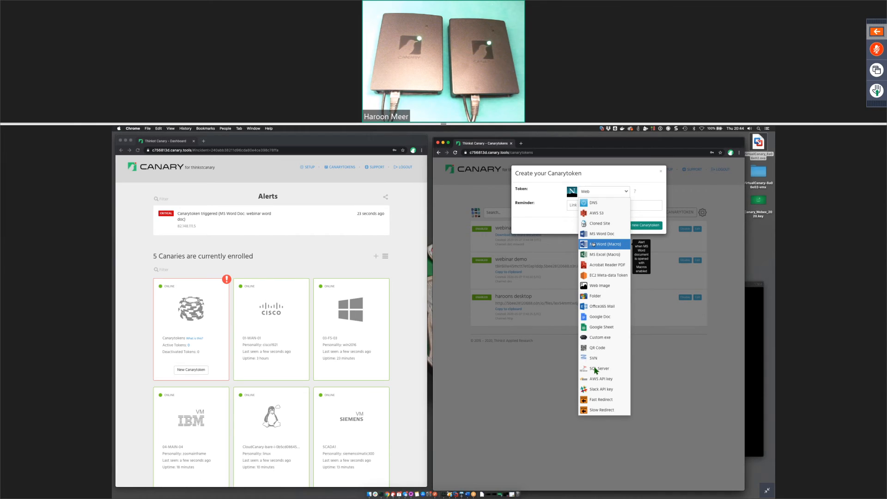
{"action": "mouse_move", "coordinate": [599, 316]}
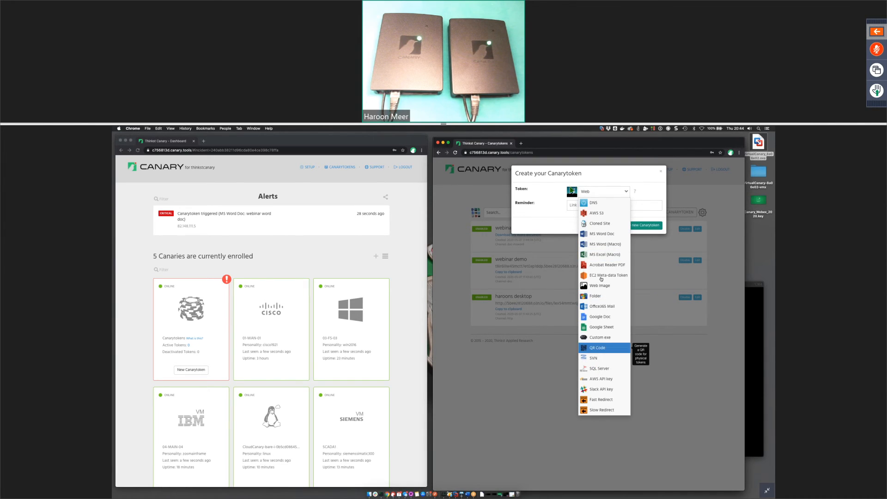
{"action": "mouse_move", "coordinate": [599, 223]}
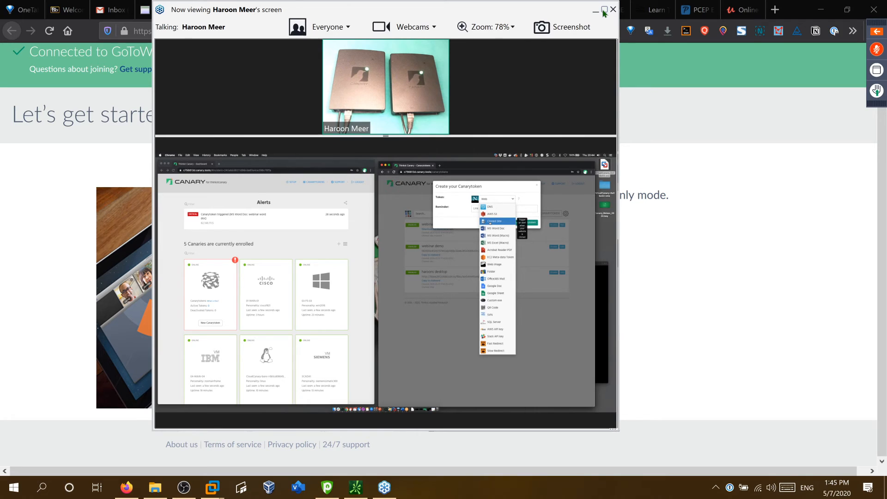
Maximize the GoToWebinar viewer window so the shared screen fills the display.
{"action": "left_click", "coordinate": [603, 11]}
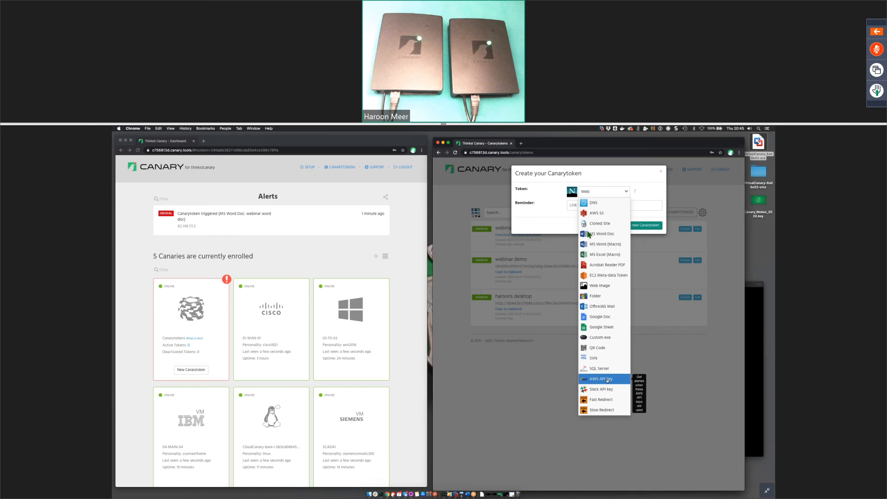
Create the AWS API key token 'haroons machine' and display its AWS credentials.
{"action": "left_click", "coordinate": [601, 378]}
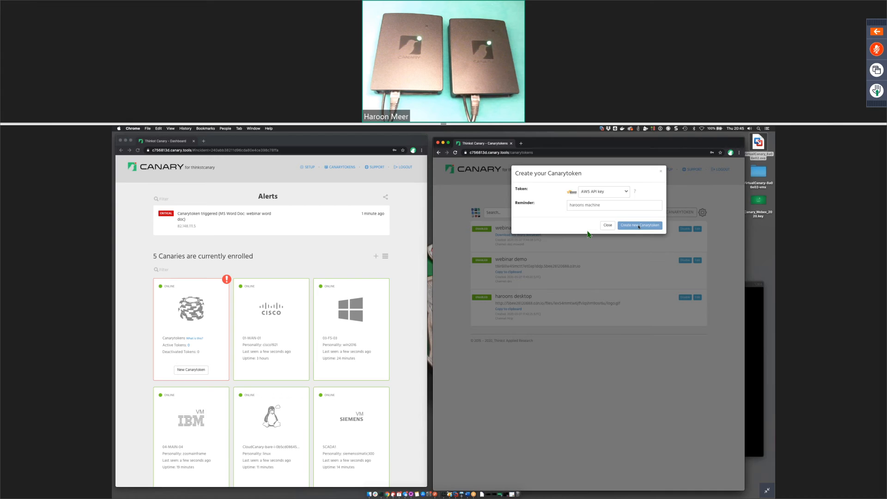
{"action": "left_click", "coordinate": [640, 225]}
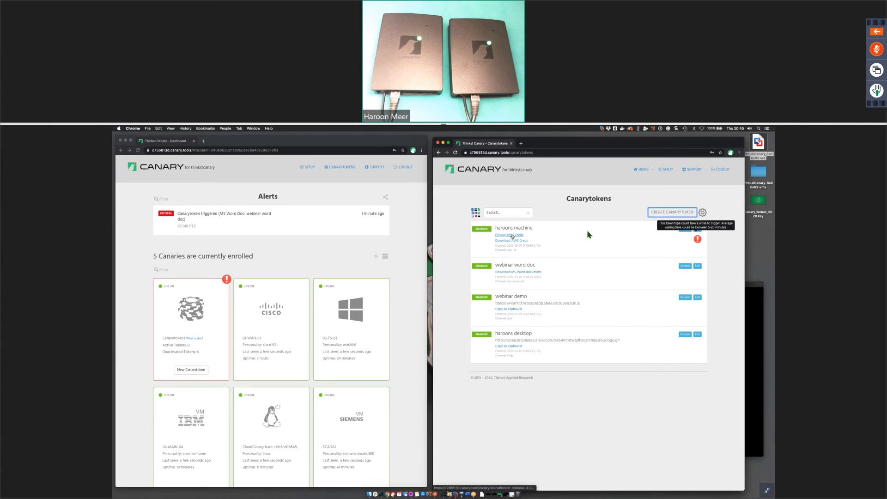
{"action": "left_click", "coordinate": [509, 234]}
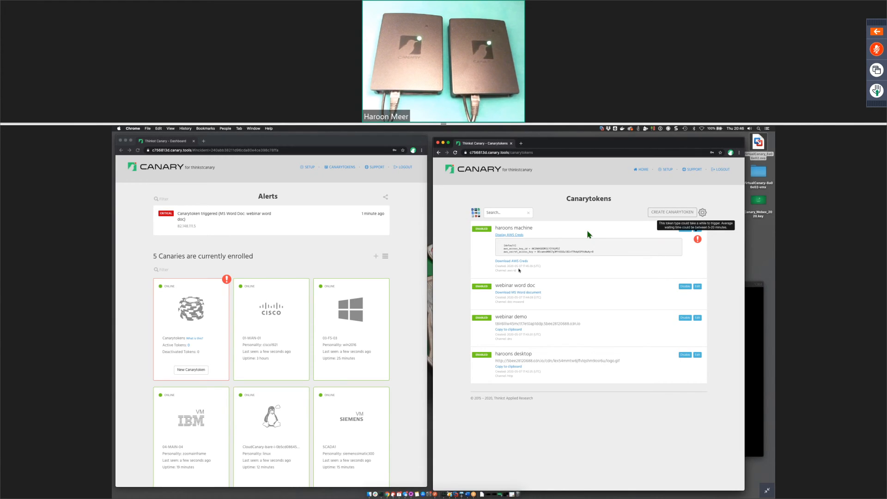
{"action": "mouse_move", "coordinate": [584, 232]}
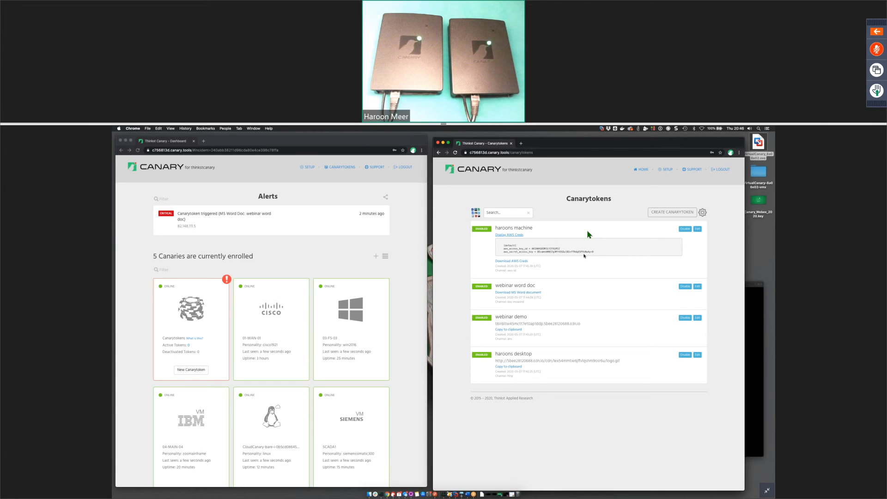
{"action": "mouse_move", "coordinate": [586, 289]}
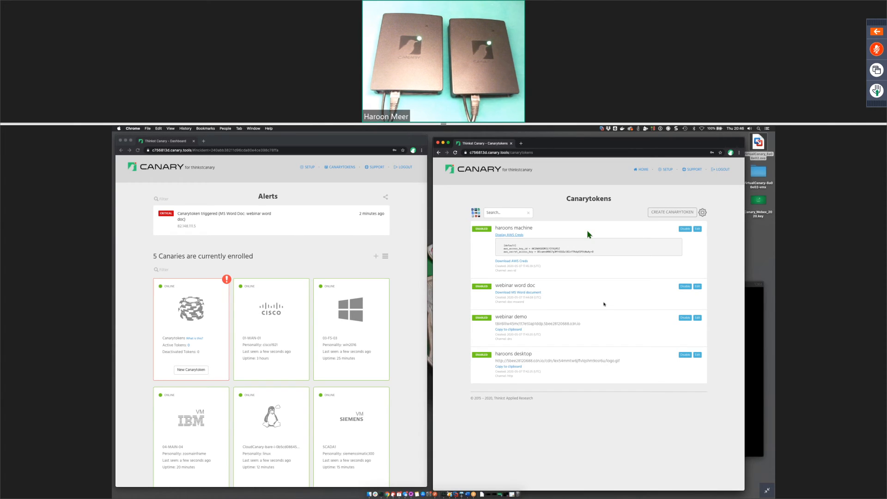
{"action": "mouse_move", "coordinate": [538, 243]}
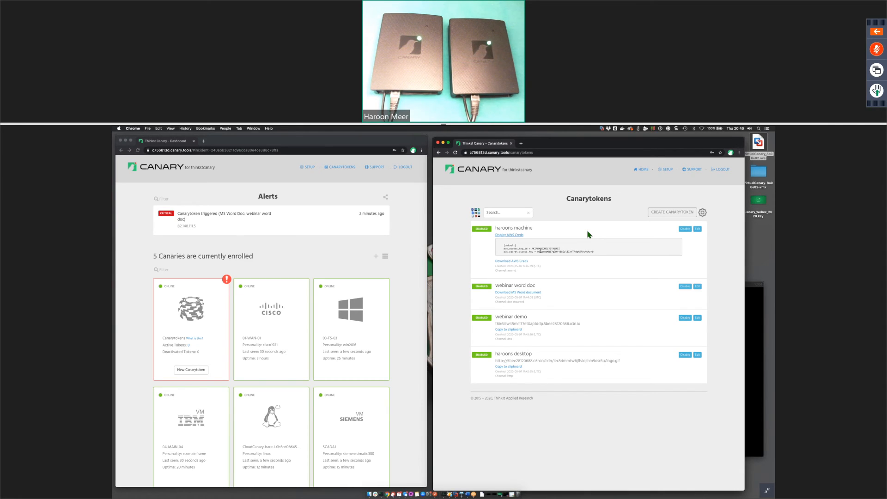
{"action": "mouse_move", "coordinate": [356, 265]}
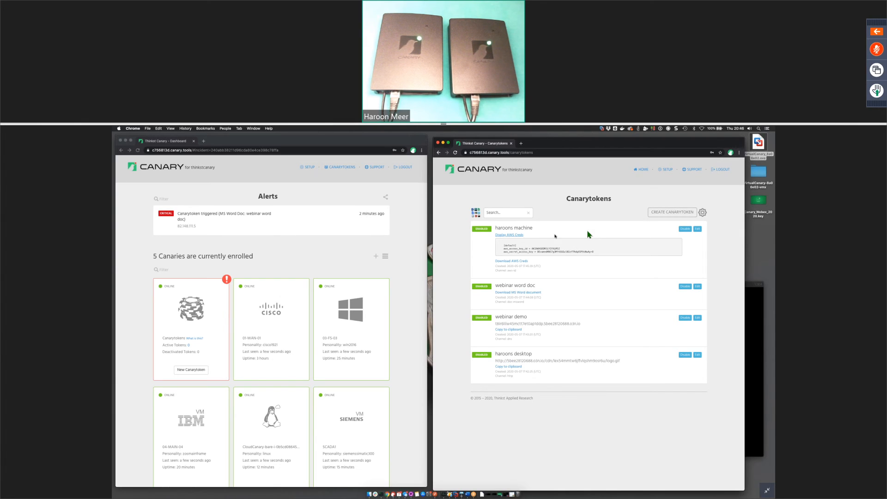
{"action": "mouse_move", "coordinate": [569, 275]}
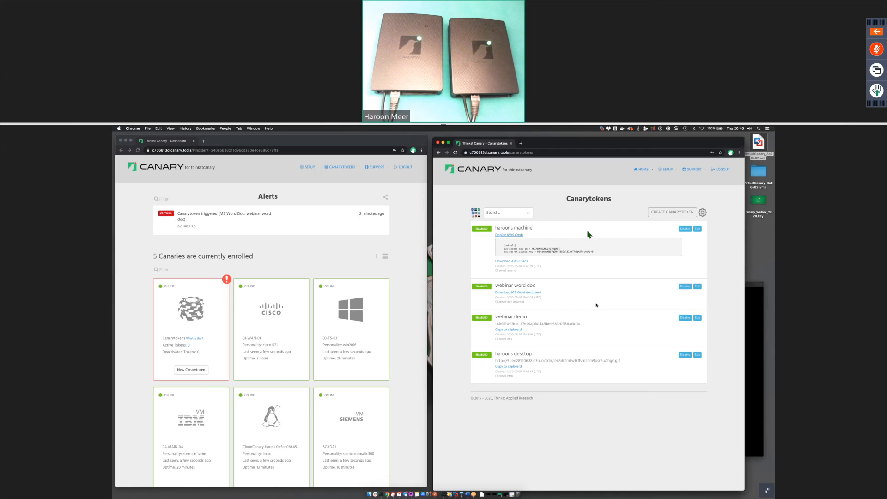
{"action": "mouse_move", "coordinate": [557, 244]}
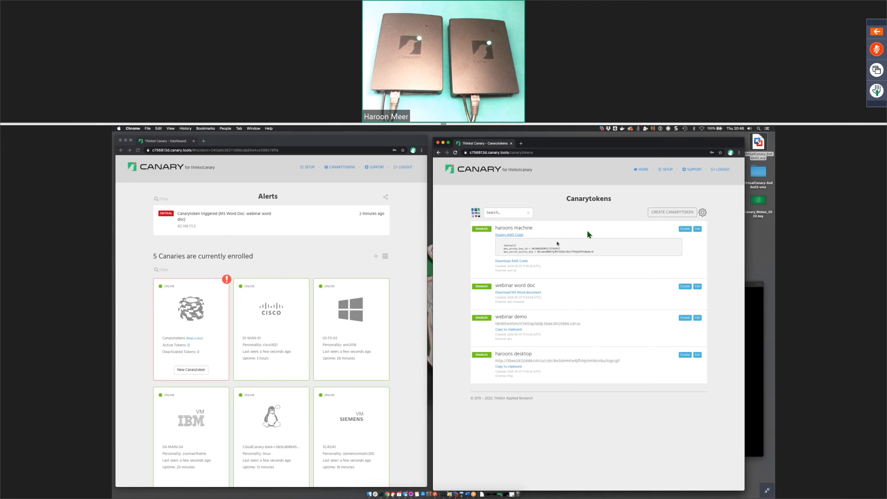
{"action": "mouse_move", "coordinate": [564, 256]}
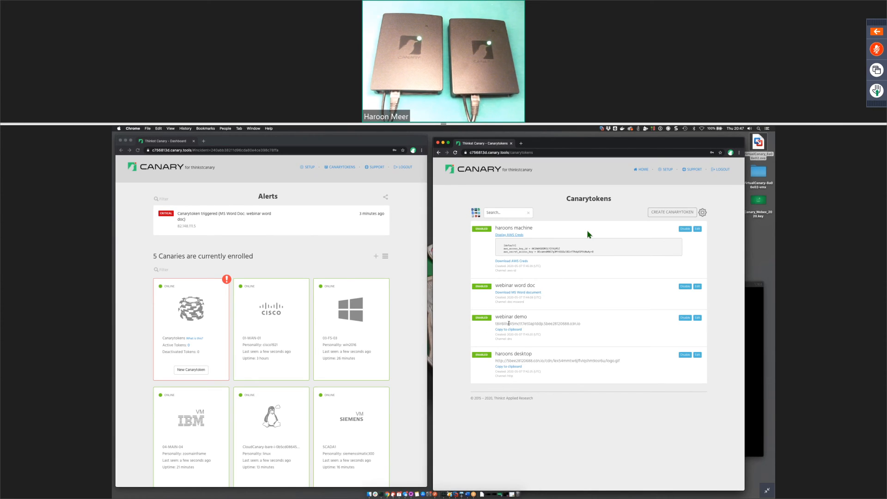
{"action": "mouse_move", "coordinate": [577, 345]}
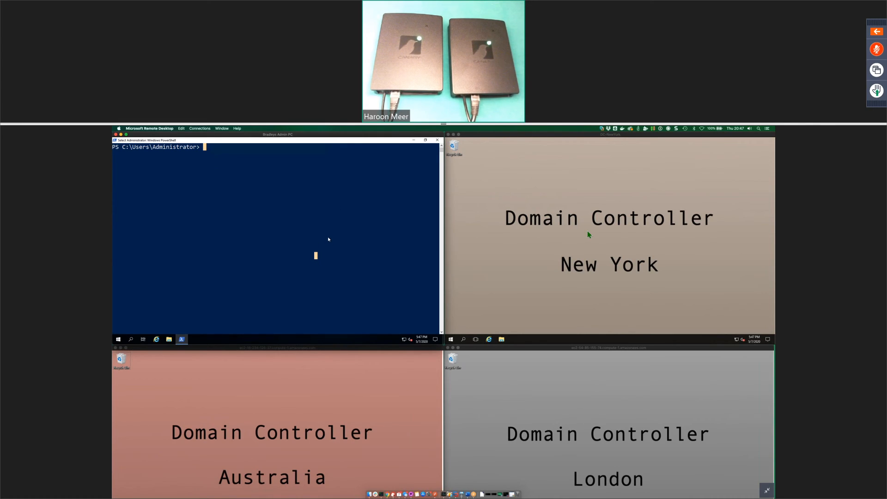
{"action": "mouse_move", "coordinate": [530, 160]}
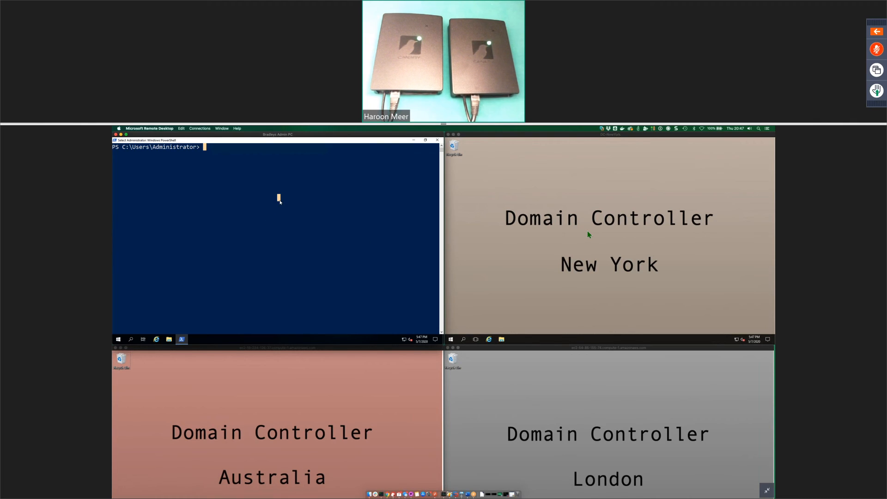
Run .\deploy_tokens_mt.ps1 in PowerShell to place Word tokens on the domain controllers.
{"action": "type", "text": ".\\deploy_tokens_mt.ps1"}
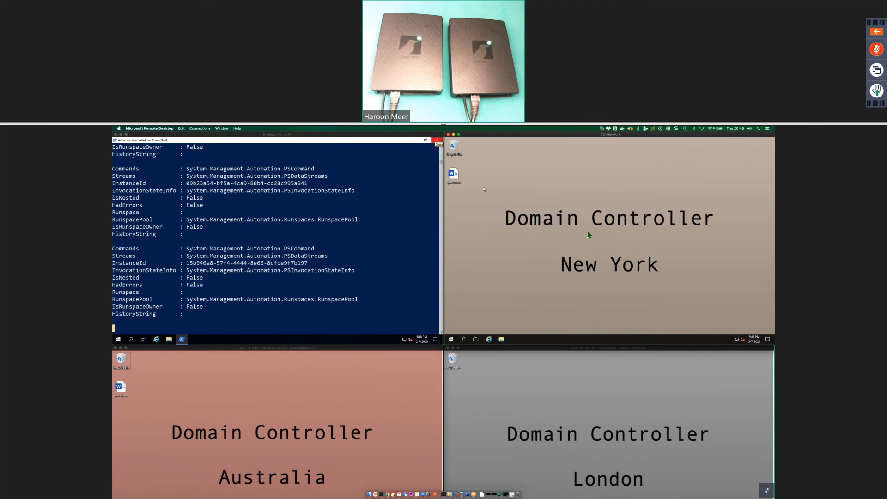
Open the deployed Word document on the New York domain controller desktop.
{"action": "scroll", "scroll_direction": "down", "scroll_amount": 3}
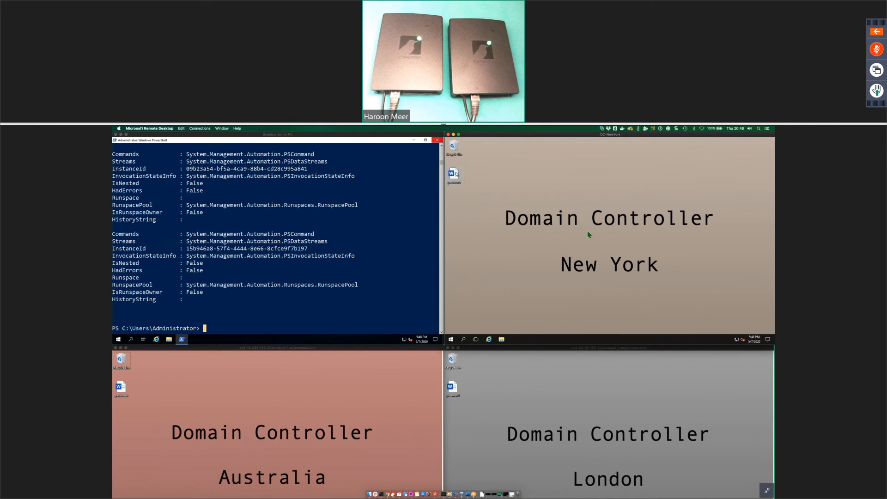
{"action": "mouse_move", "coordinate": [454, 173]}
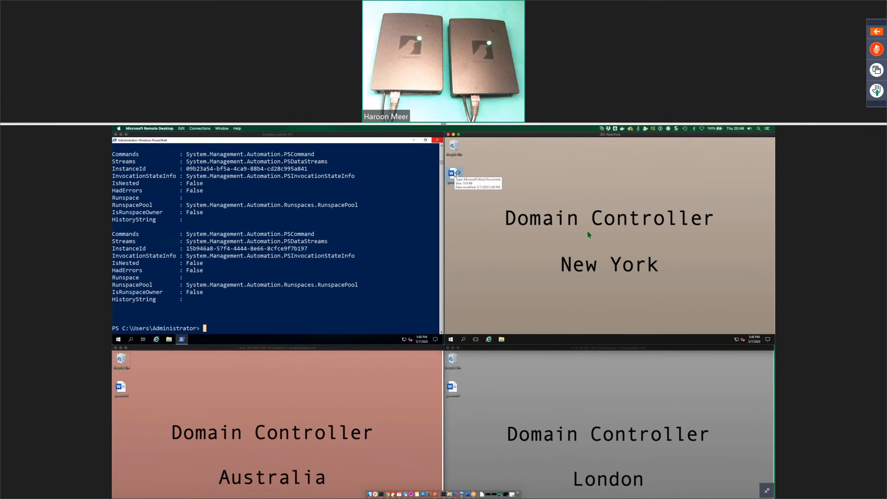
{"action": "double_click", "coordinate": [455, 172]}
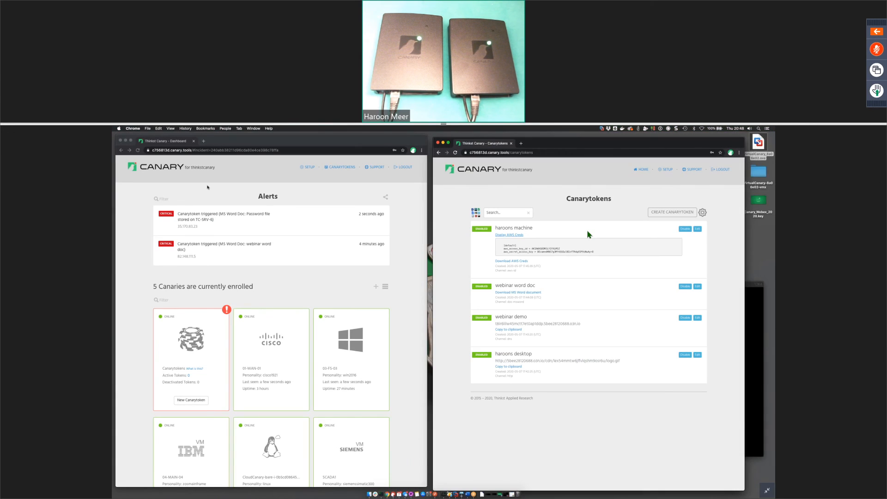
Check the new critical password-file Word token alert on the Canary dashboard.
{"action": "left_click", "coordinate": [233, 216]}
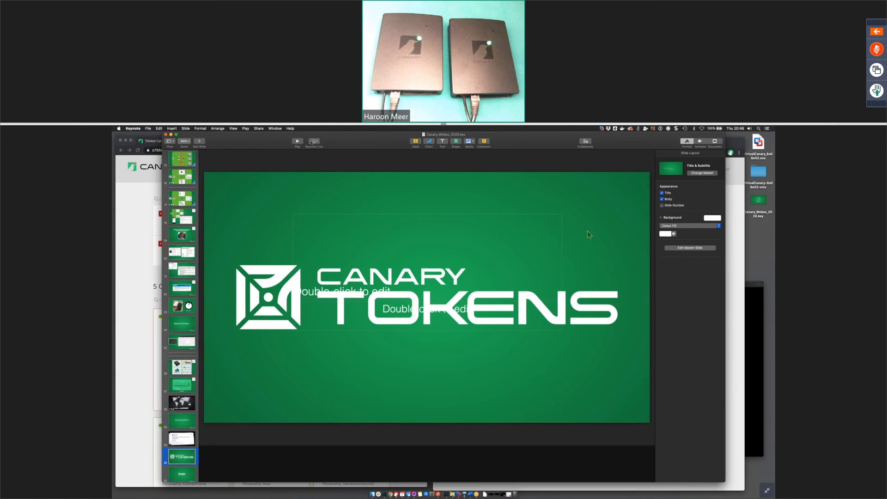
Play the Keynote slideshow from the Canary Tokens slide and advance one slide.
{"action": "left_click", "coordinate": [297, 142]}
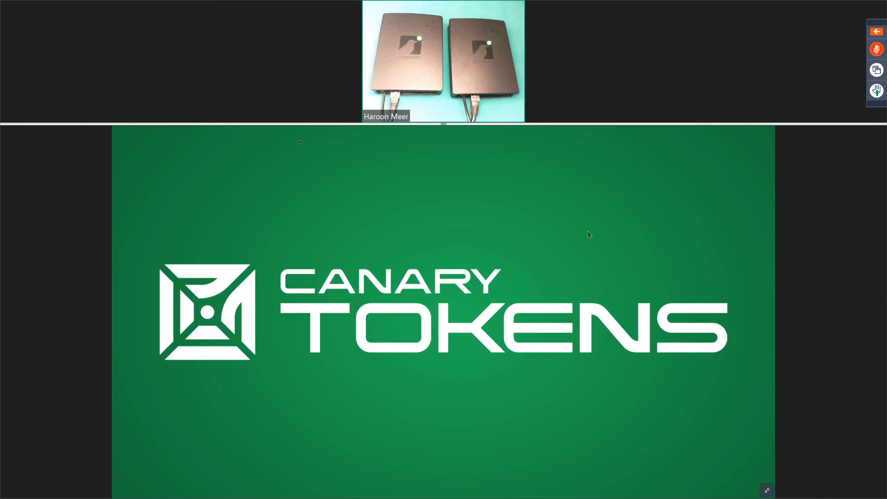
{"action": "key", "text": "Right"}
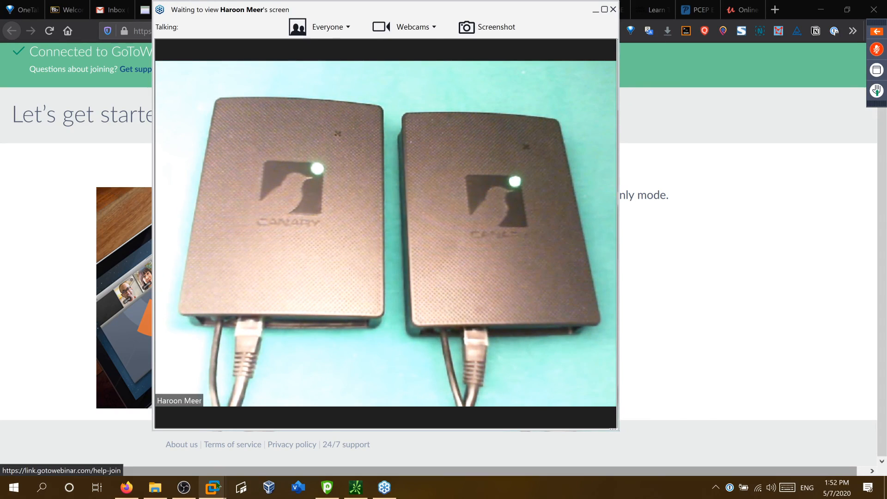
Bring OBS Studio in front of the GoToWebinar viewer from the taskbar.
{"action": "left_click", "coordinate": [182, 487]}
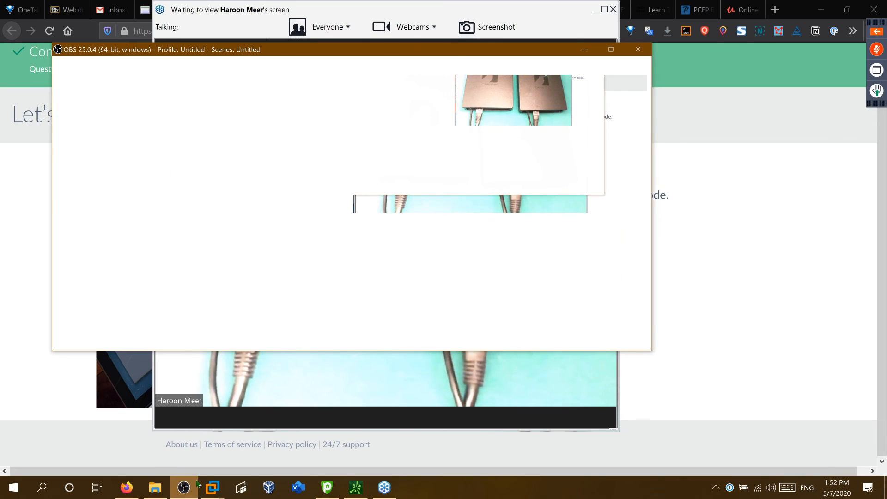